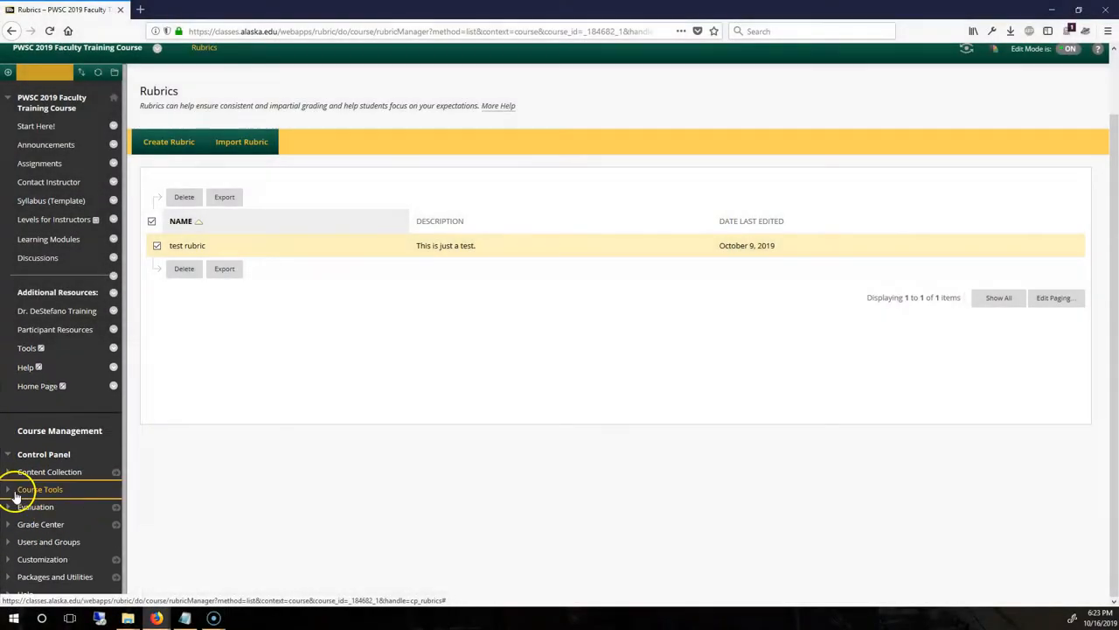
- Expand Course Tools in the Control Panel on the Rubrics page
left_click(39, 489)
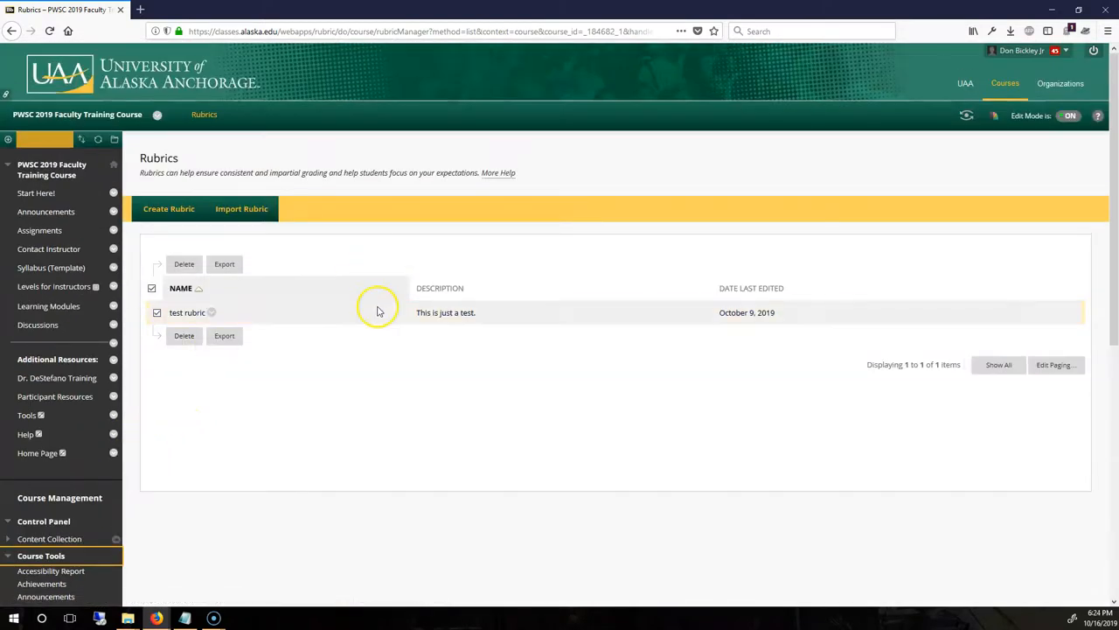
mouse_move(378, 311)
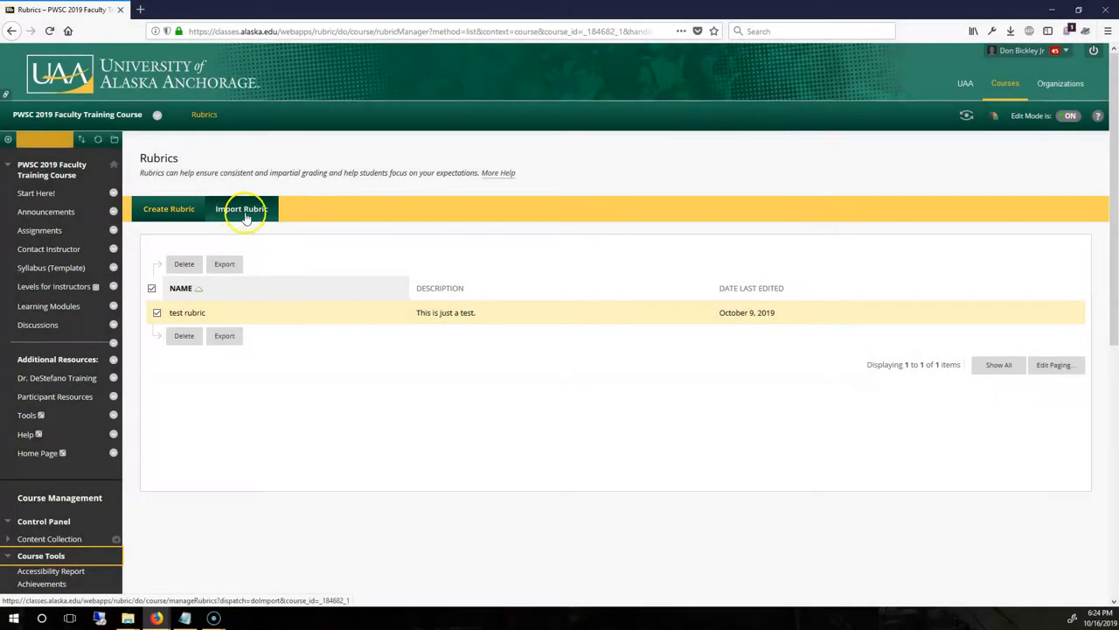
mouse_move(282, 246)
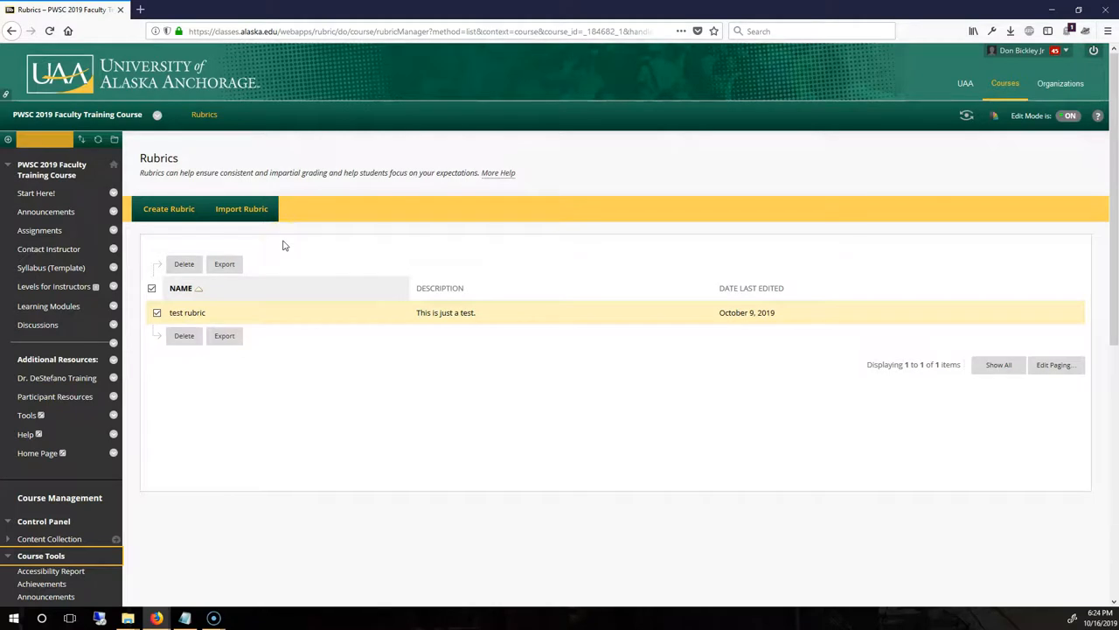
mouse_move(266, 254)
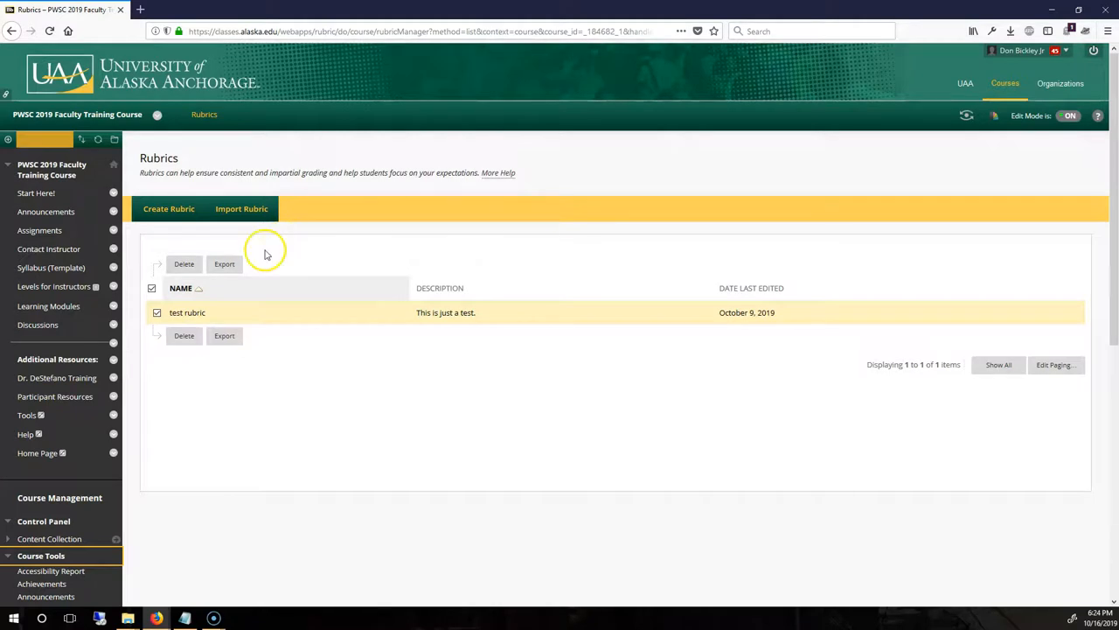
mouse_move(267, 254)
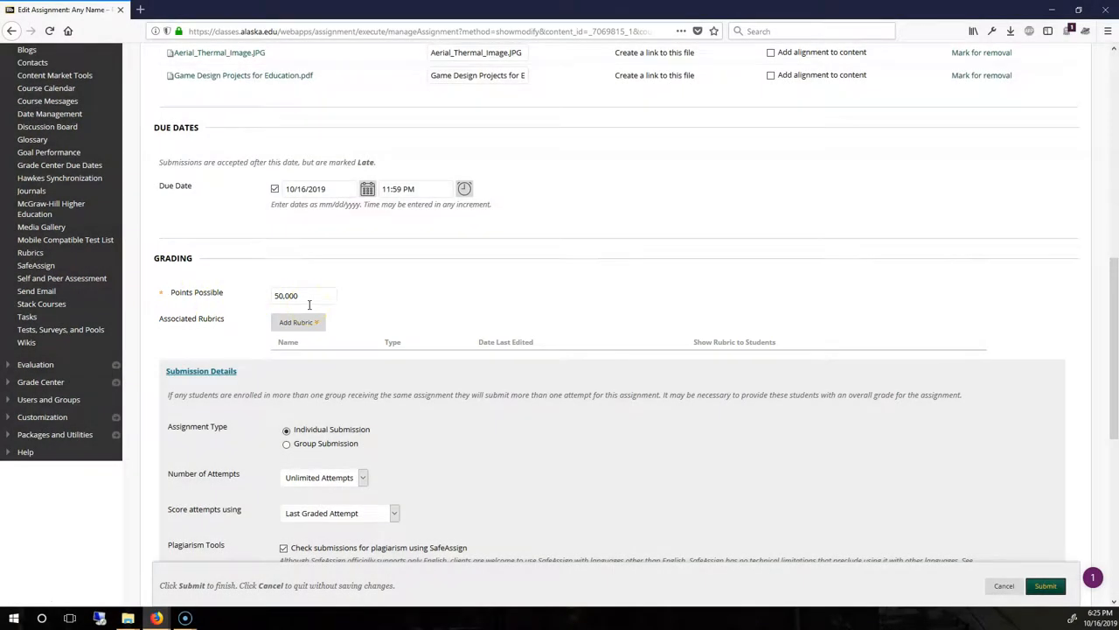
left_click(298, 322)
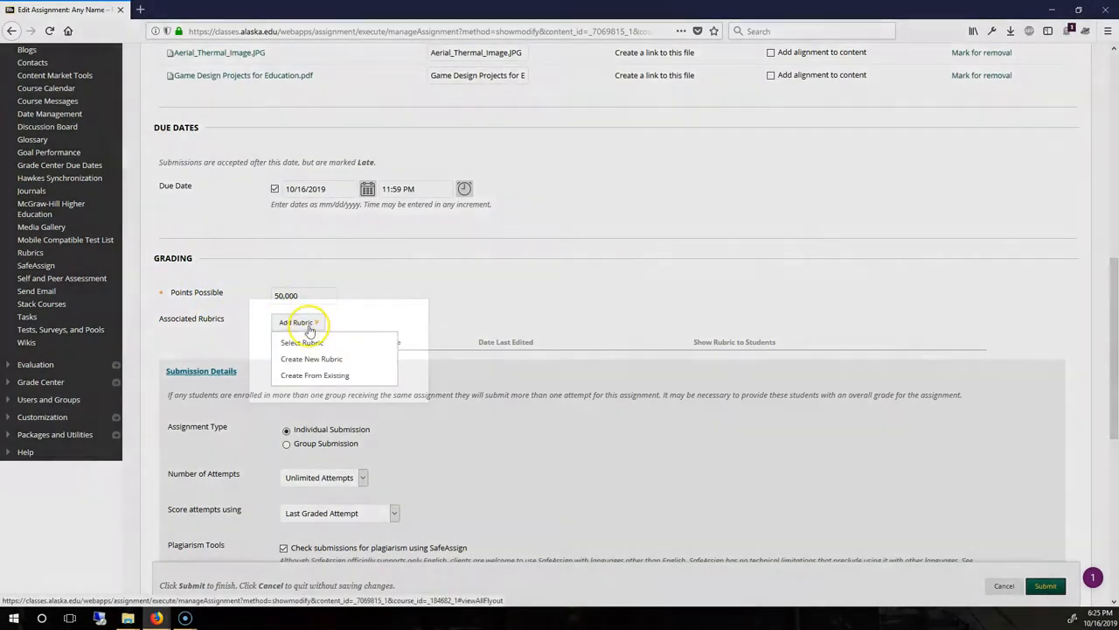
left_click(301, 342)
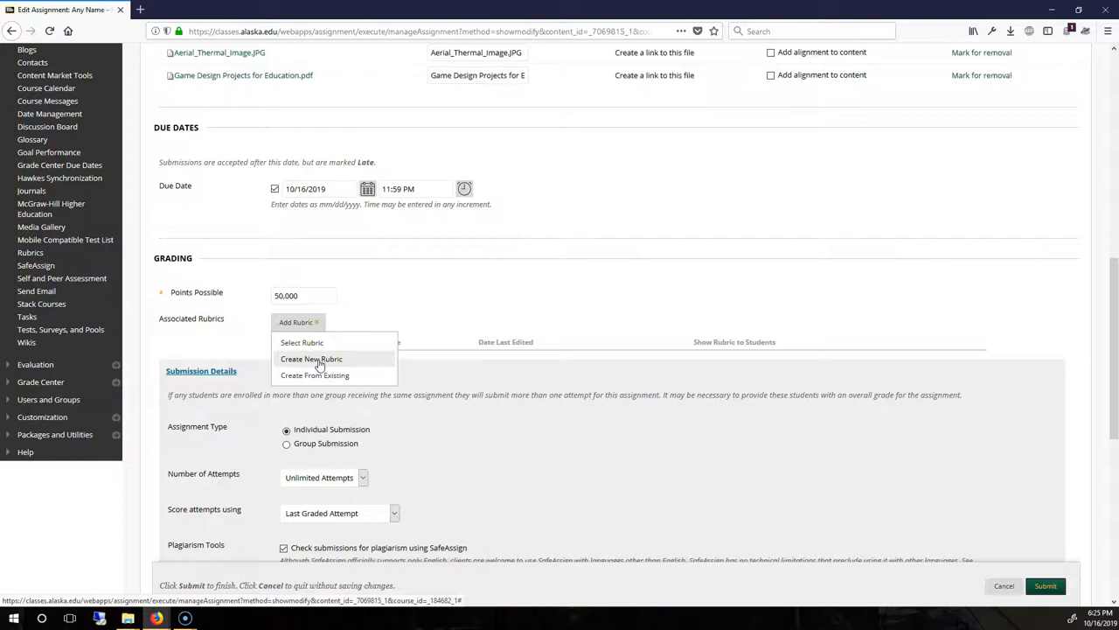
mouse_move(332, 341)
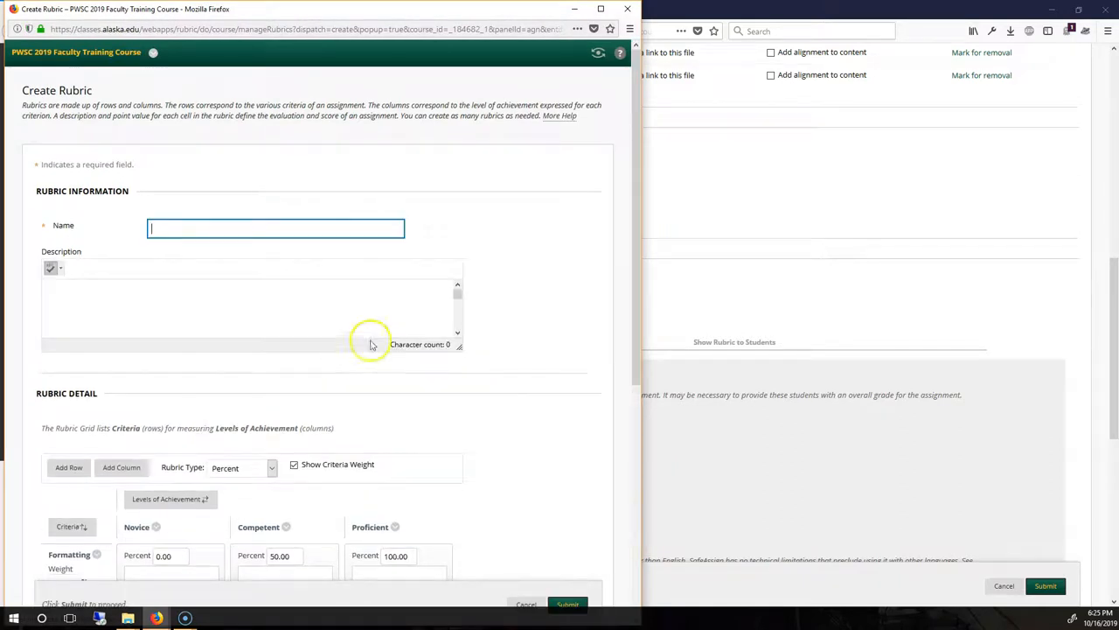
scroll("down", 3)
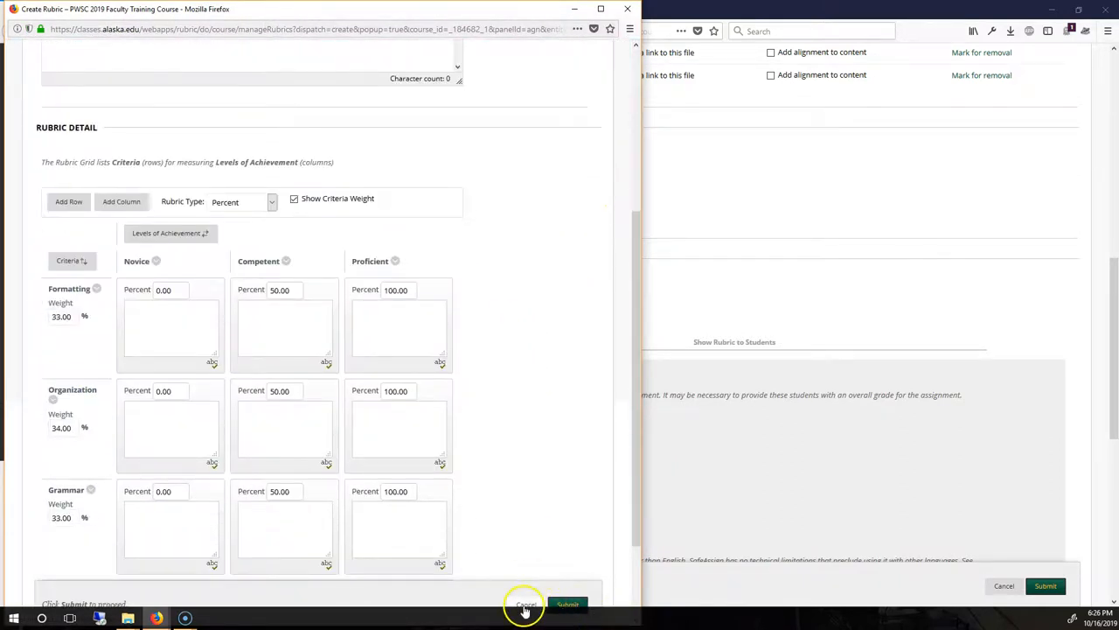
left_click(566, 604)
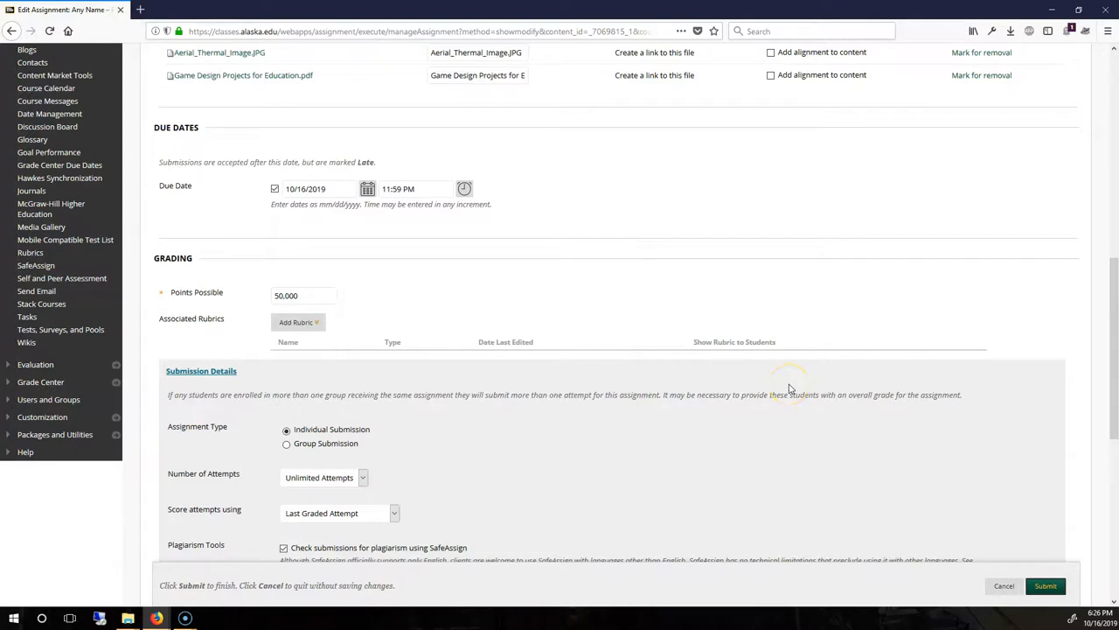
mouse_move(788, 387)
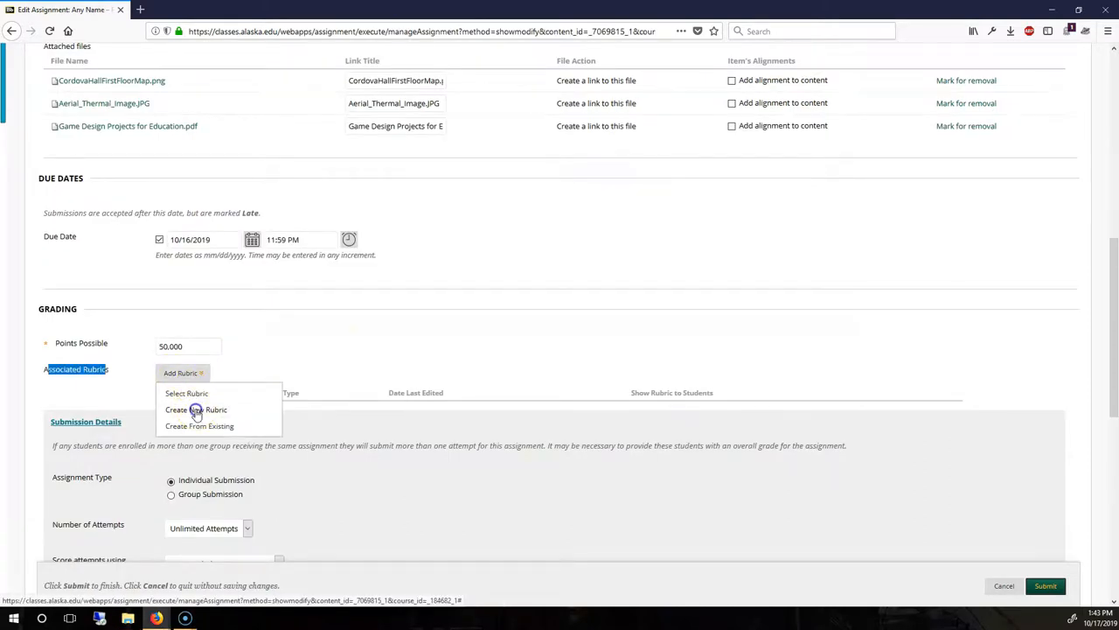
- Start a new rubric via Create New Rubric and fill in its editor form
left_click(196, 409)
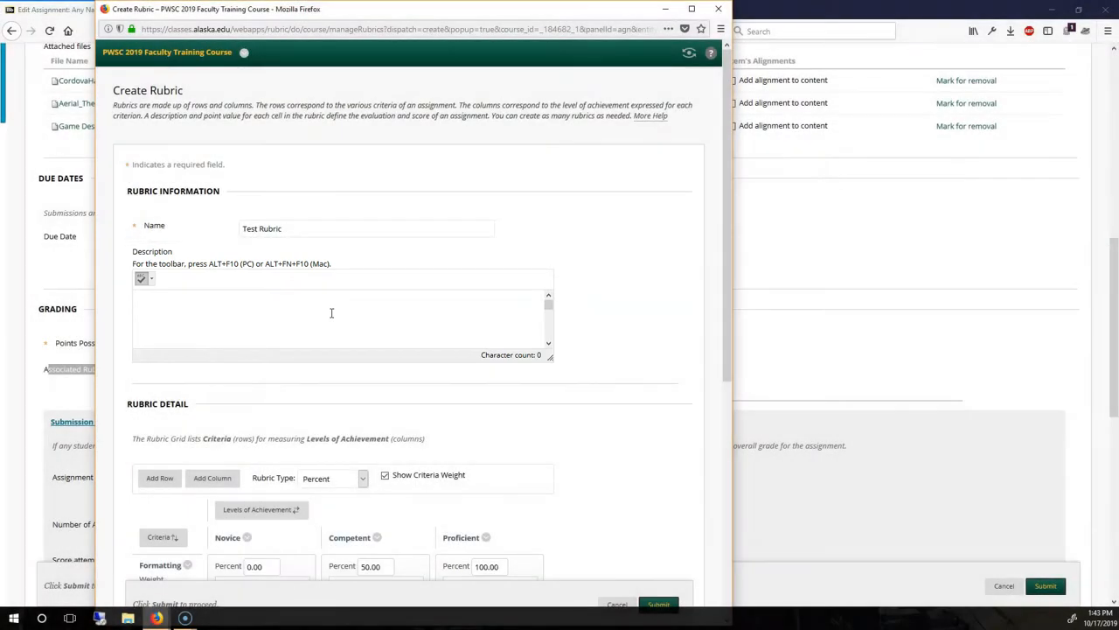
scroll("down", 3)
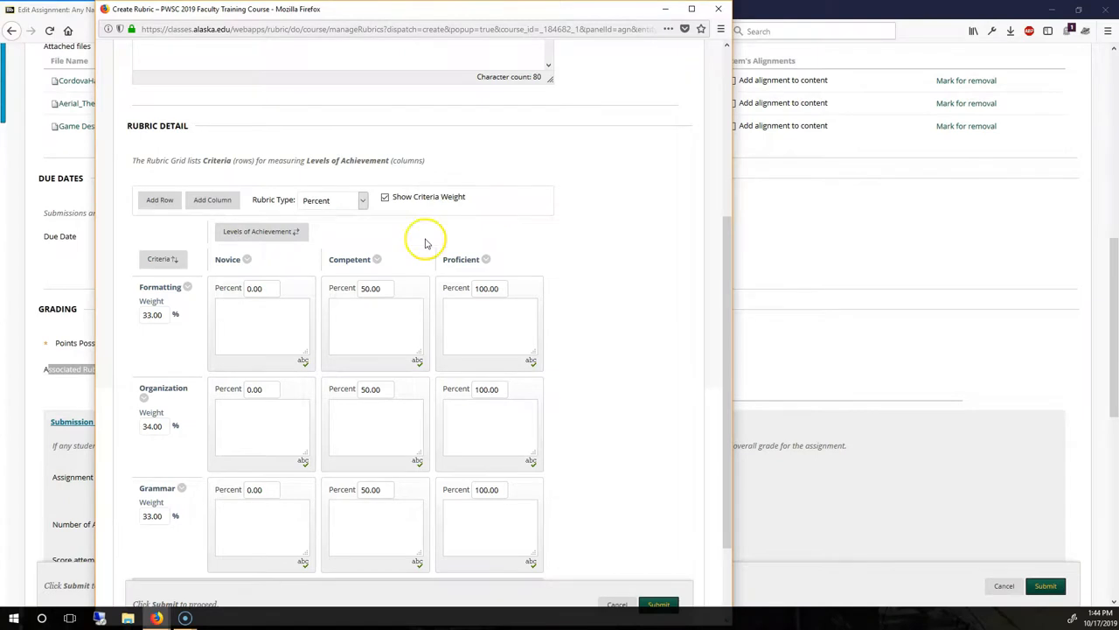
mouse_move(182, 286)
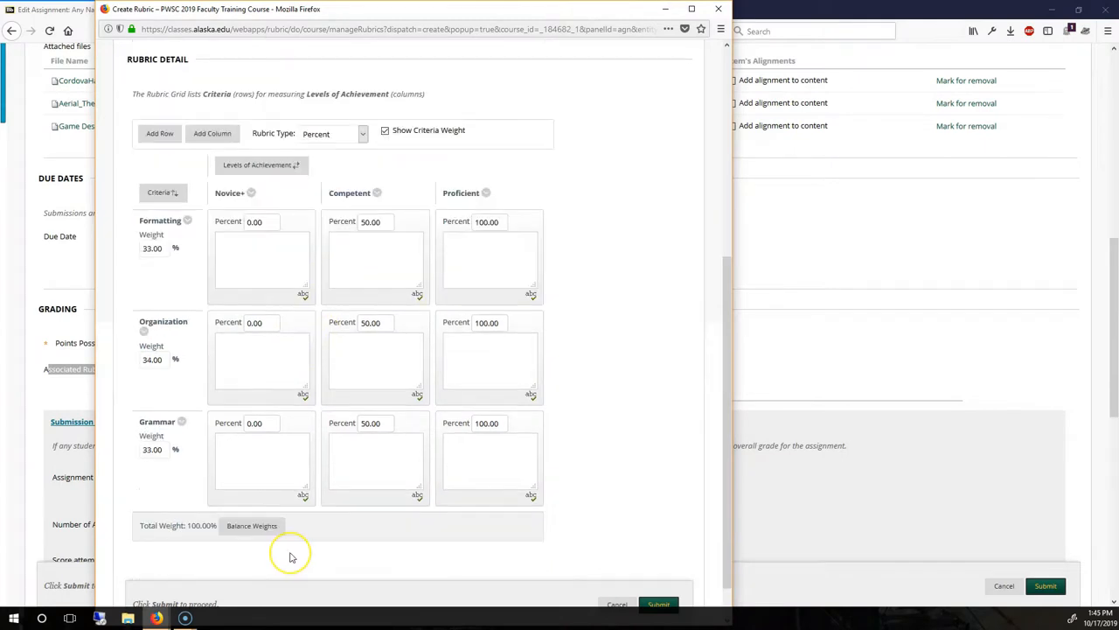
left_click(374, 359)
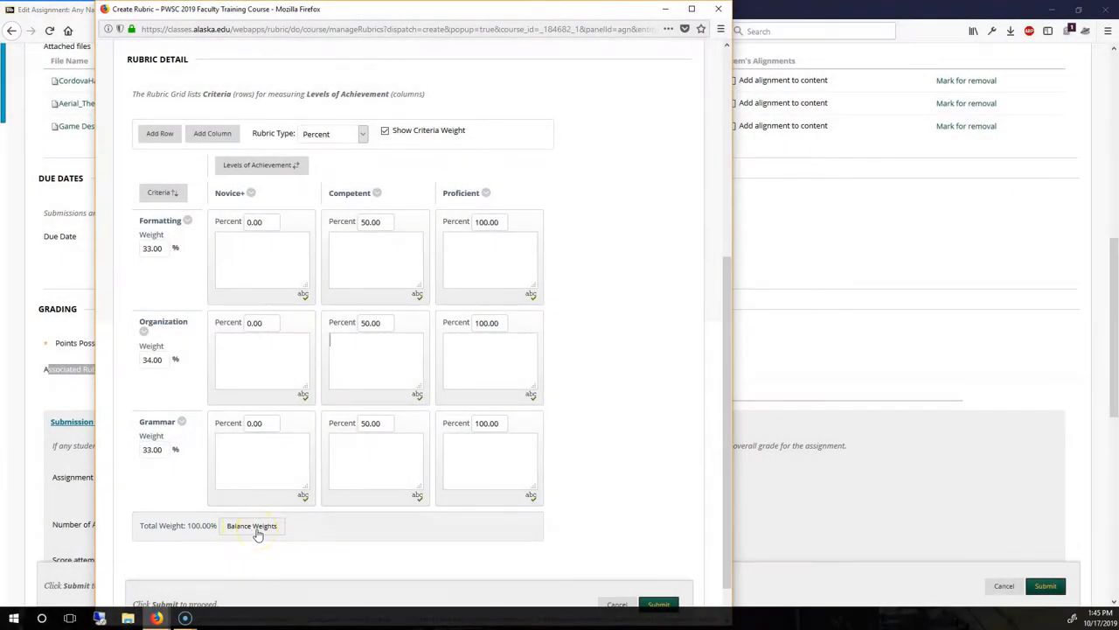
mouse_move(135, 564)
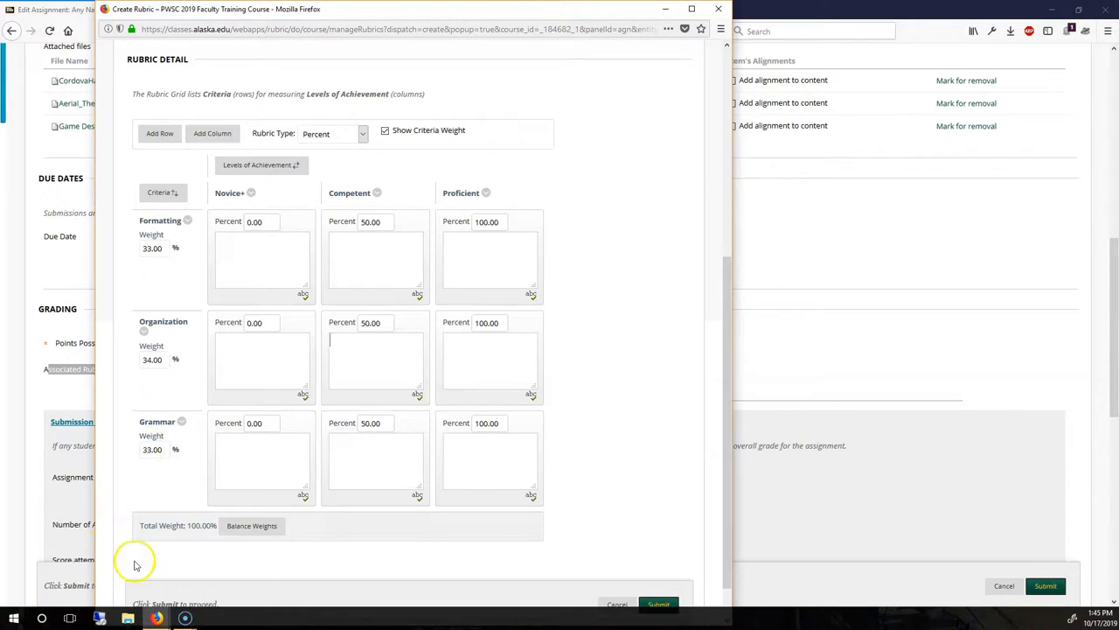
mouse_move(350, 534)
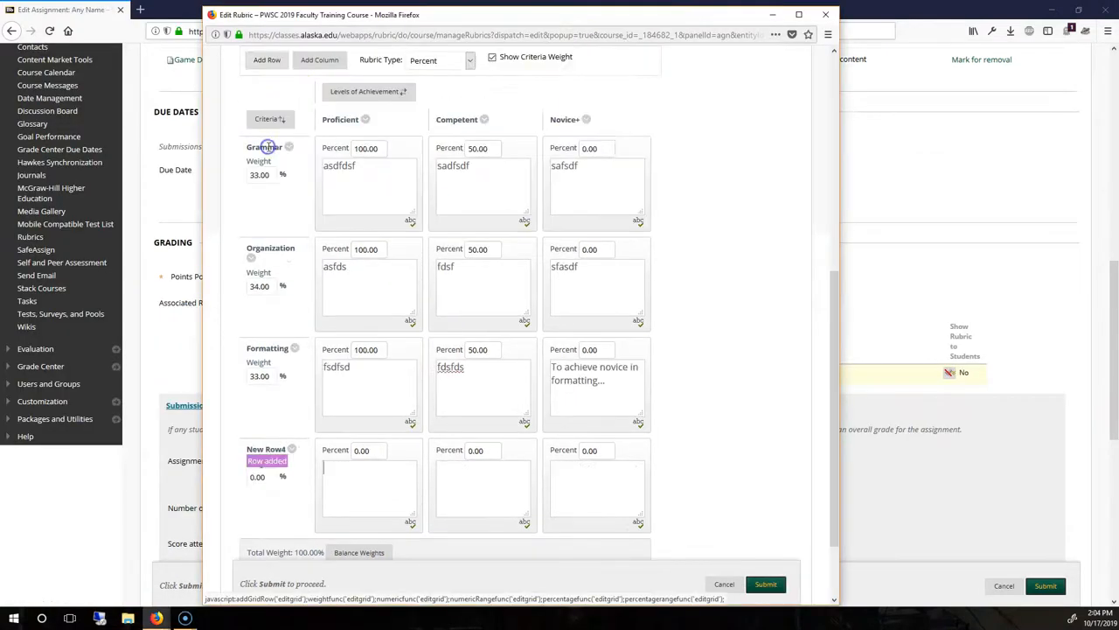
- Delete the empty New Row4 criterion and bring up the Rubric Type choices
left_click(319, 60)
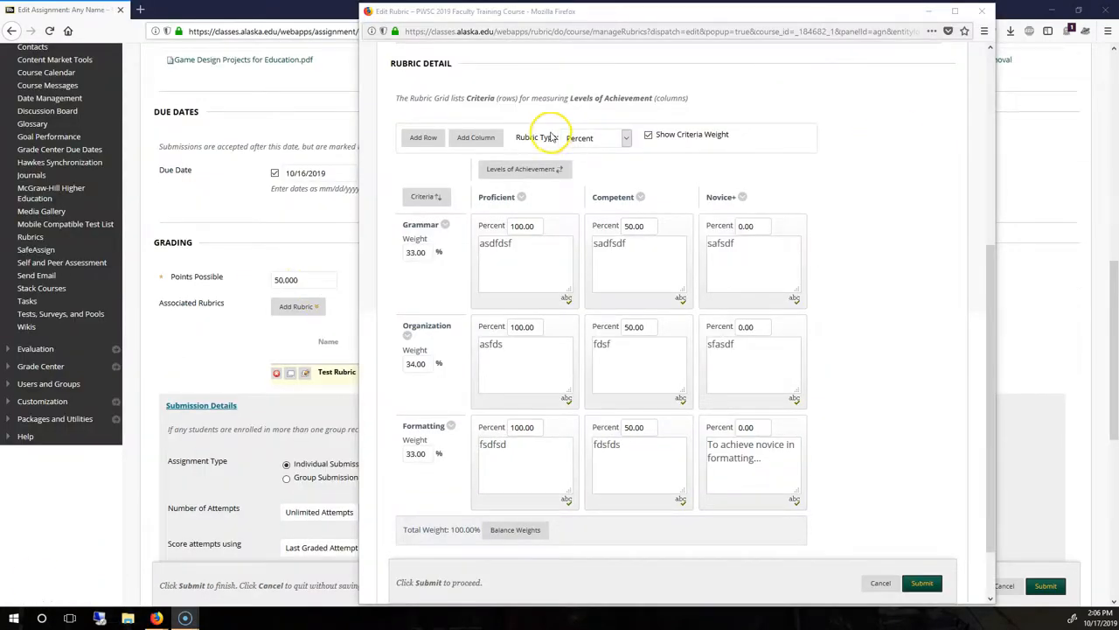
left_click(625, 138)
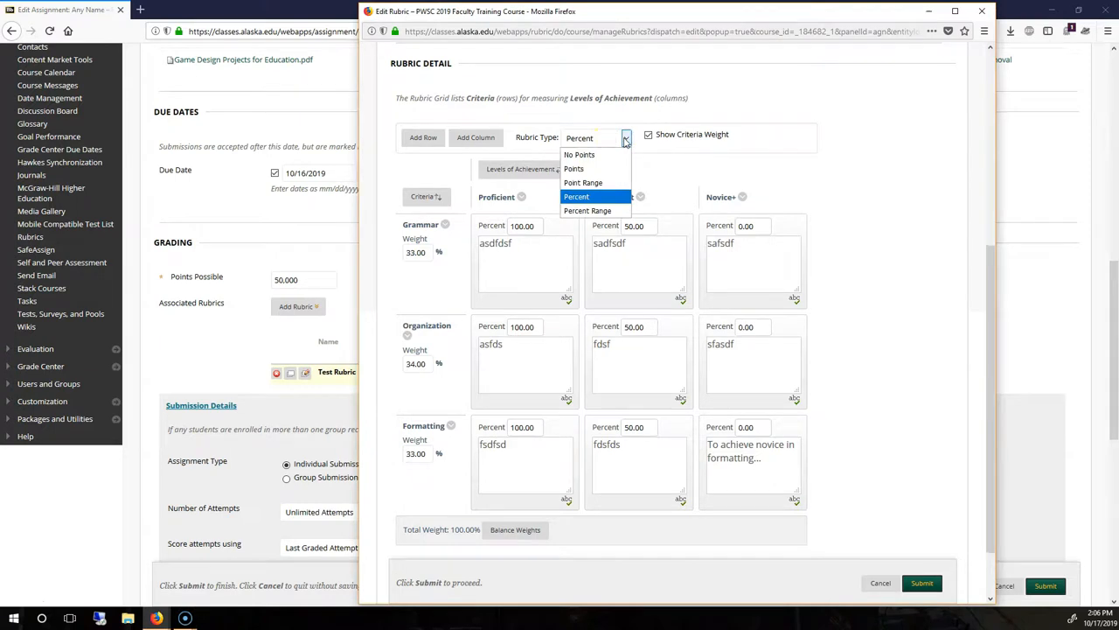
- Switch Rubric Type from No Points to Points and enter Grammar values 40, 500, 5000
left_click(579, 154)
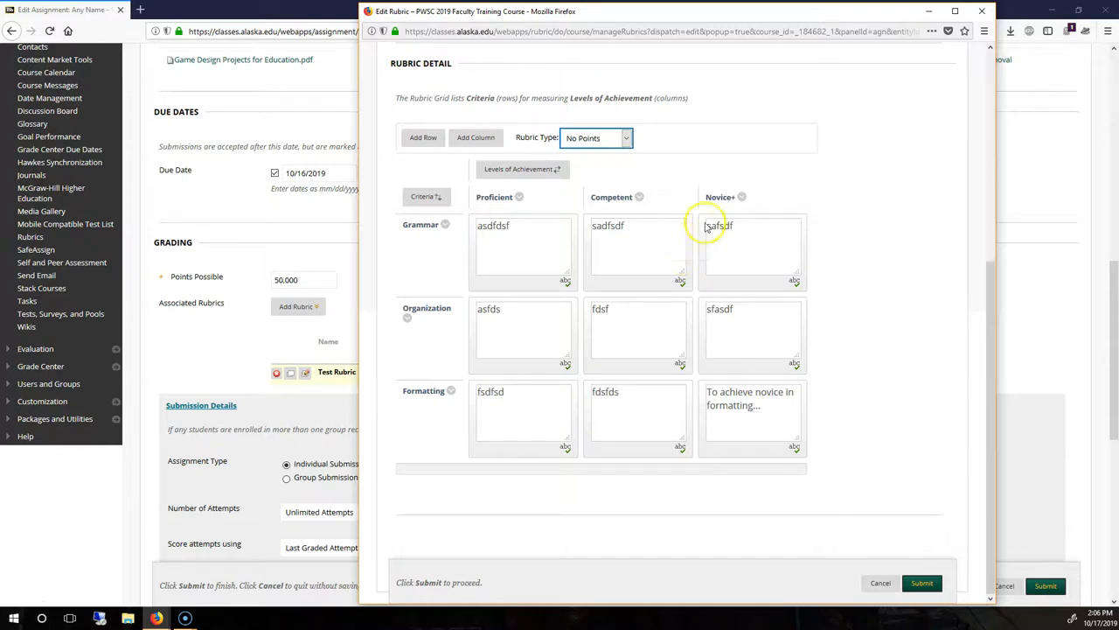
mouse_move(706, 281)
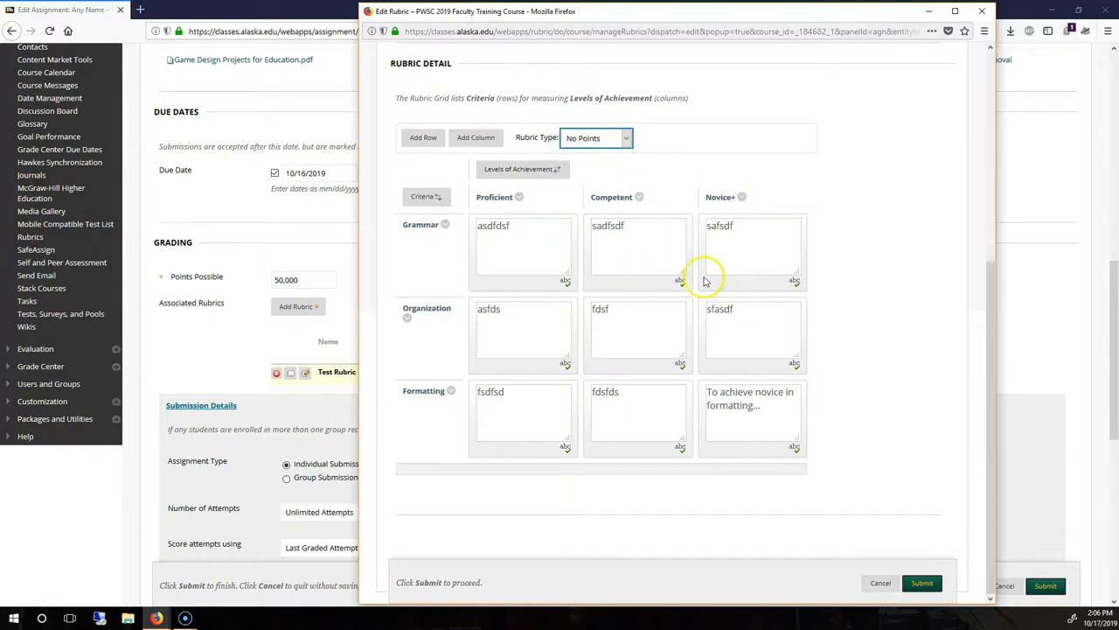
left_click(624, 137)
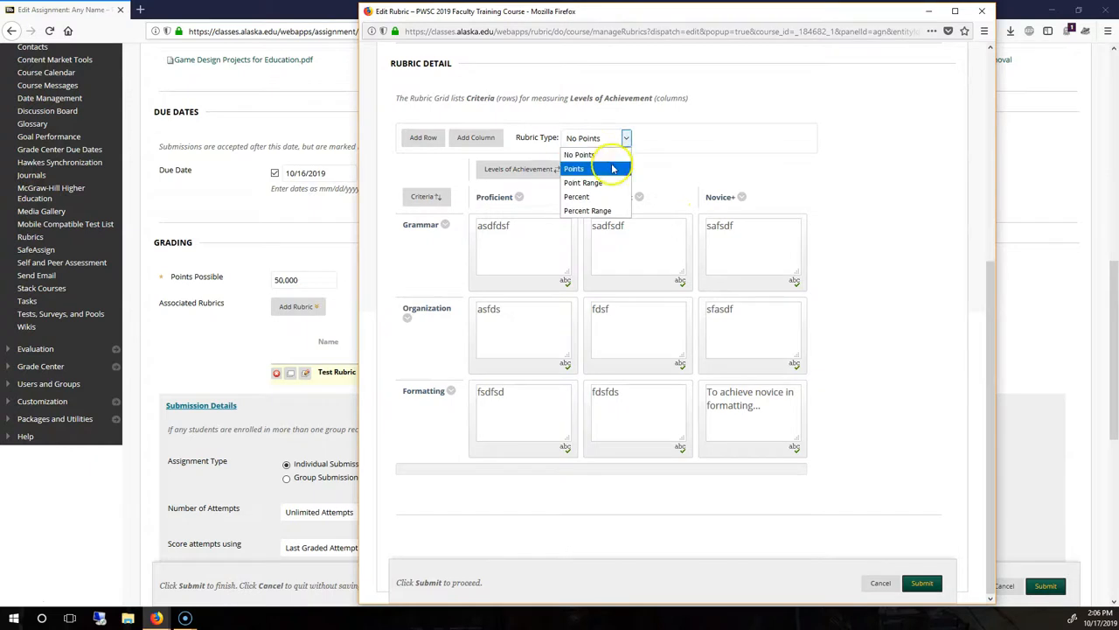
left_click(574, 168)
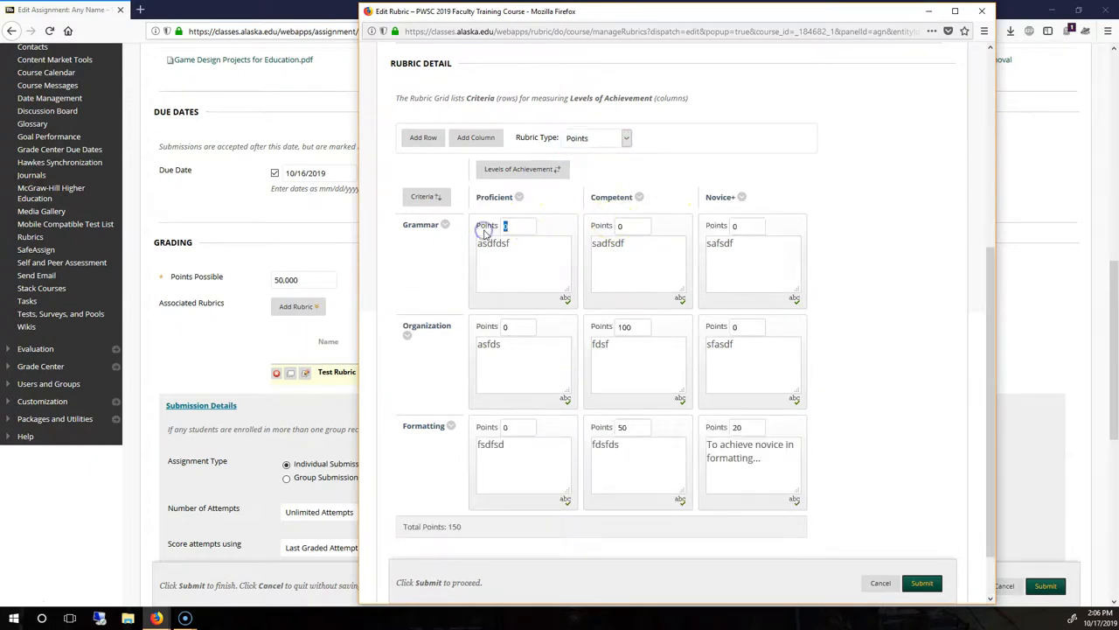
type("40")
left_click(634, 225)
type("500")
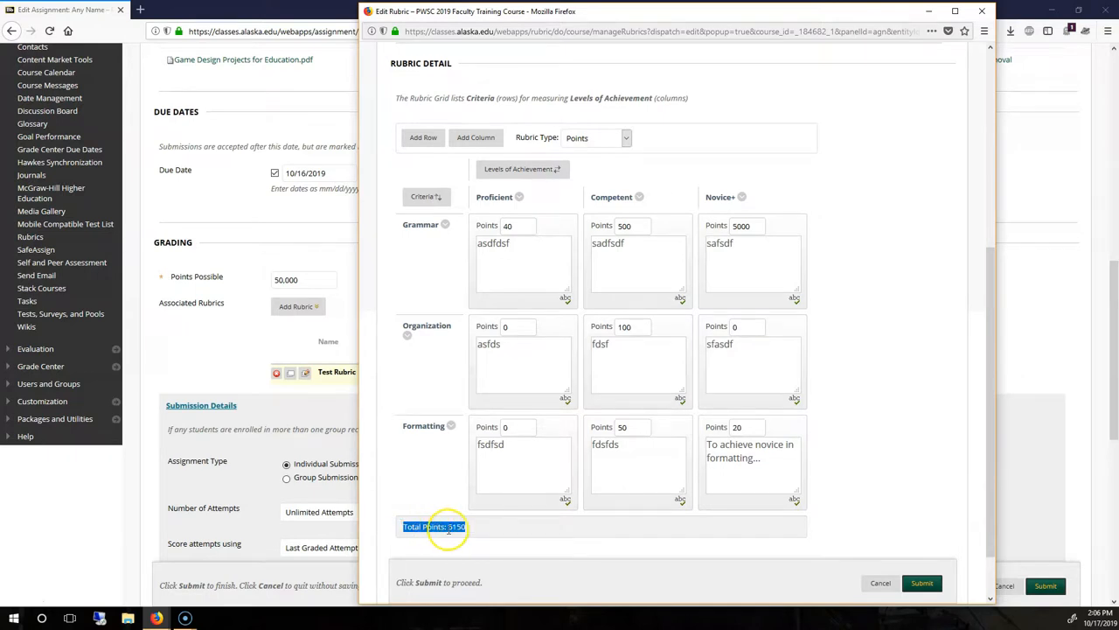
mouse_move(313, 271)
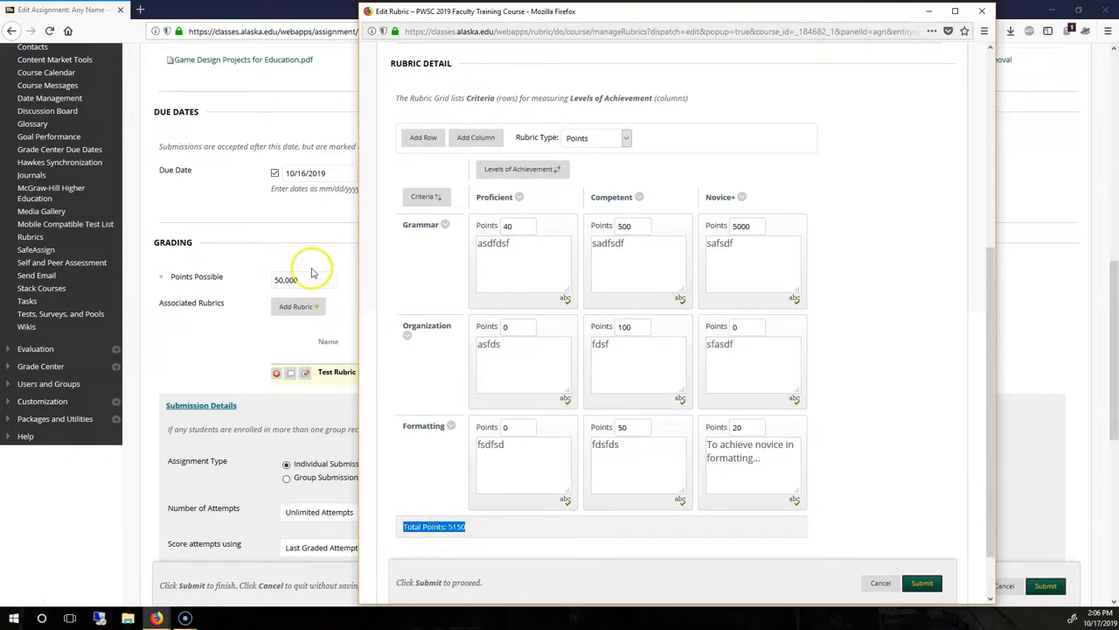
mouse_move(250, 280)
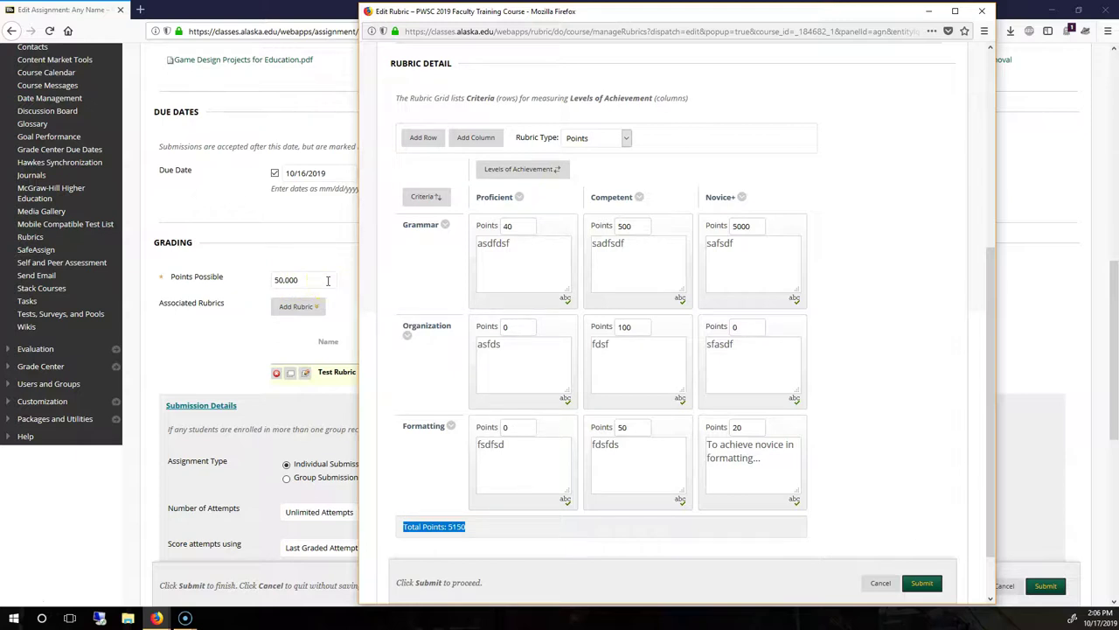
mouse_move(545, 233)
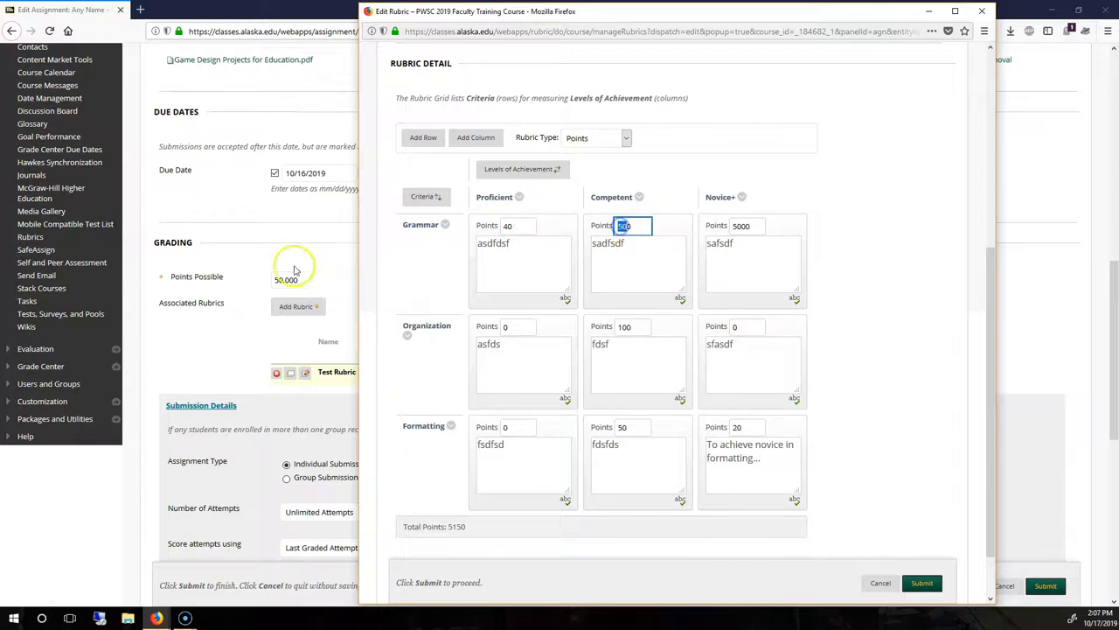
left_click(922, 582)
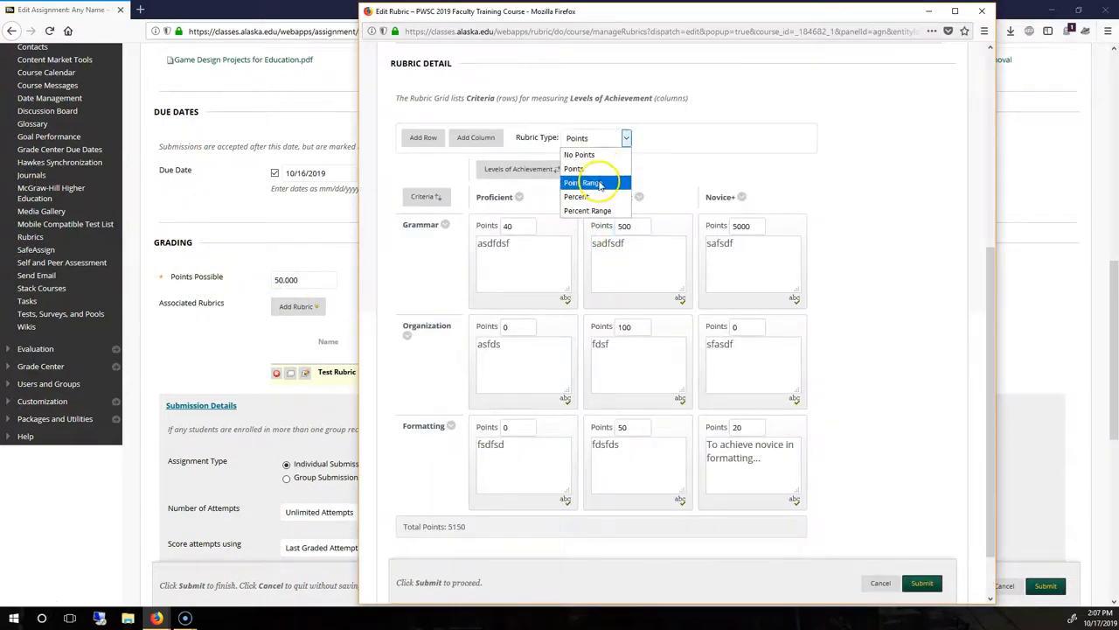
- Switch the rubric to percentage scoring and edit the Grammar criterion's weight
left_click(576, 196)
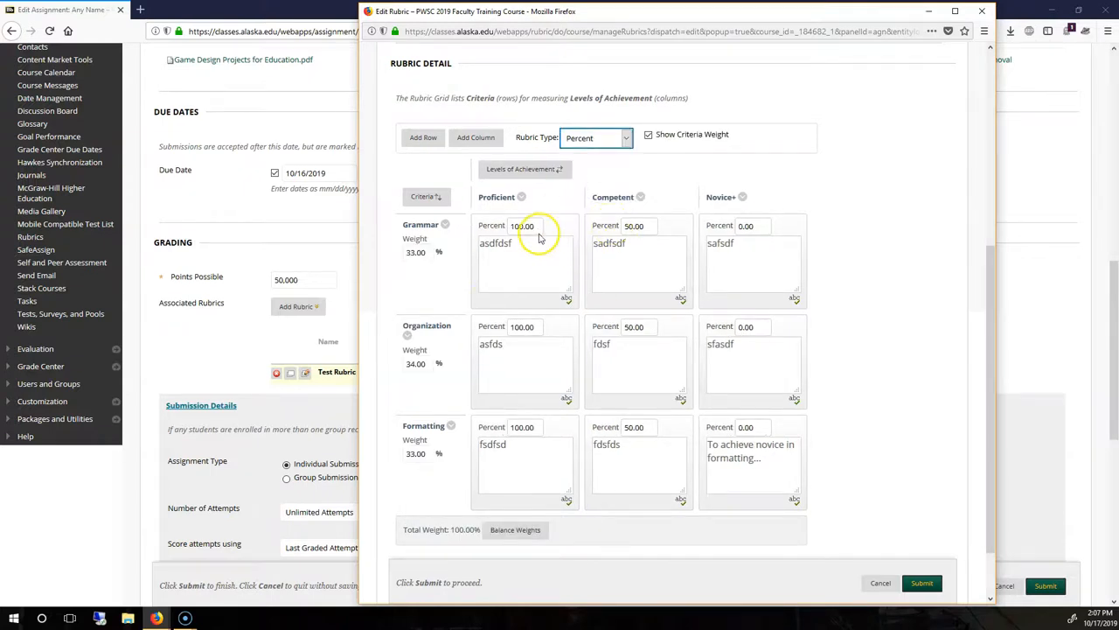
triple_click(522, 226)
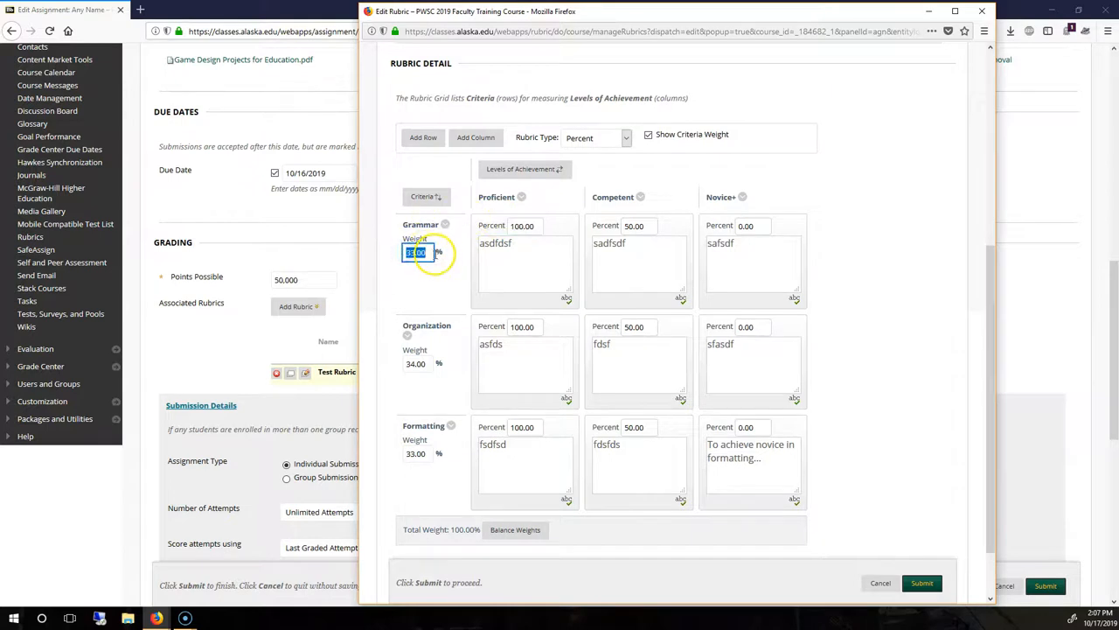
left_click(921, 582)
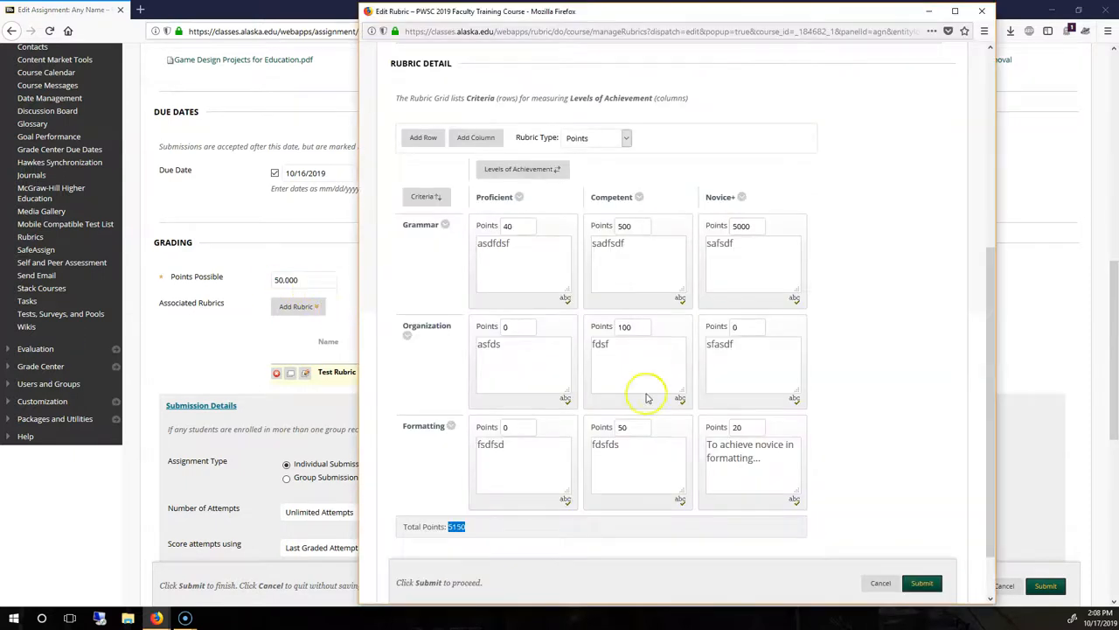
mouse_move(618, 322)
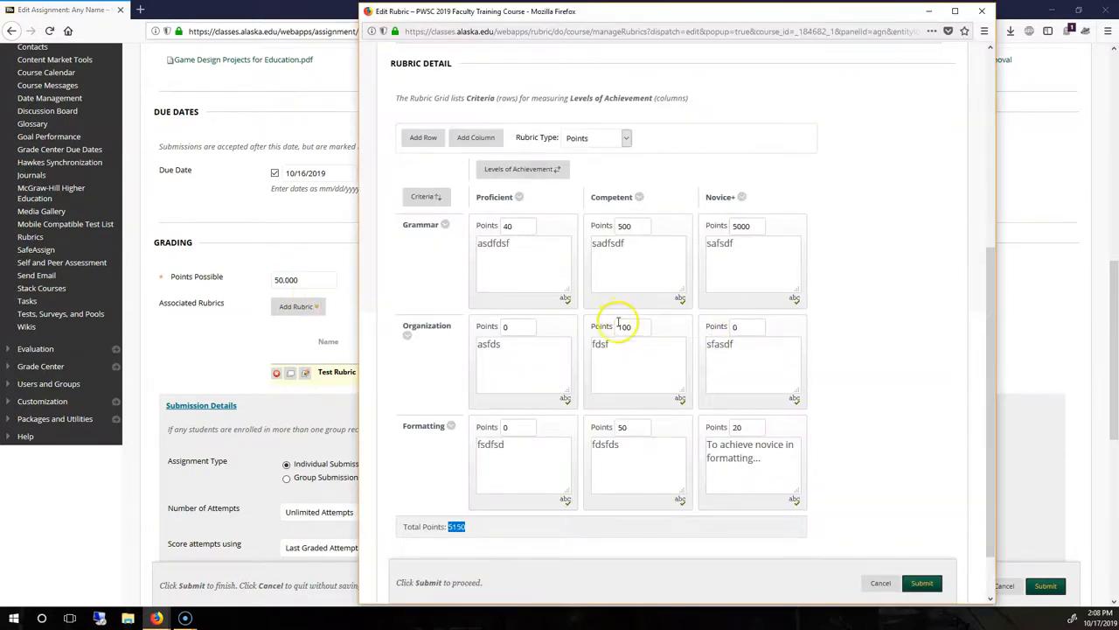
mouse_move(633, 184)
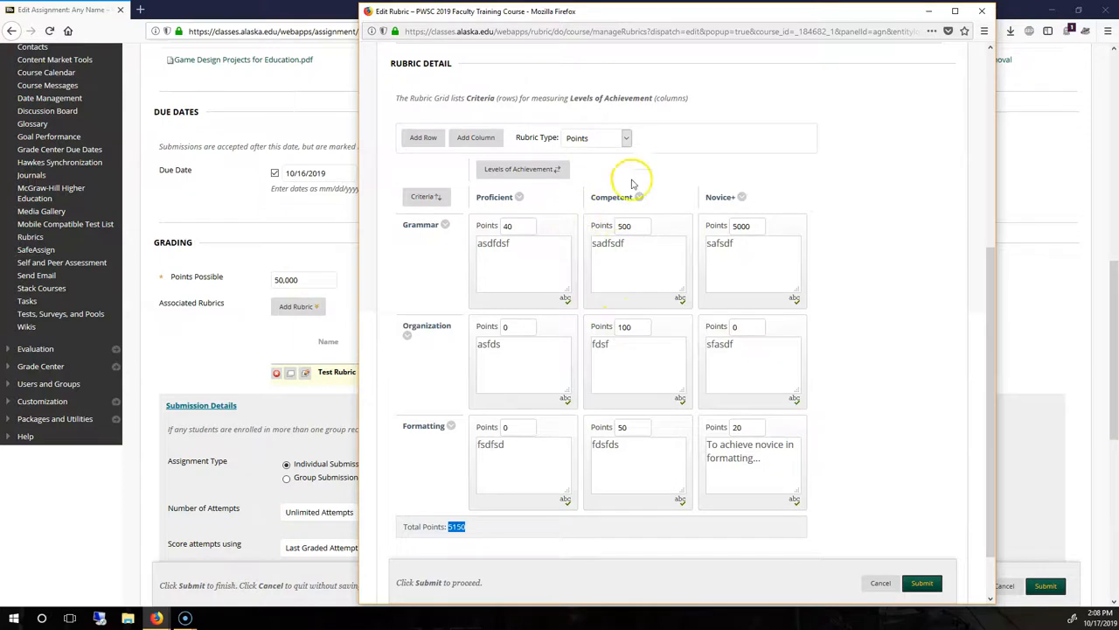
left_click(598, 138)
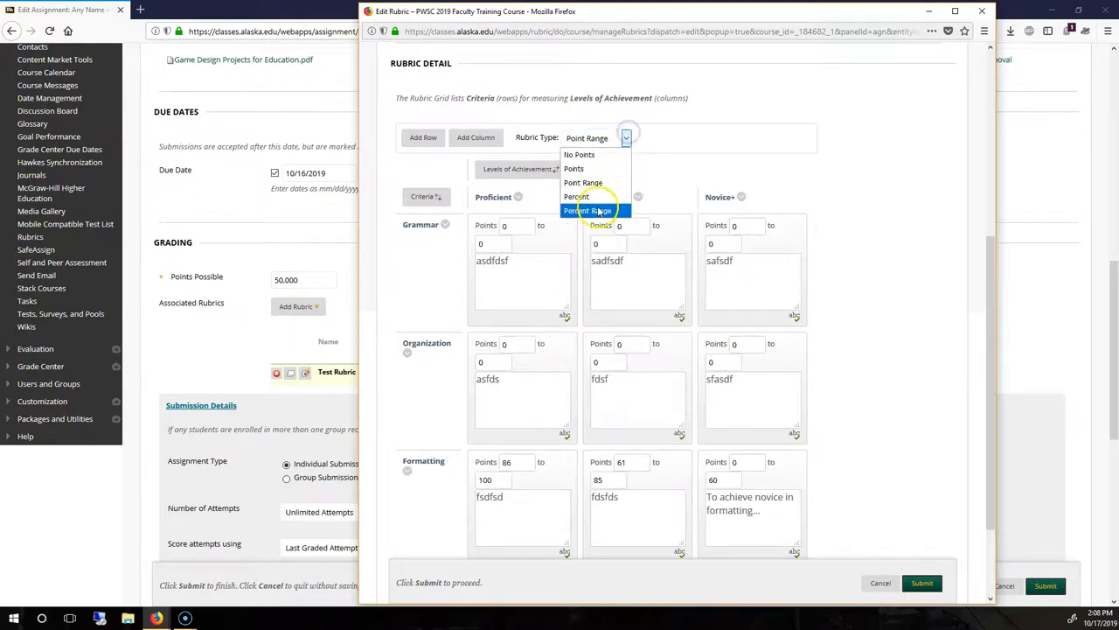
- Try Percent Range scoring, then set Rubric Type back to Point Range
left_click(595, 210)
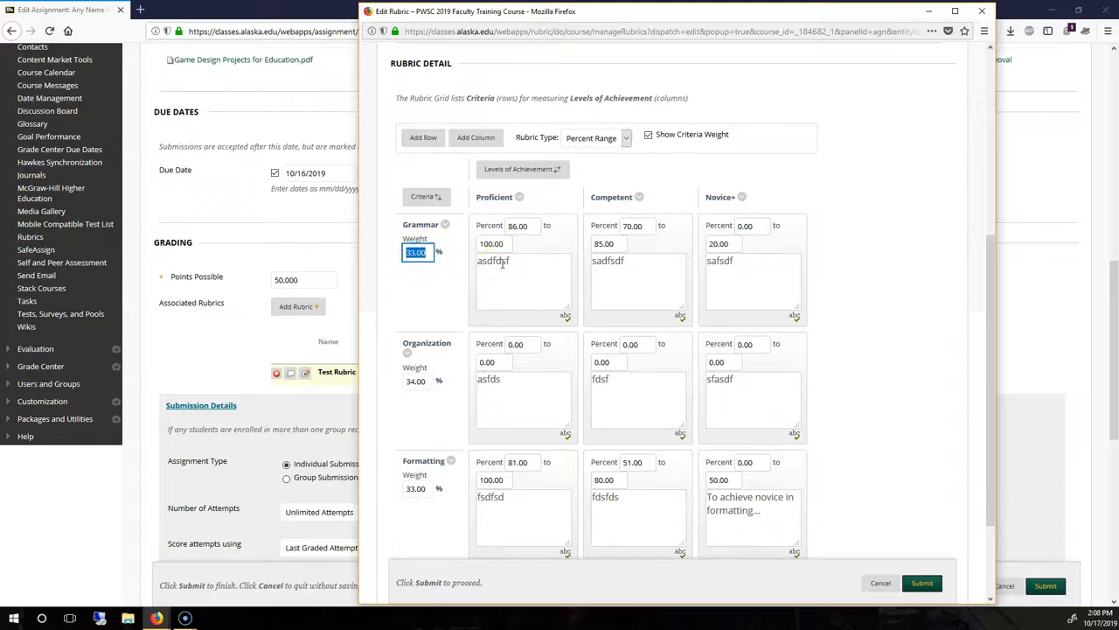
left_click(598, 137)
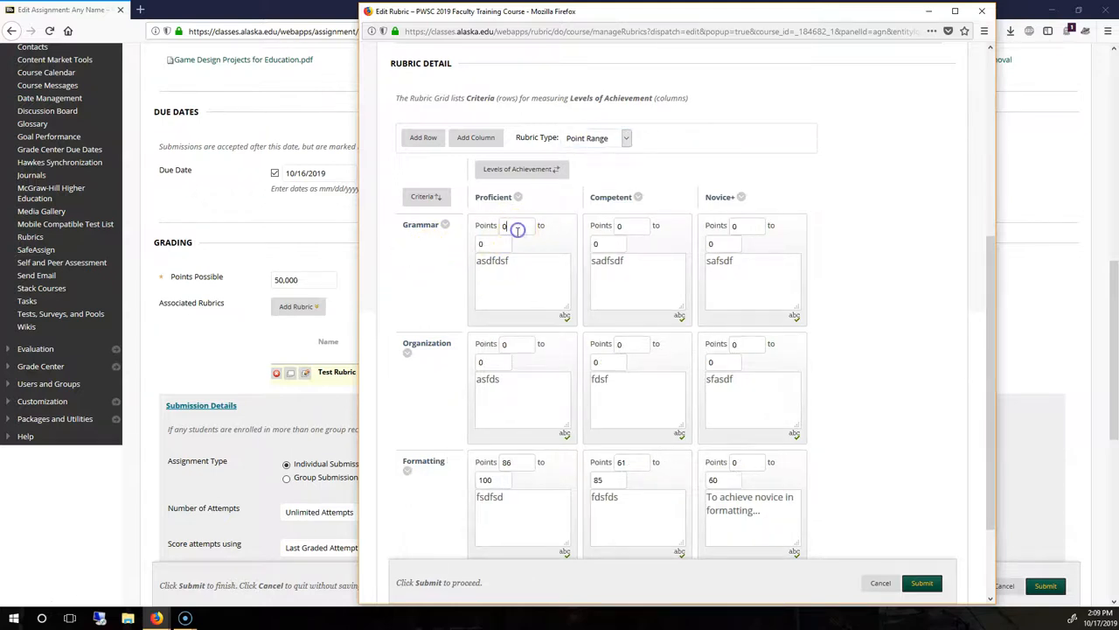
scroll("up", 3)
type("100")
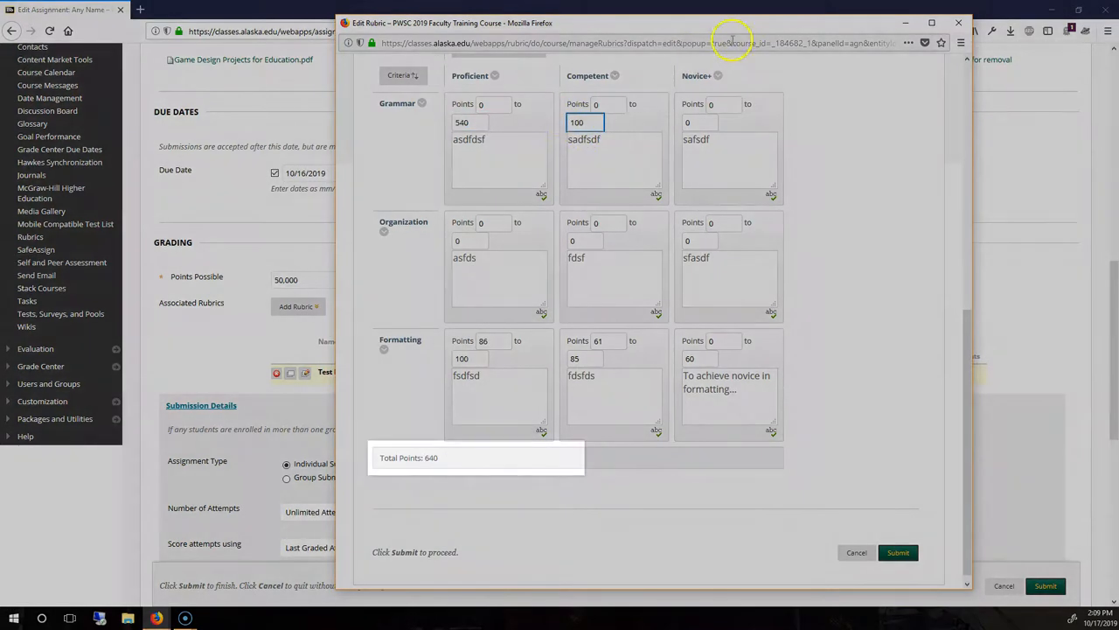
mouse_move(666, 148)
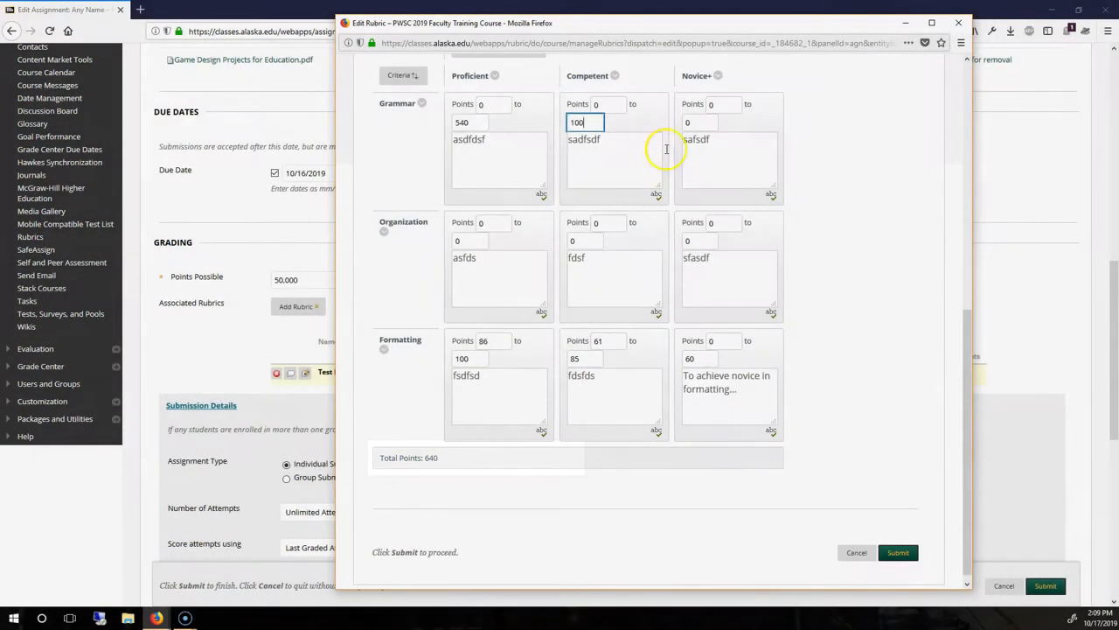
scroll("up", 3)
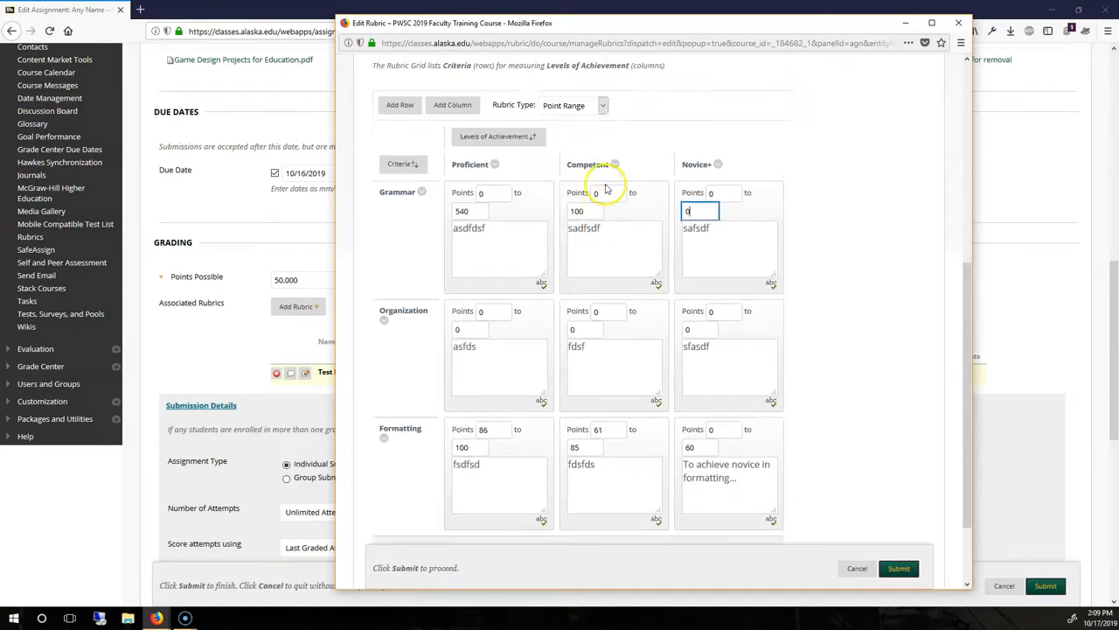
left_click(602, 119)
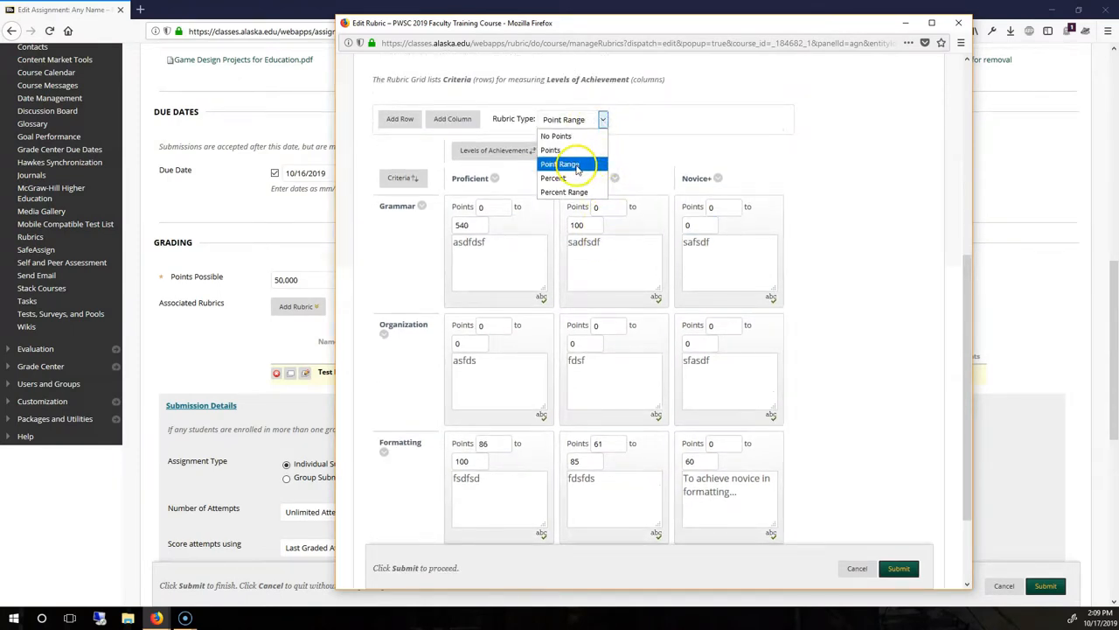
left_click(567, 163)
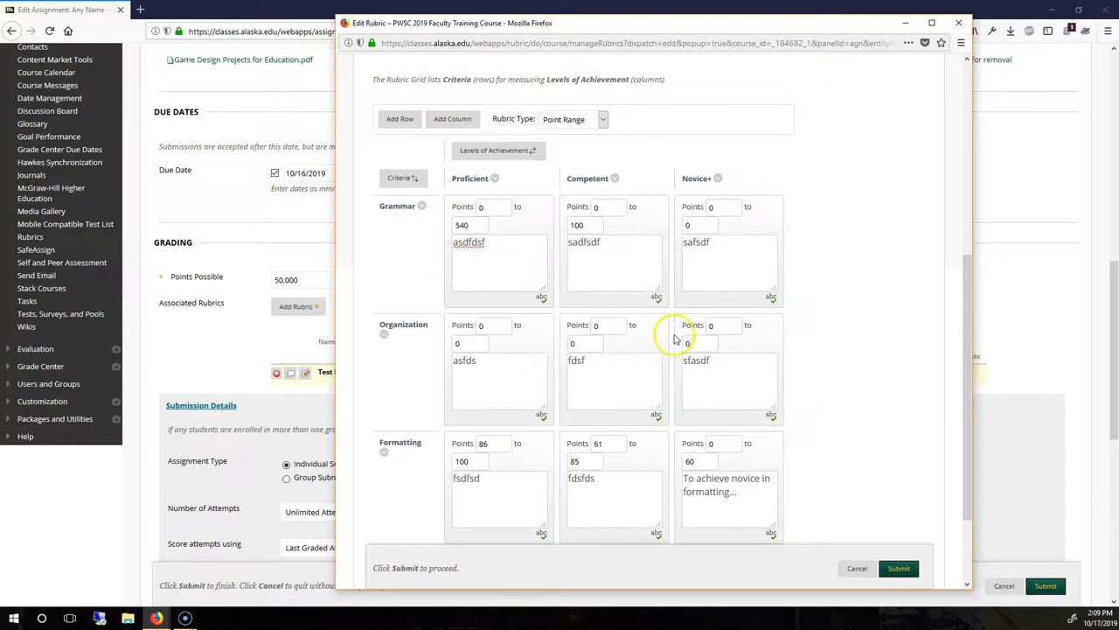
scroll("down", 3)
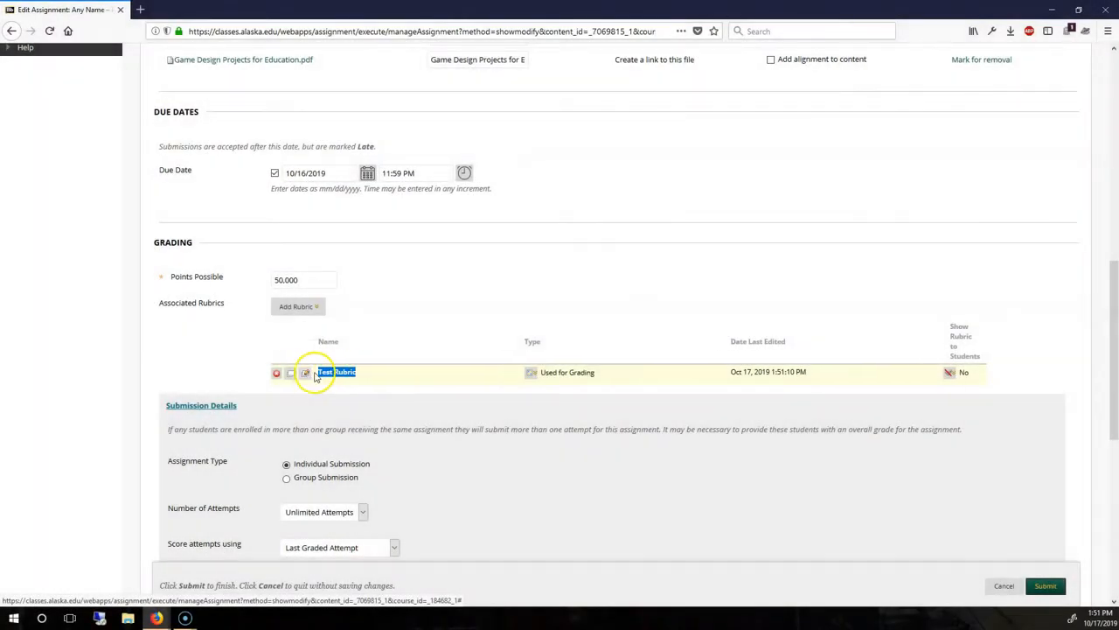
- Reopen Test Rubric for editing, then cancel out without saving
left_click(304, 372)
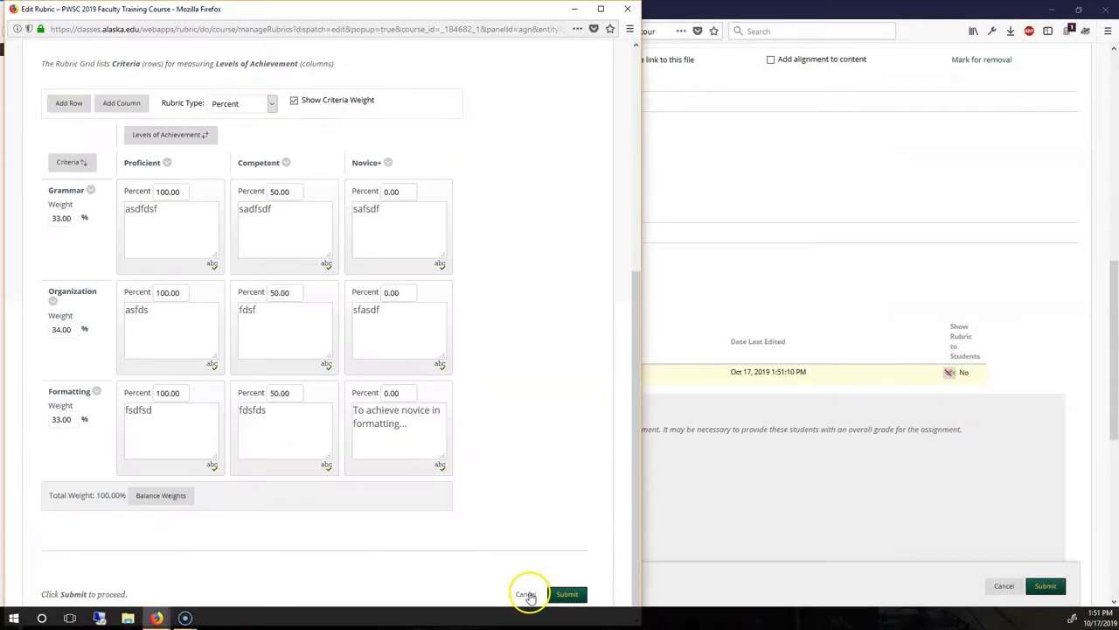
left_click(566, 594)
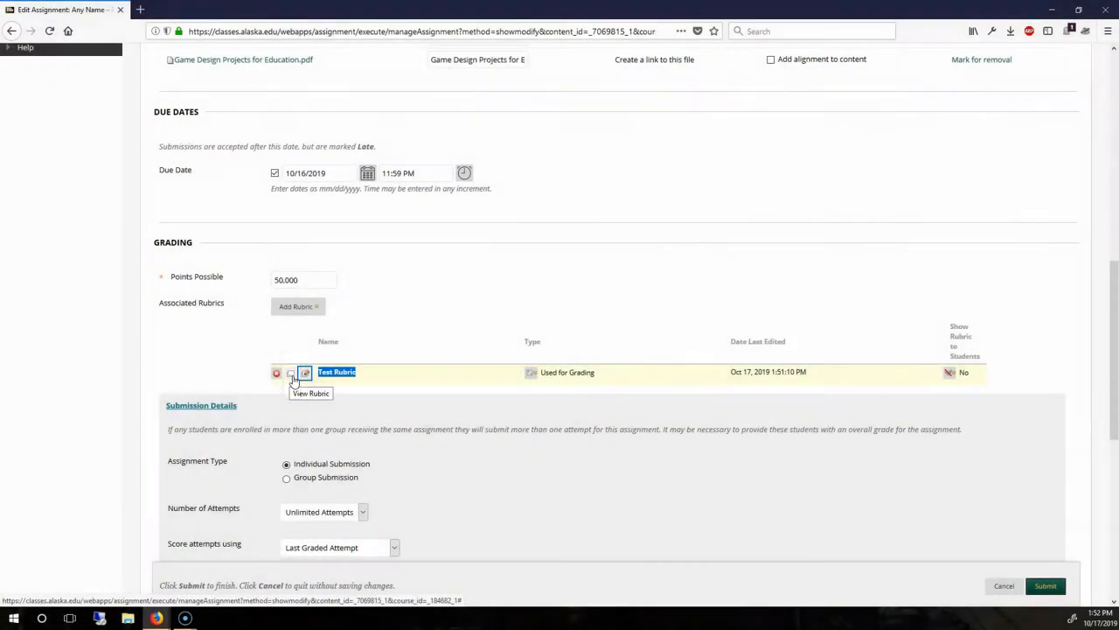
mouse_move(760, 443)
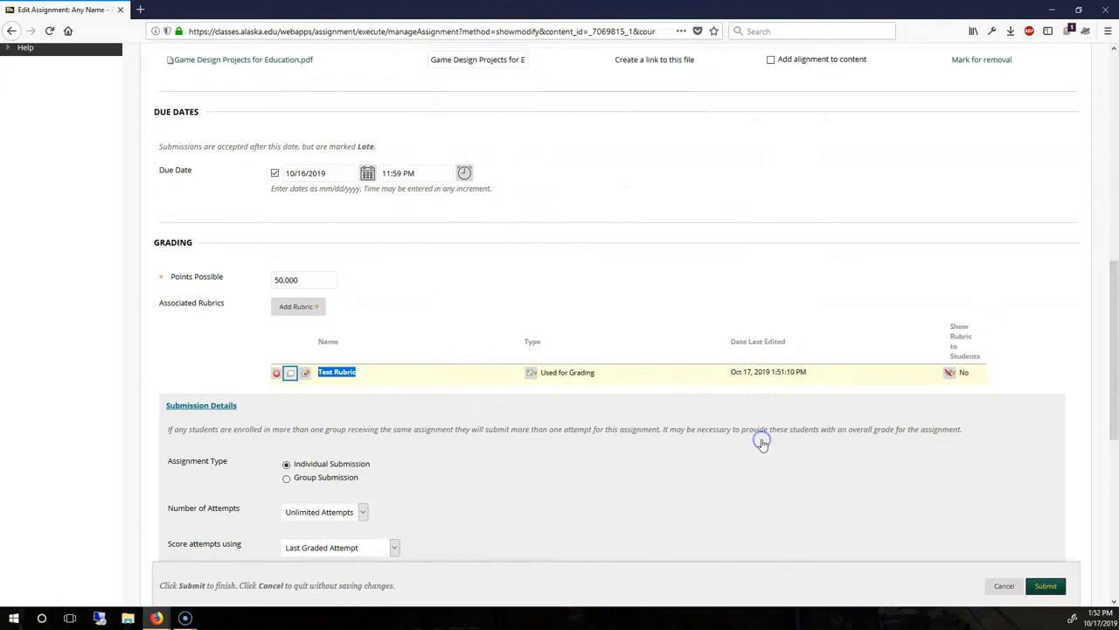
left_click(276, 372)
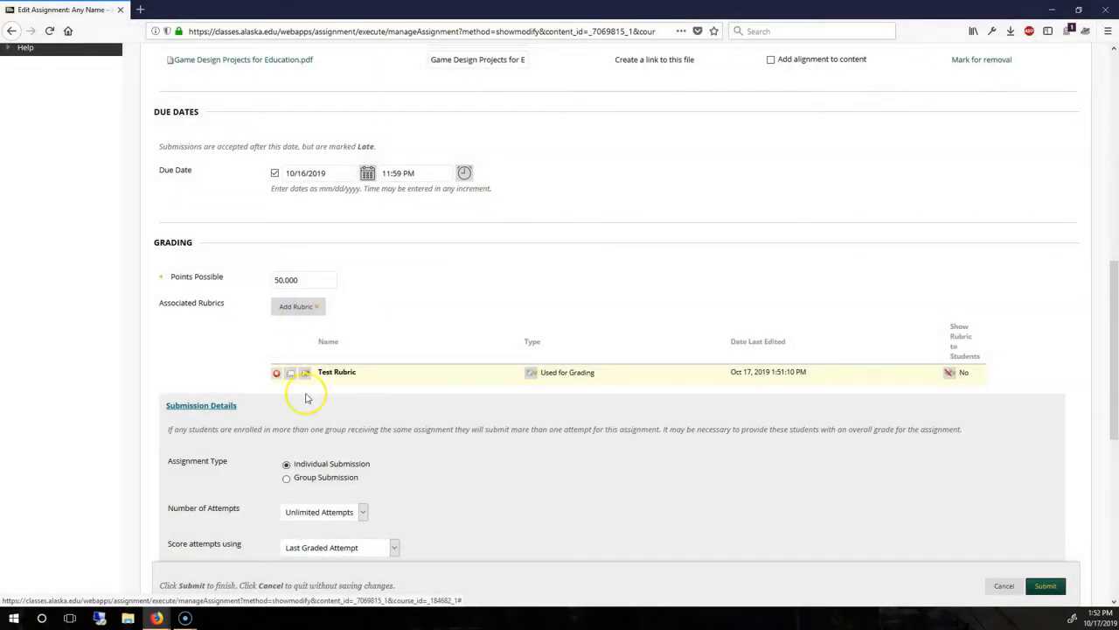
scroll("up", 3)
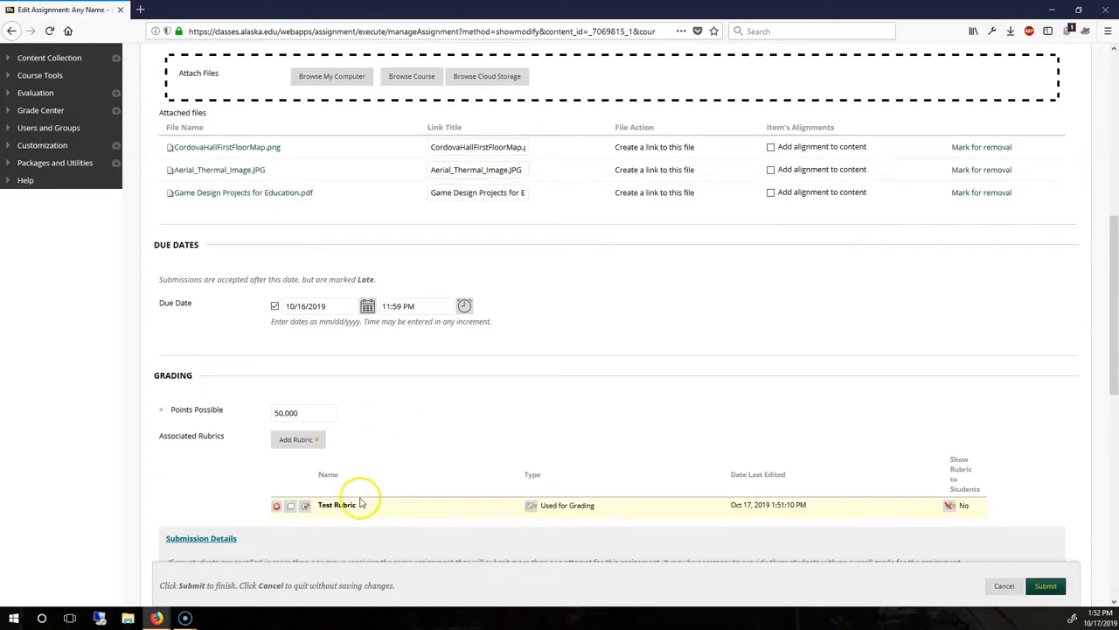
scroll("up", 3)
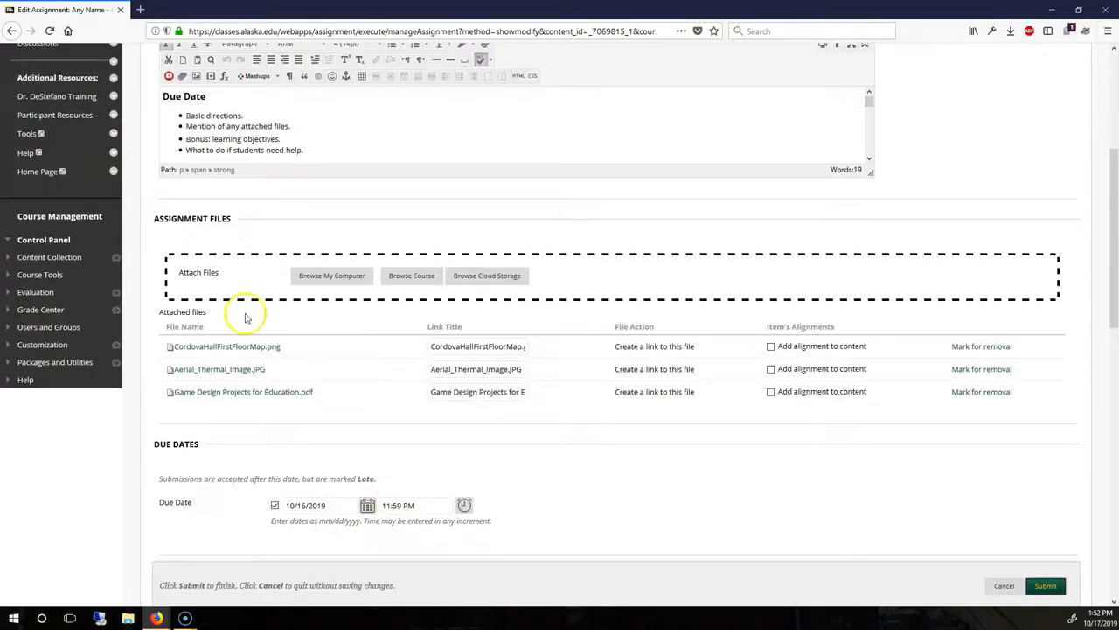
left_click(41, 274)
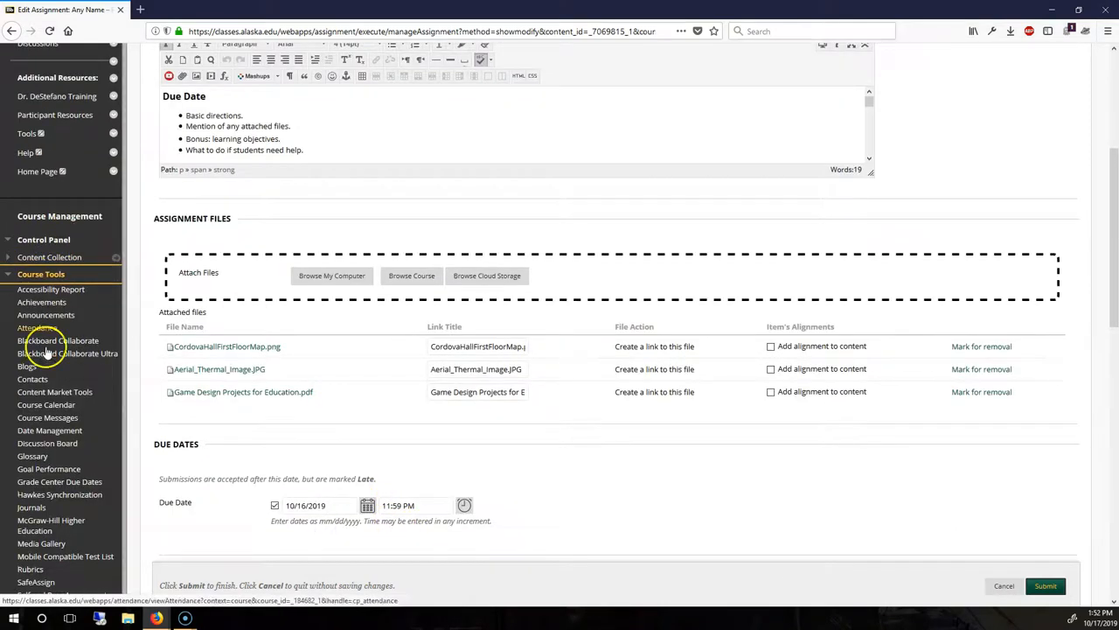
scroll("down", 3)
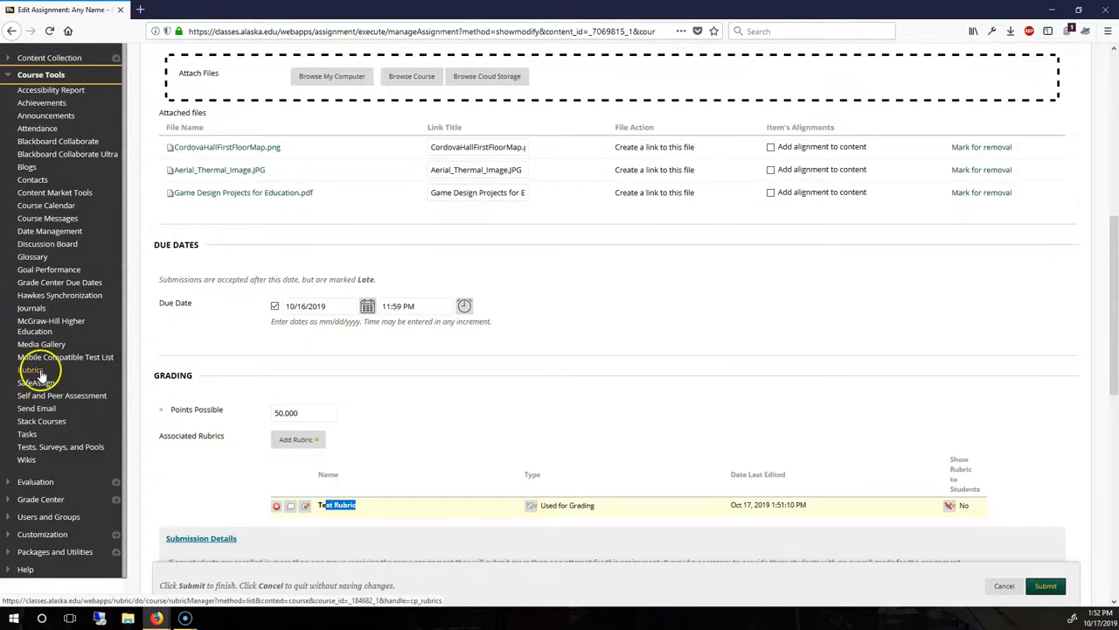
scroll("down", 3)
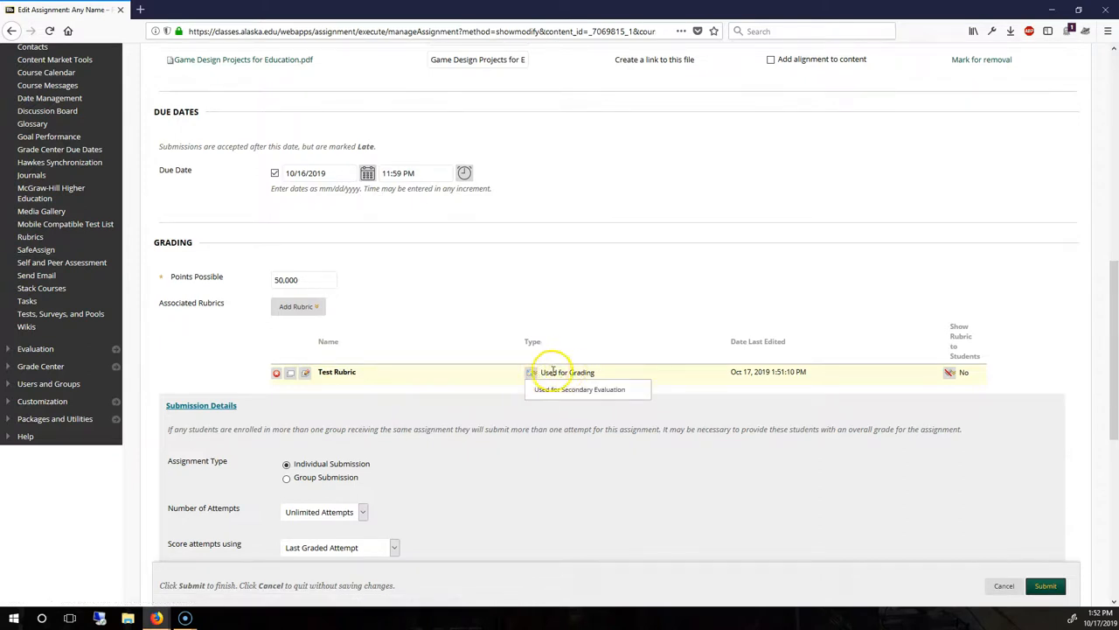
mouse_move(536, 383)
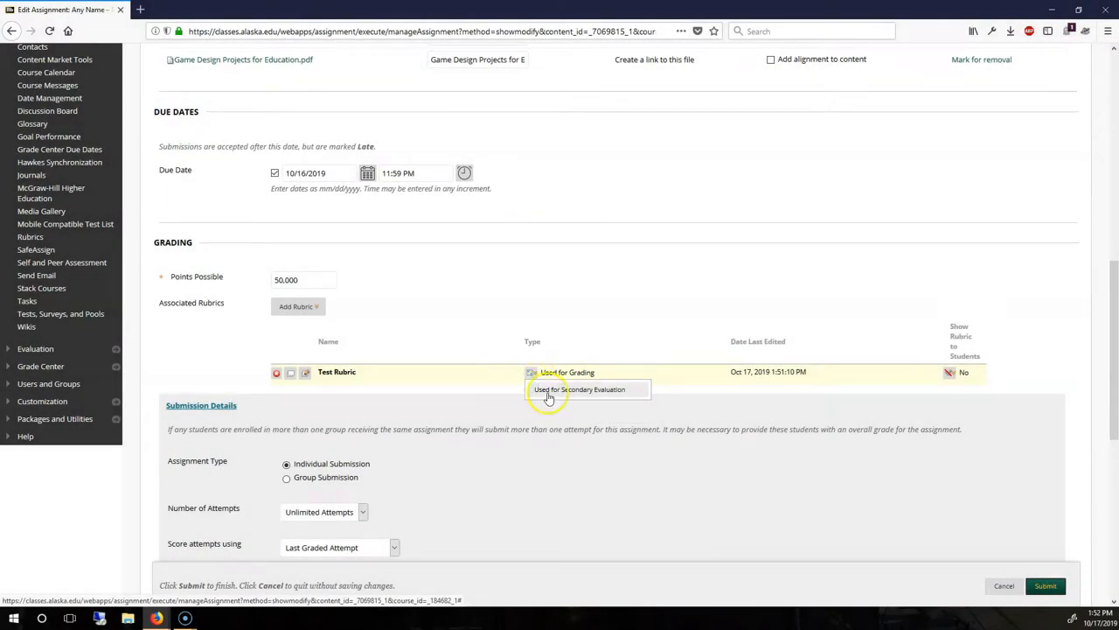
left_click(579, 389)
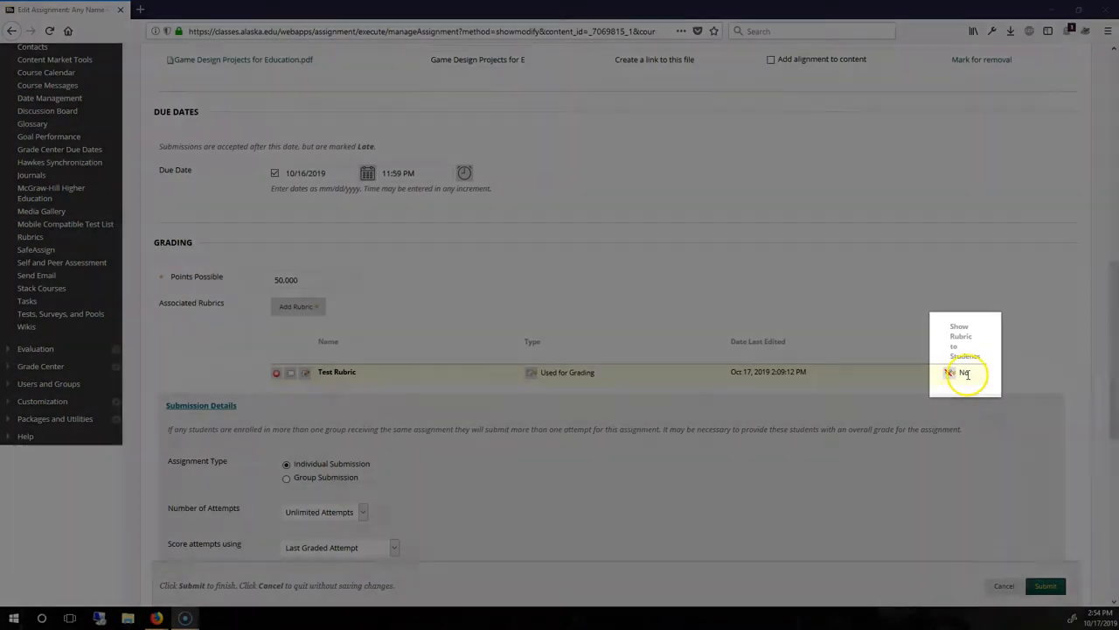
- Open the Show Rubric to Students options for Test Rubric
left_click(962, 372)
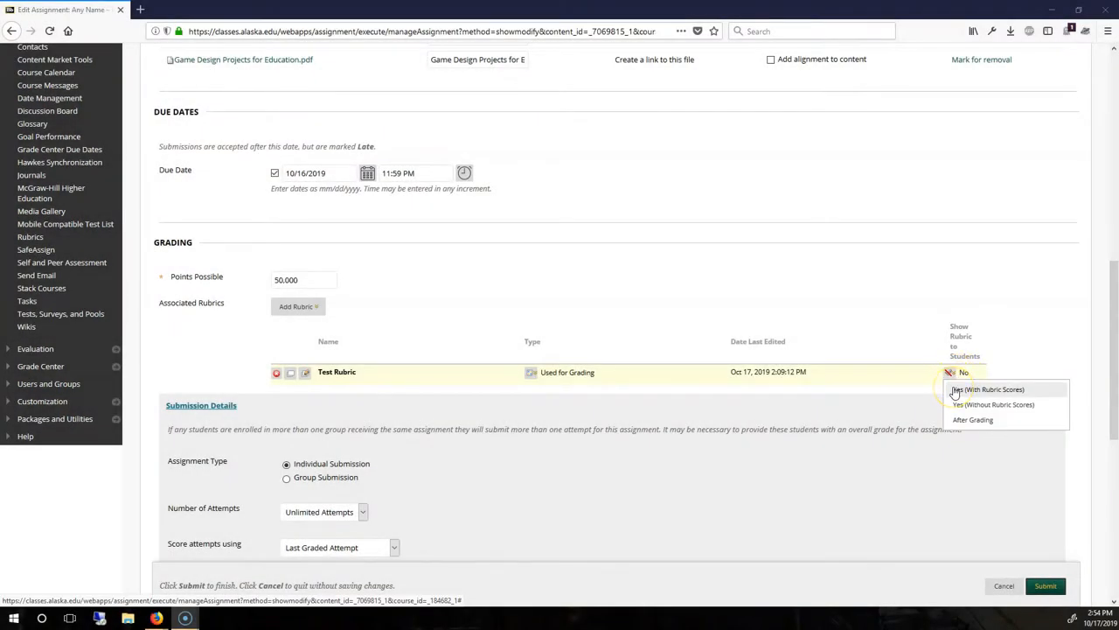
mouse_move(1006, 404)
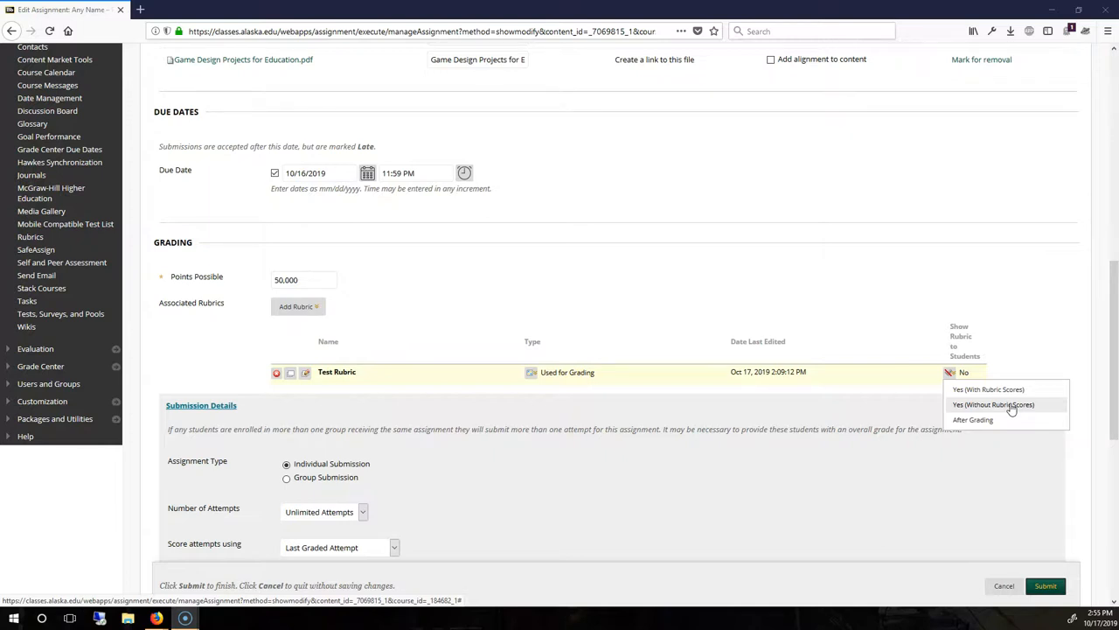
mouse_move(988, 389)
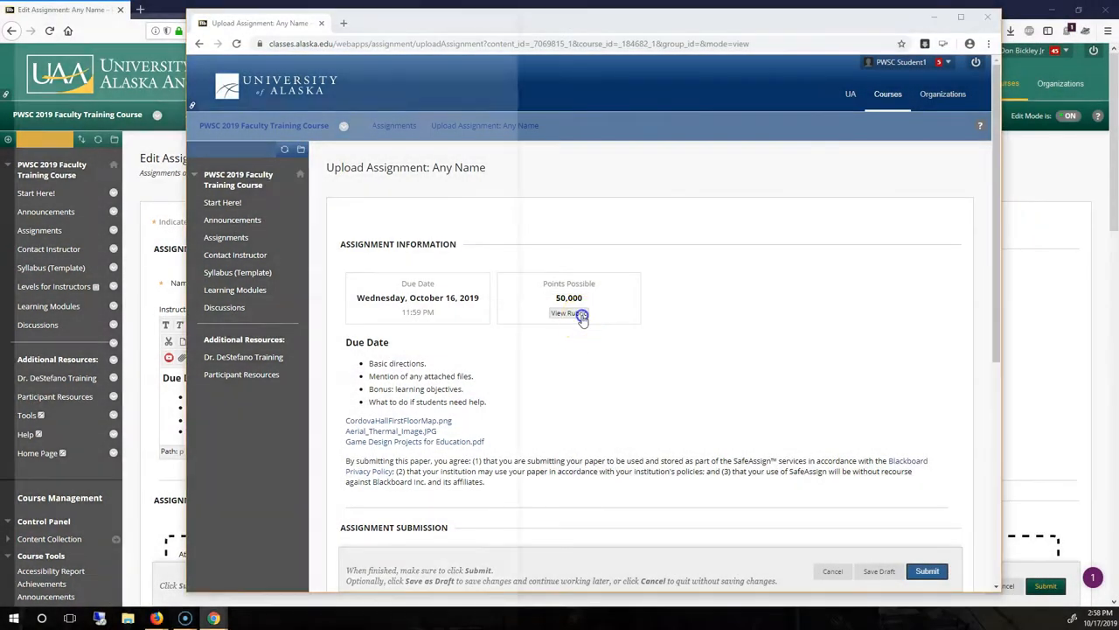
- Open and close the student View Rubric preview twice
left_click(569, 313)
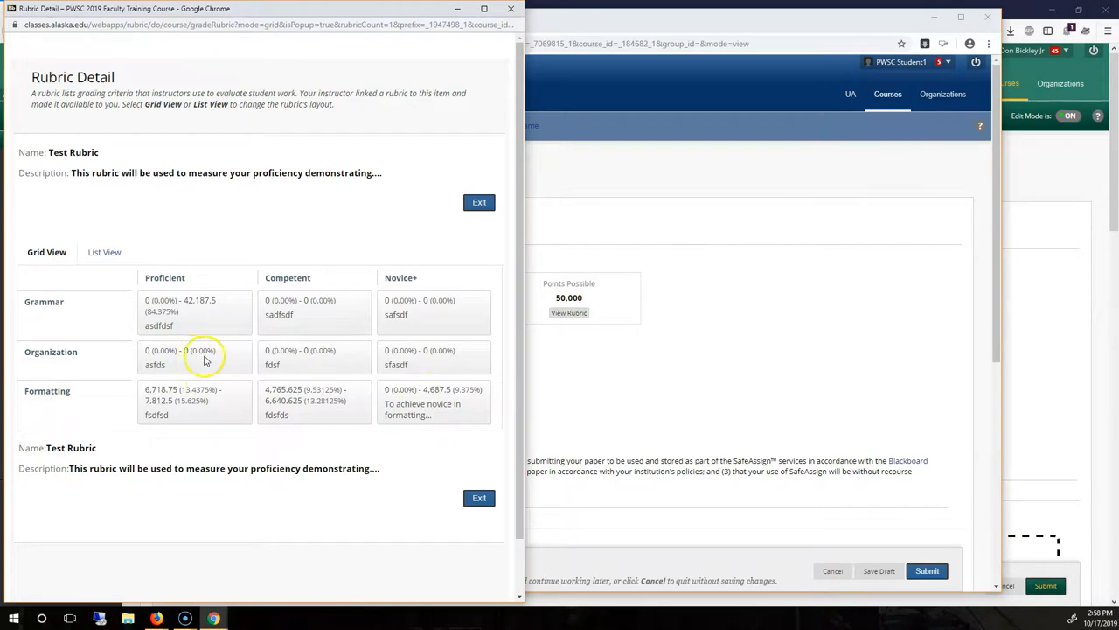
mouse_move(125, 374)
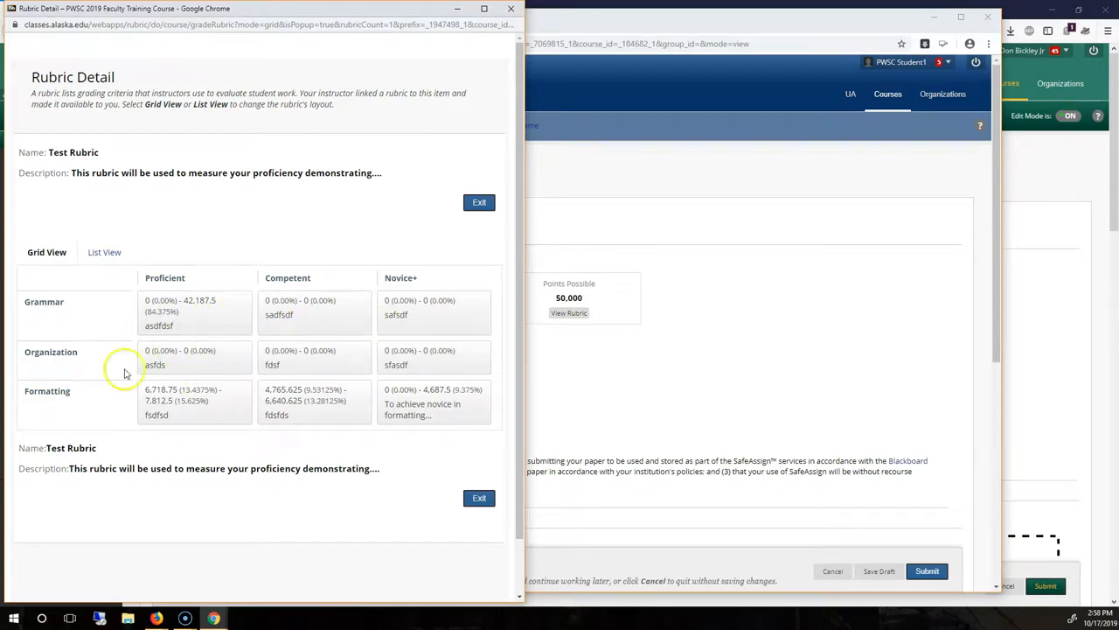
left_click(478, 202)
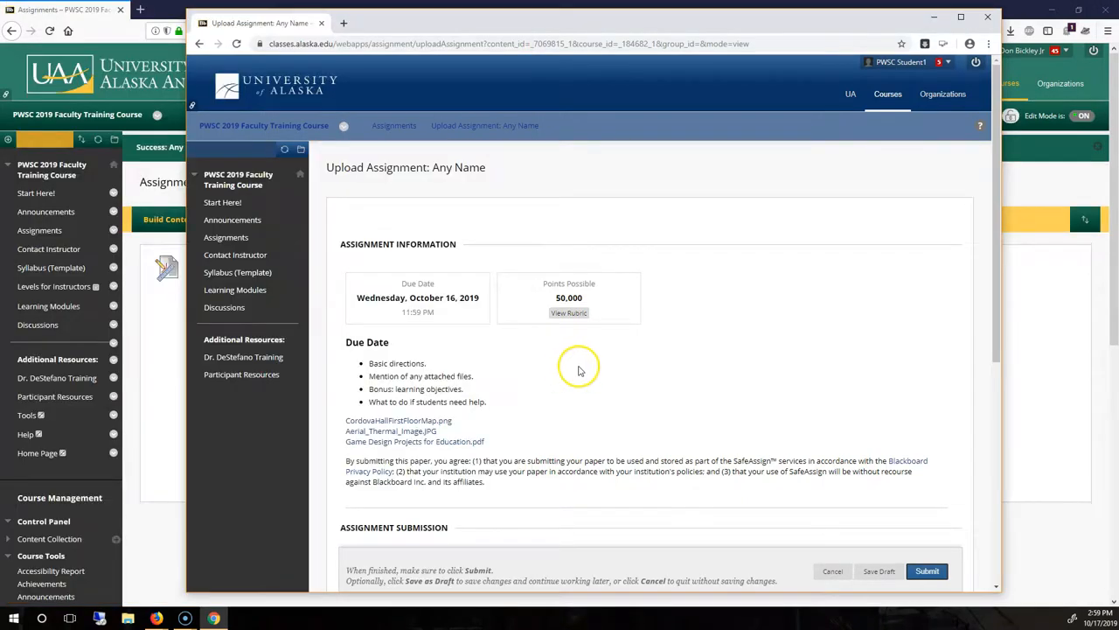
left_click(568, 312)
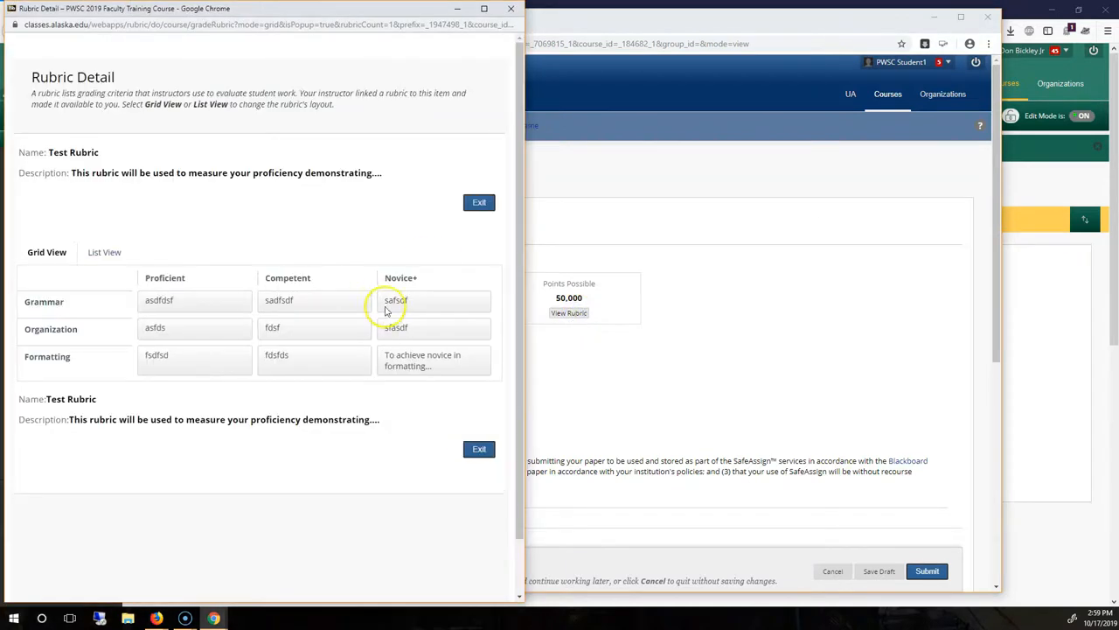
left_click(479, 201)
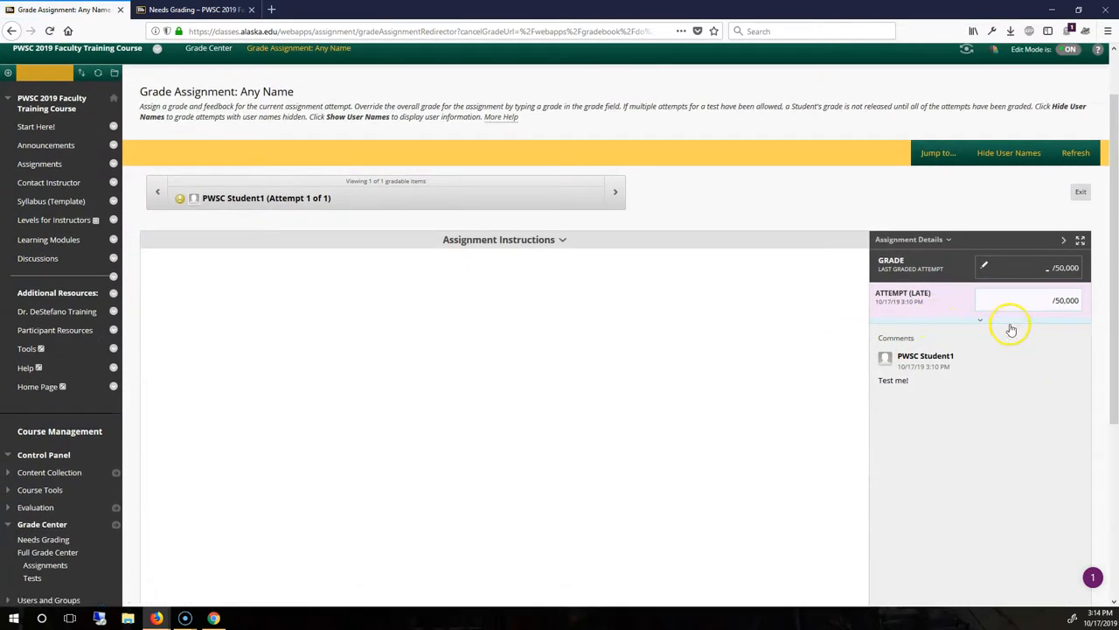
left_click(1014, 300)
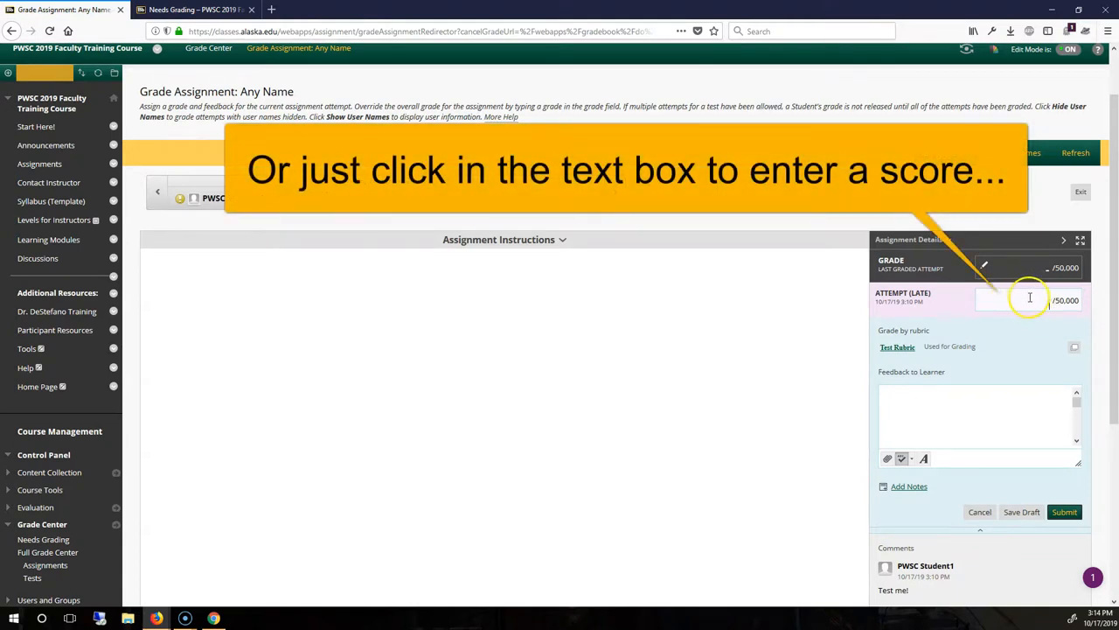
left_click(1015, 300)
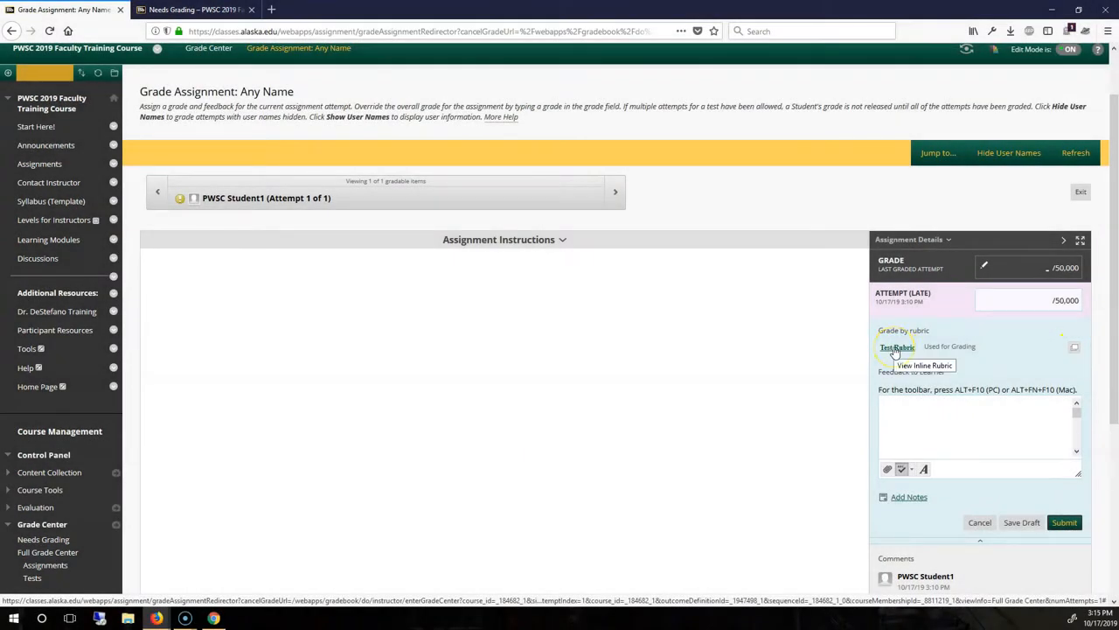
- Open Test Rubric in the grading panel and give Grammar the Proficient level
left_click(898, 348)
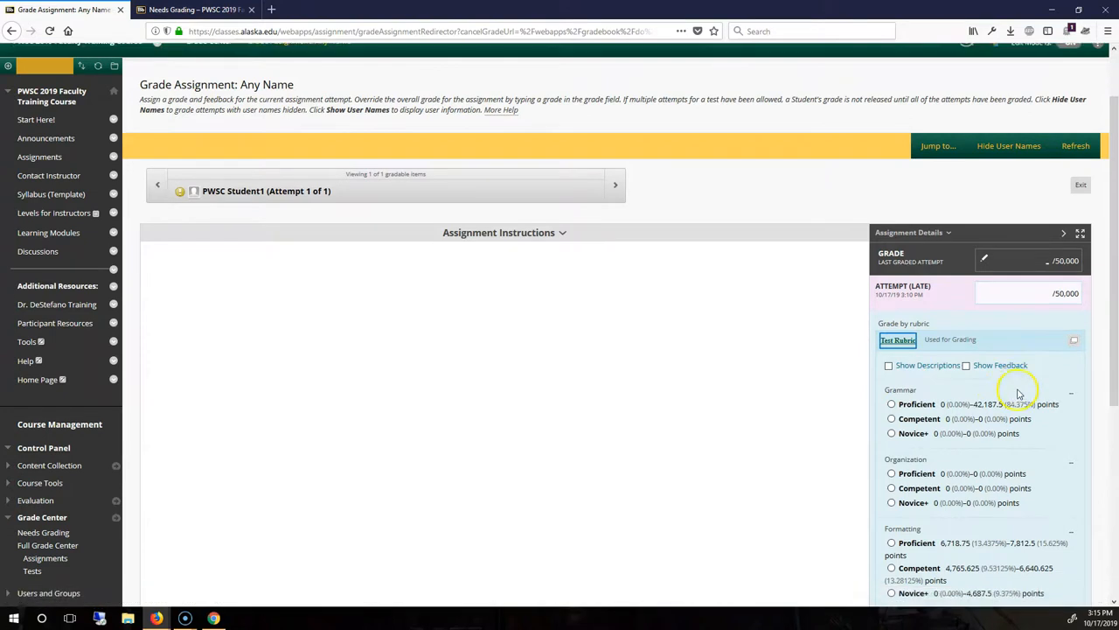
scroll("down", 3)
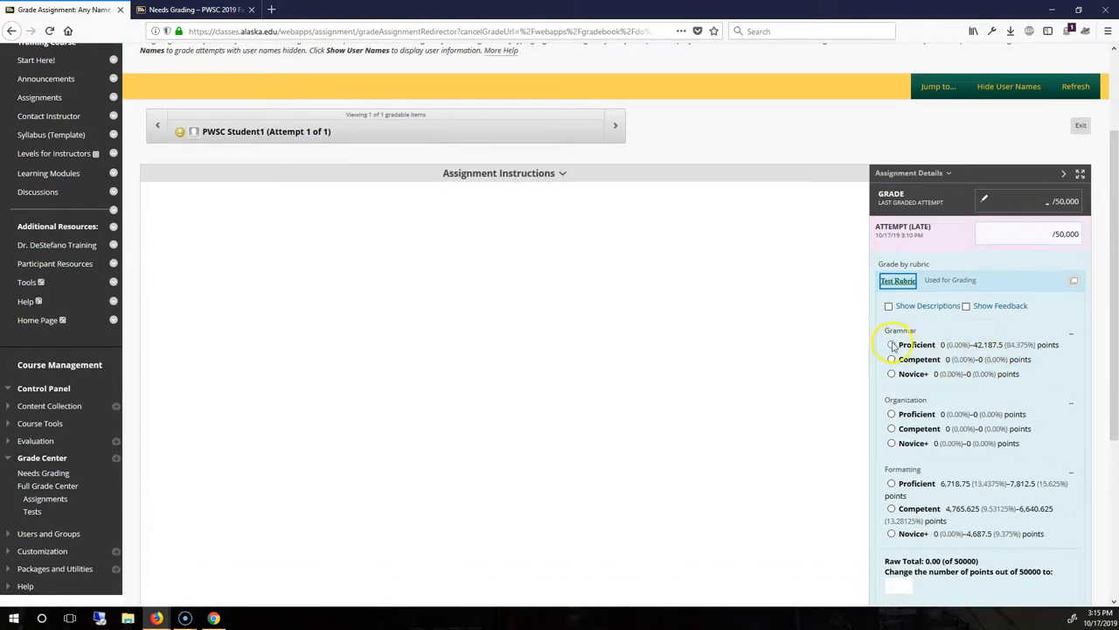
left_click(892, 345)
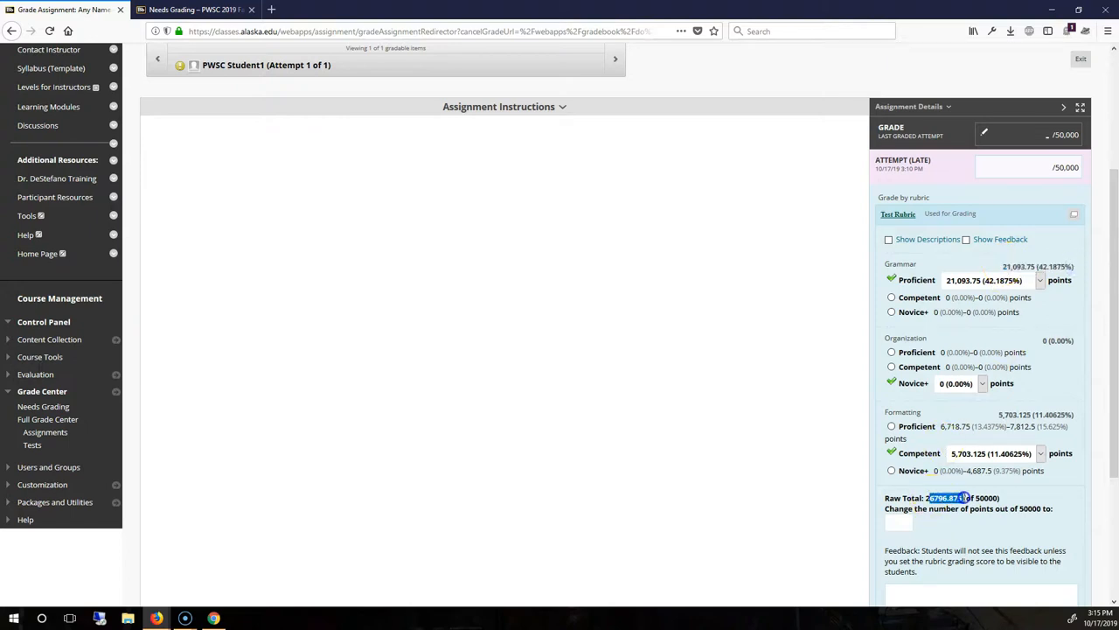
- Type feedback into the rubric grid and save the rubric scores
left_click(898, 522)
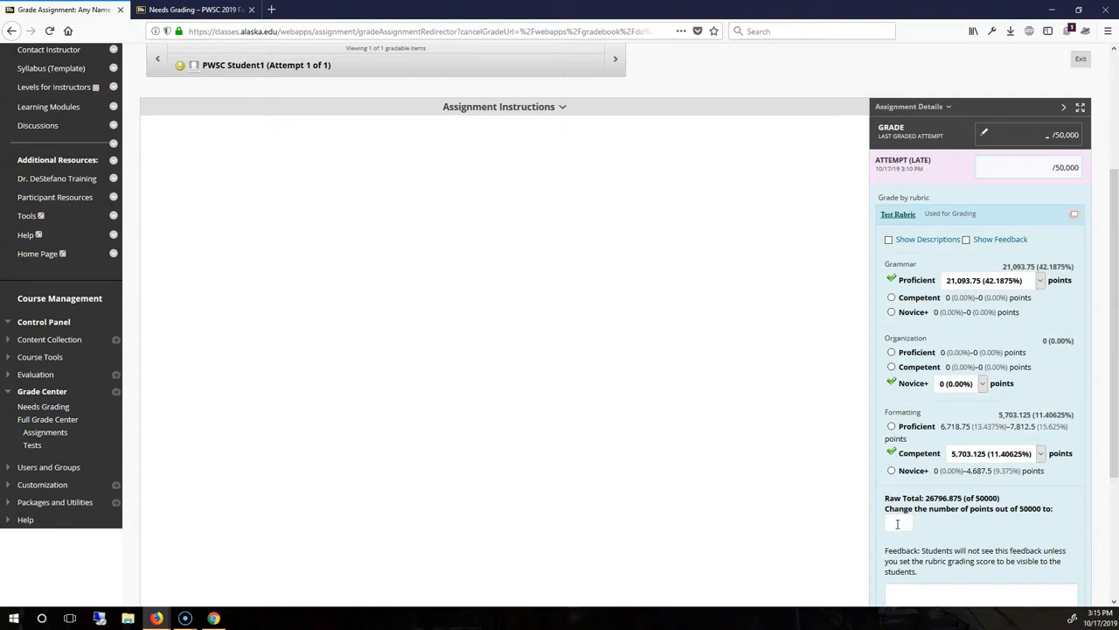
type("gffg")
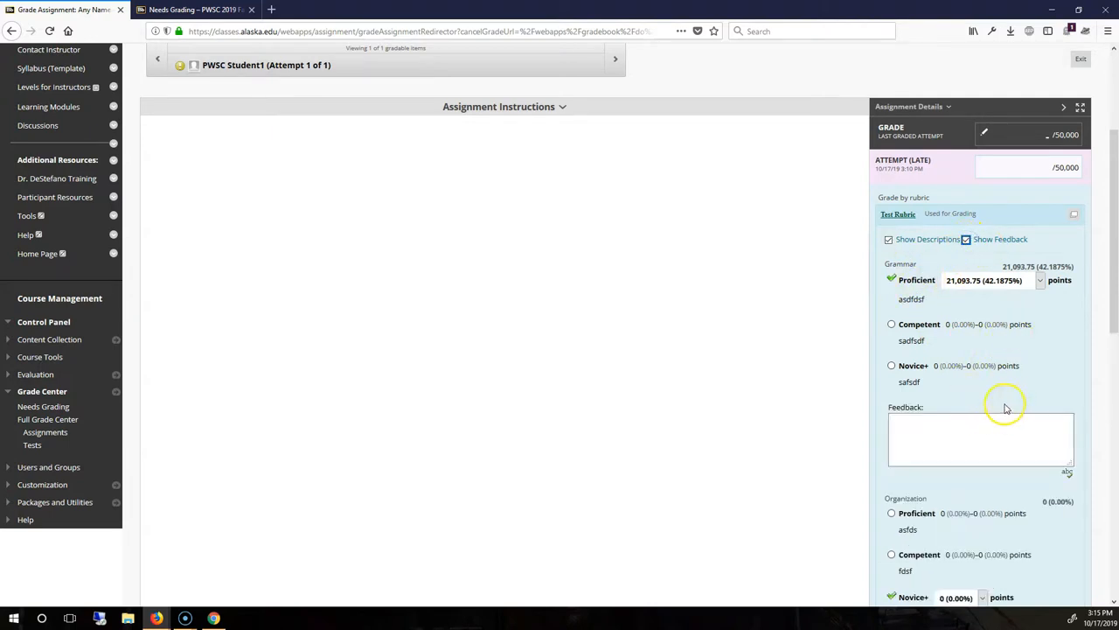
type("safdsfdasfaf")
type("sdf")
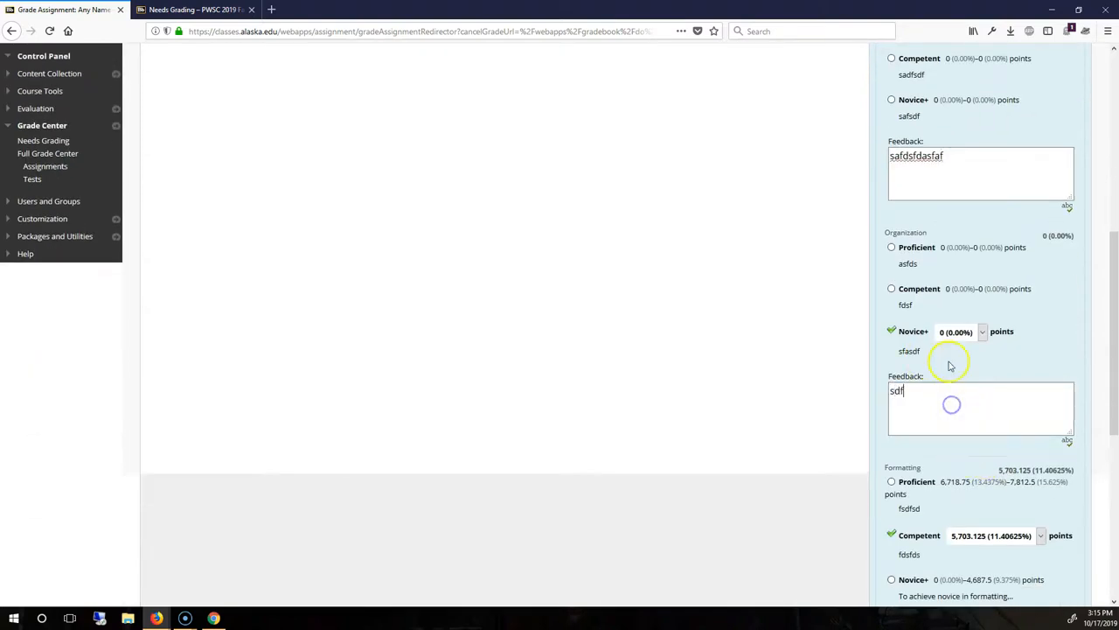
type("asdff")
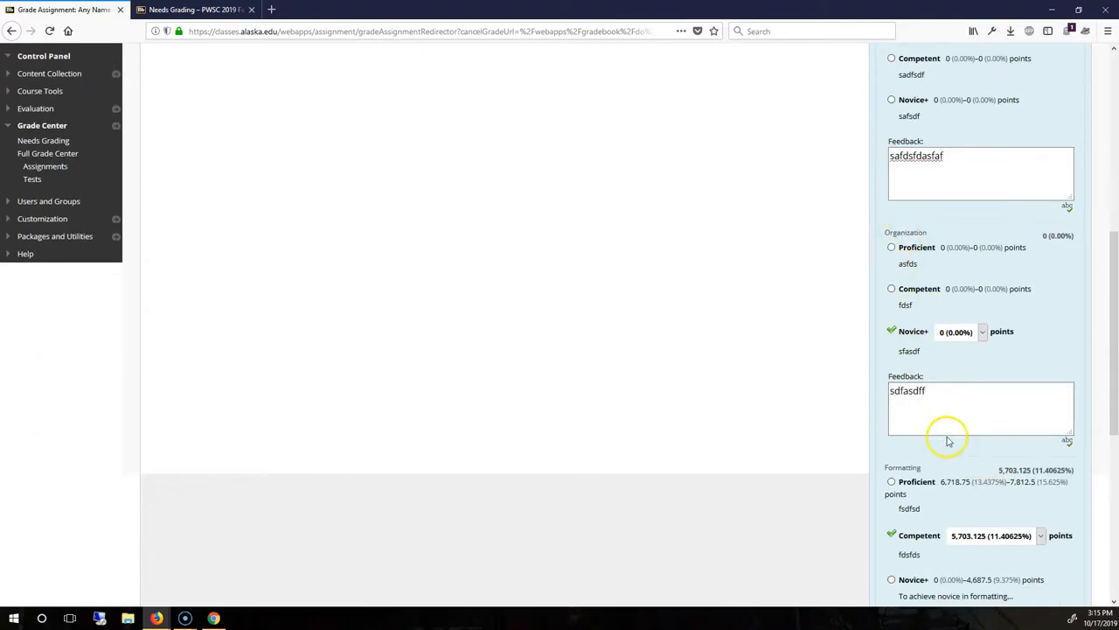
scroll("down", 3)
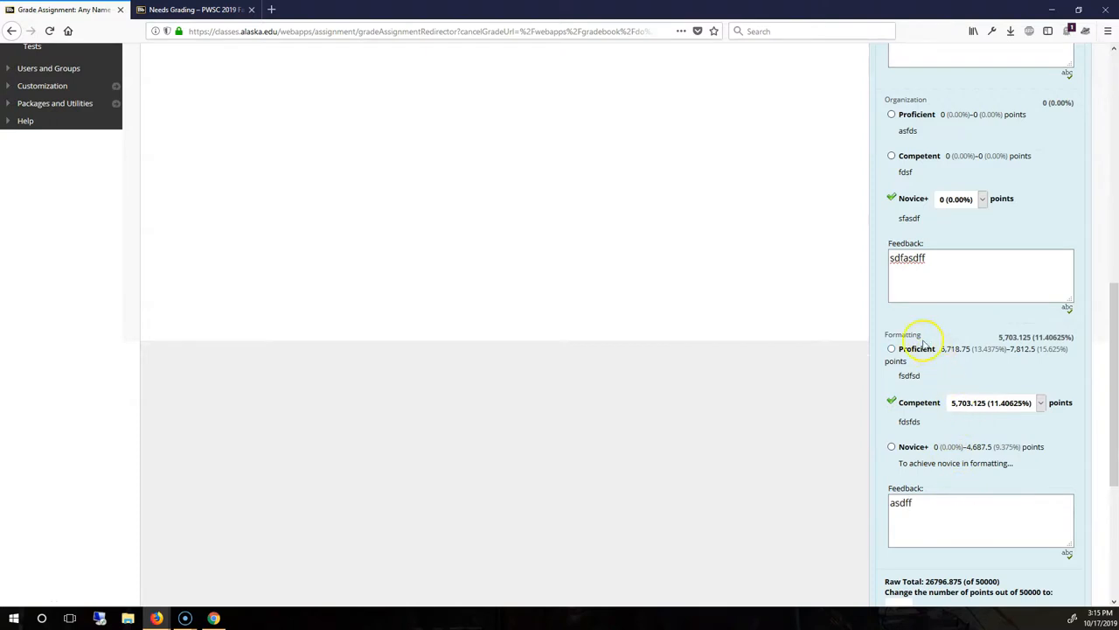
scroll("up", 3)
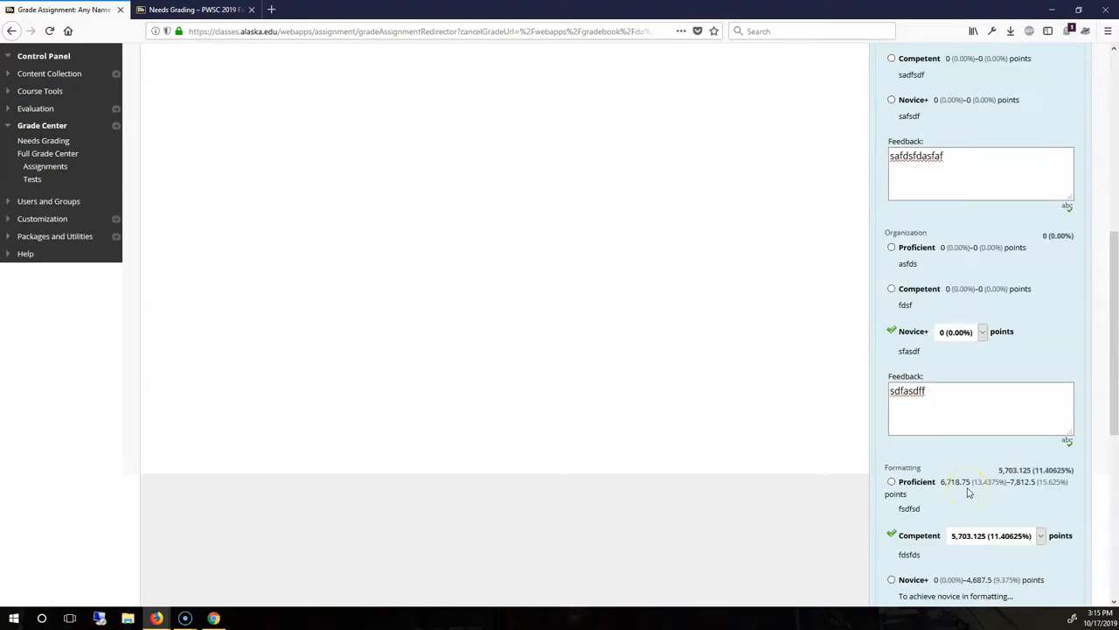
scroll("up", 3)
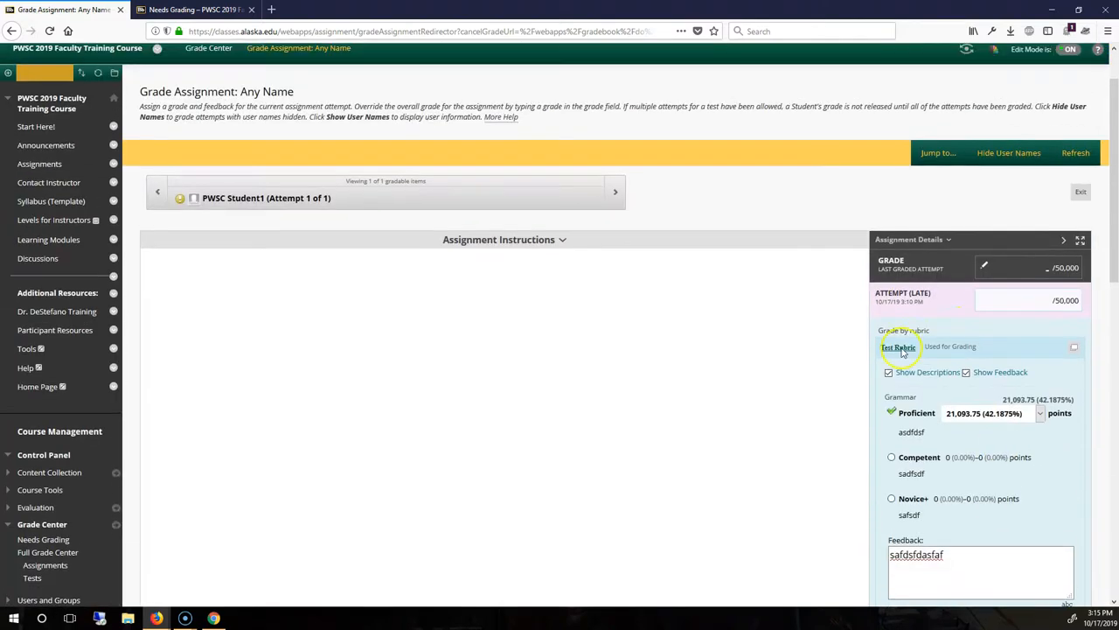
scroll("down", 3)
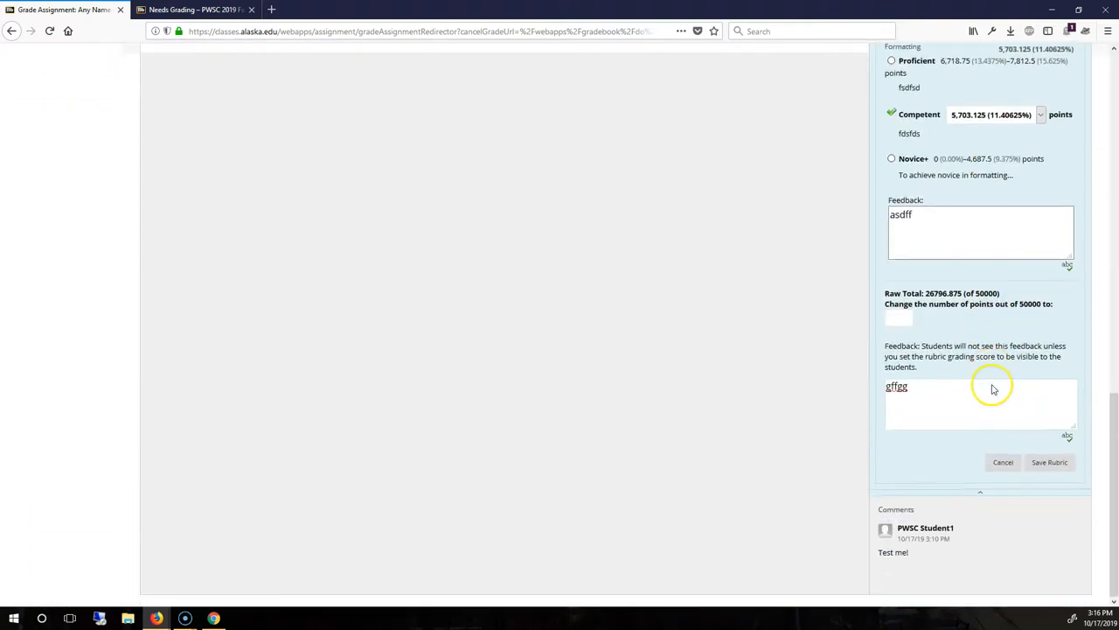
left_click(1003, 462)
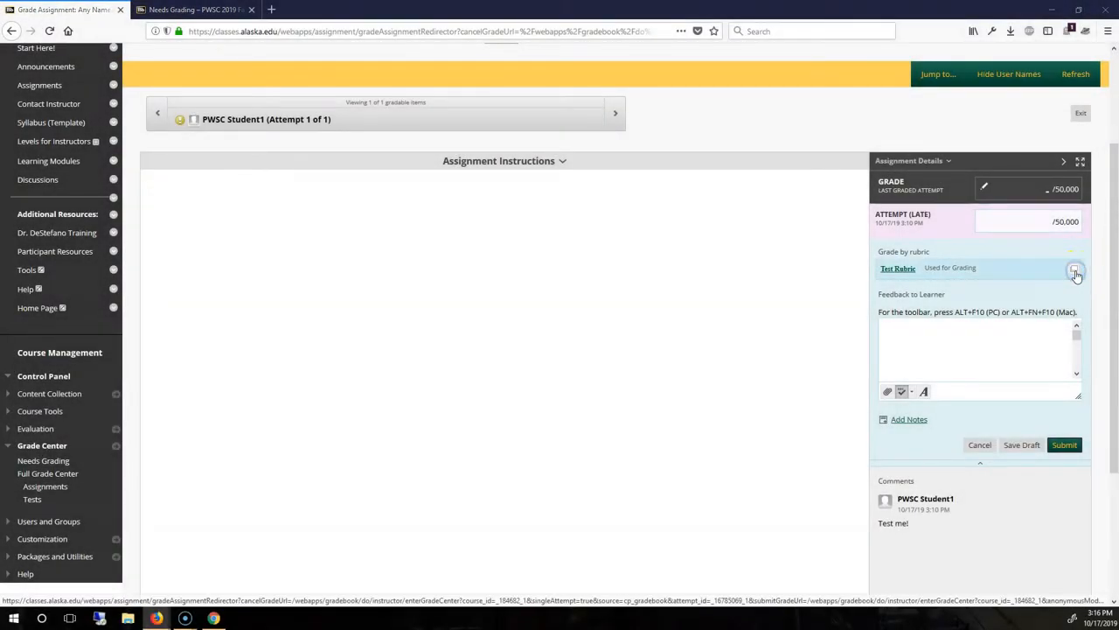
- Open Test Rubric in a popup window and review its grid of points and feedback
left_click(1075, 269)
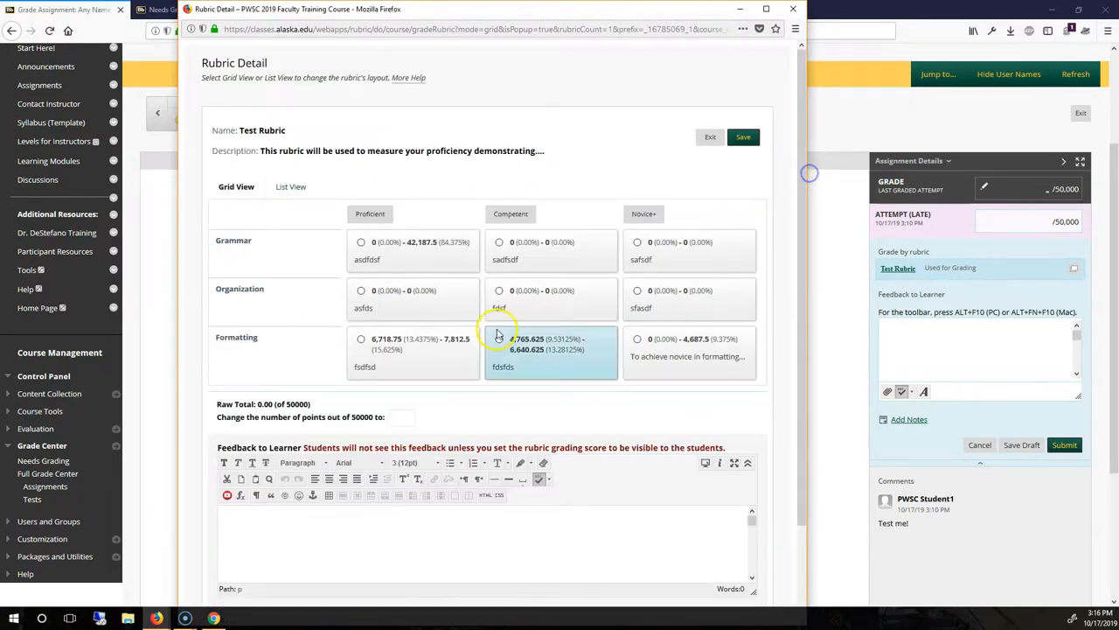
left_click(362, 242)
type("asdfasdf")
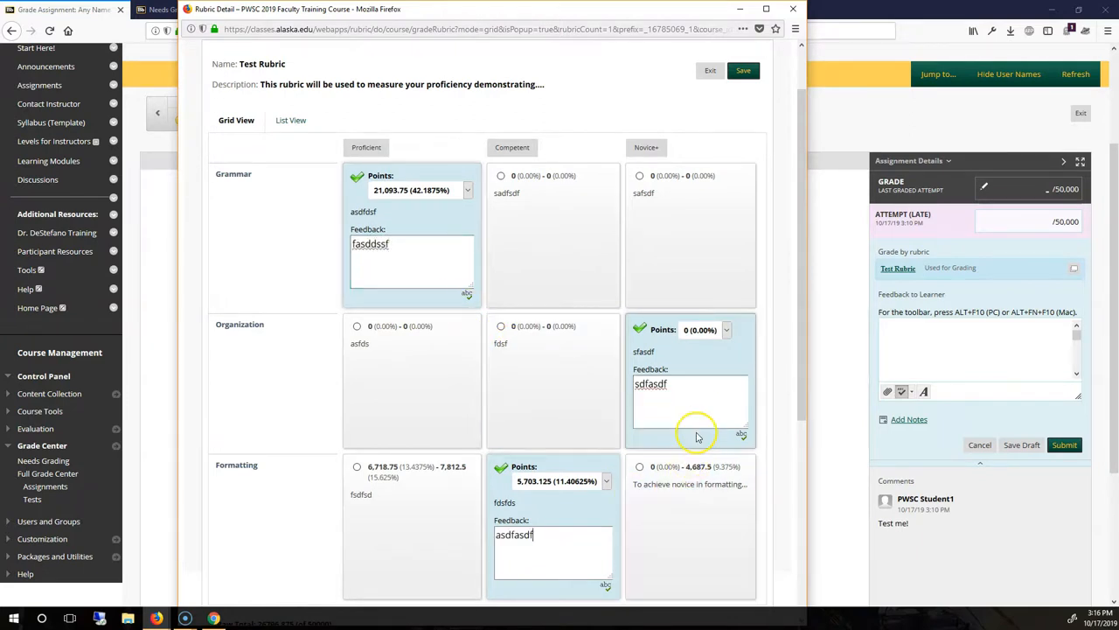
scroll("down", 3)
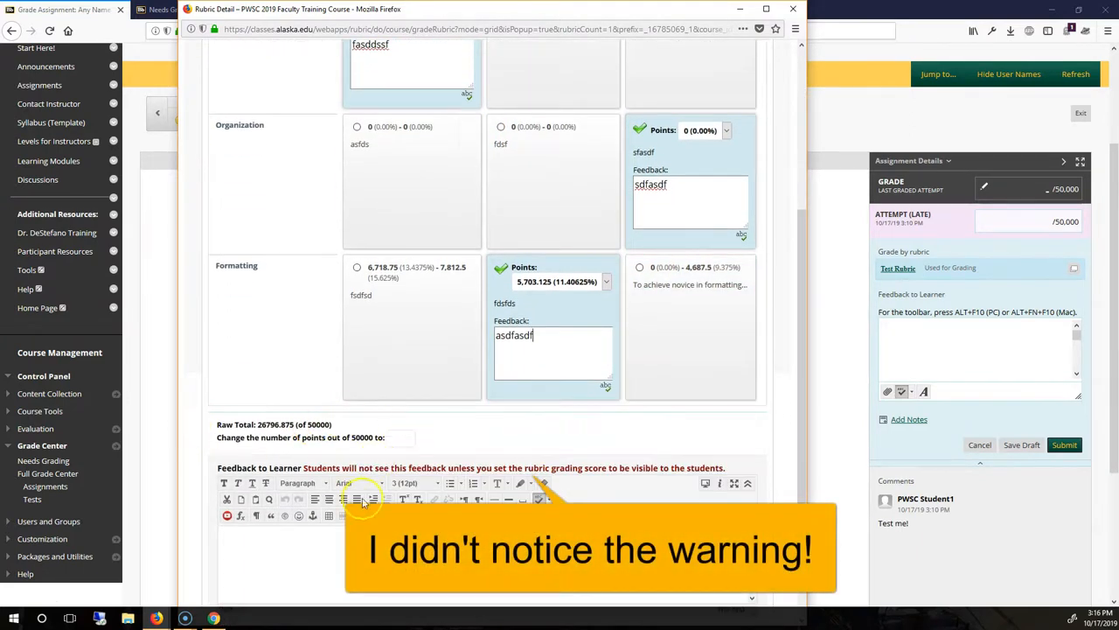
scroll("down", 3)
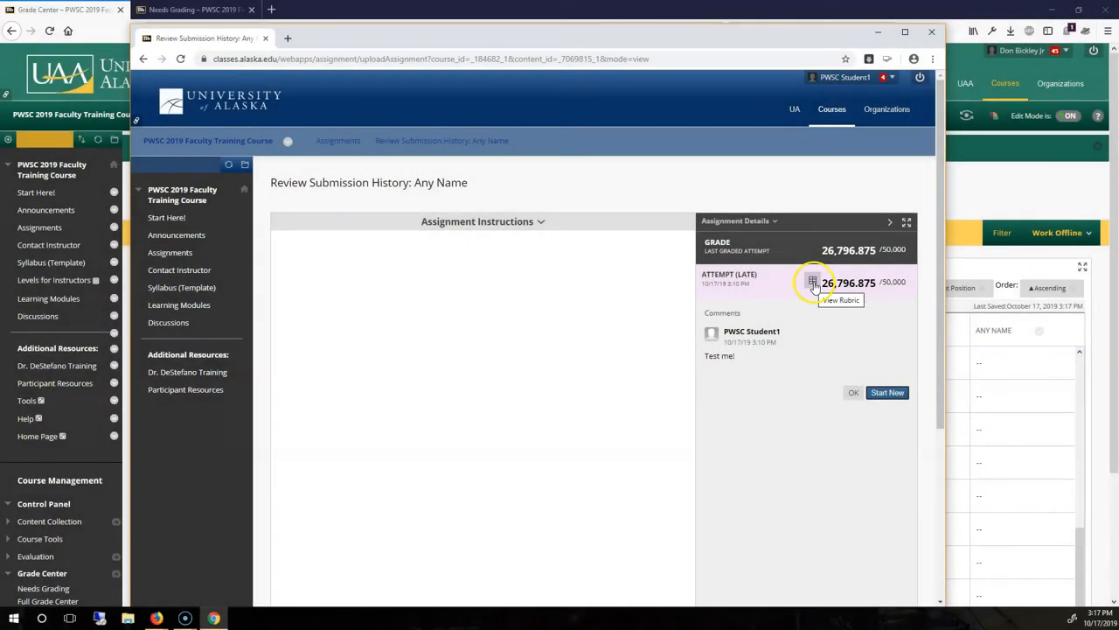
- As the student, open Test Rubric's detail window to review its criteria and levels
left_click(812, 281)
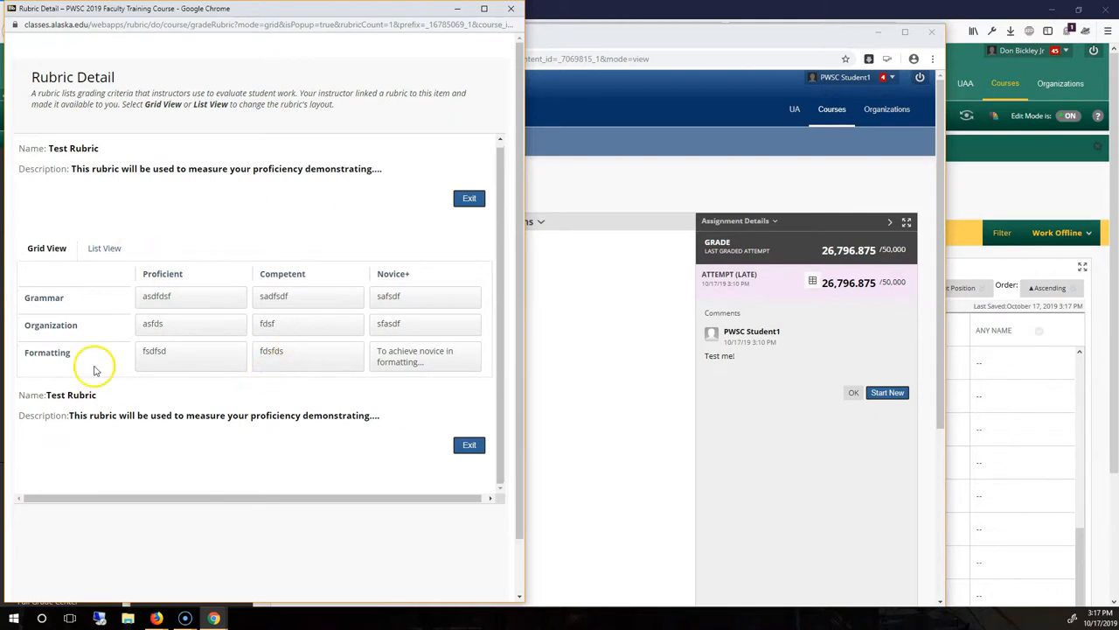
mouse_move(233, 302)
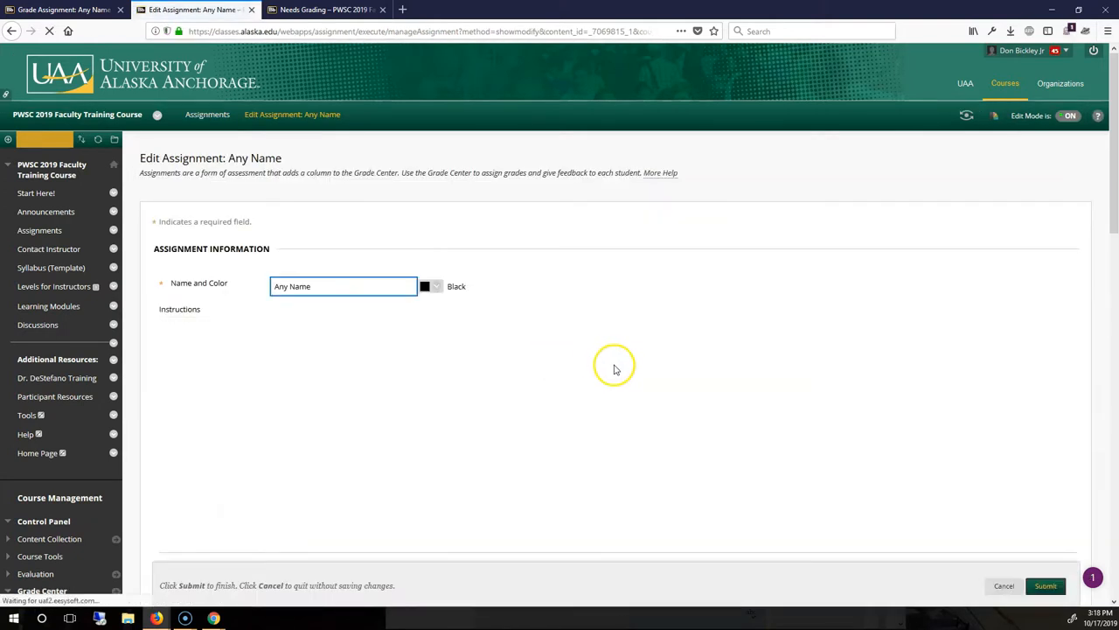
- Set Test Rubric's Show Rubric to Students option to Yes (With Rubric Scores)
scroll("down", 3)
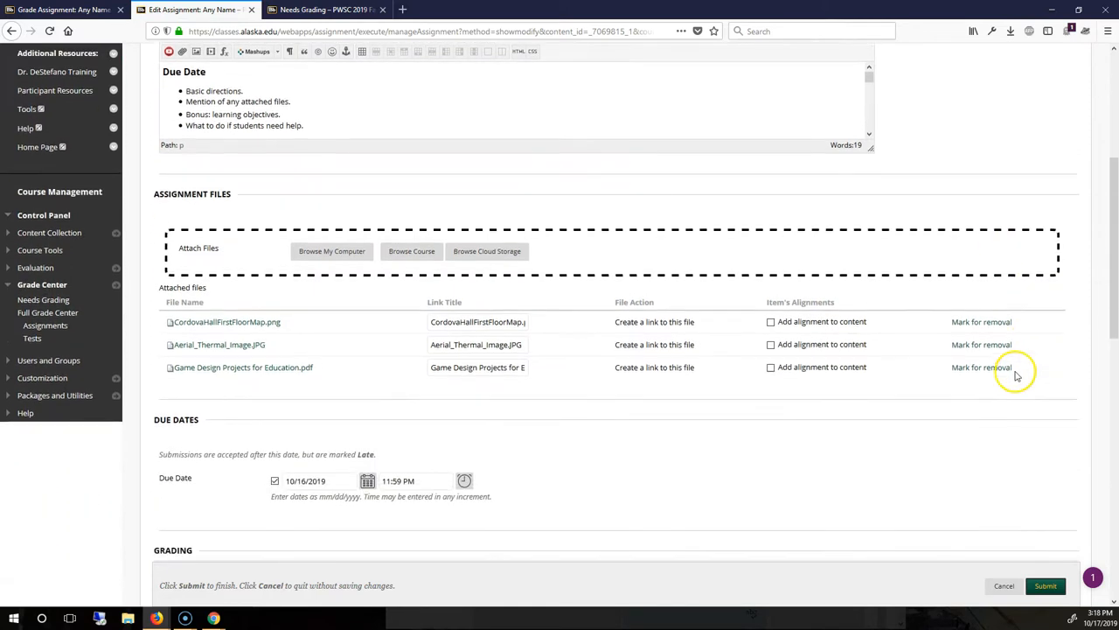
scroll("down", 3)
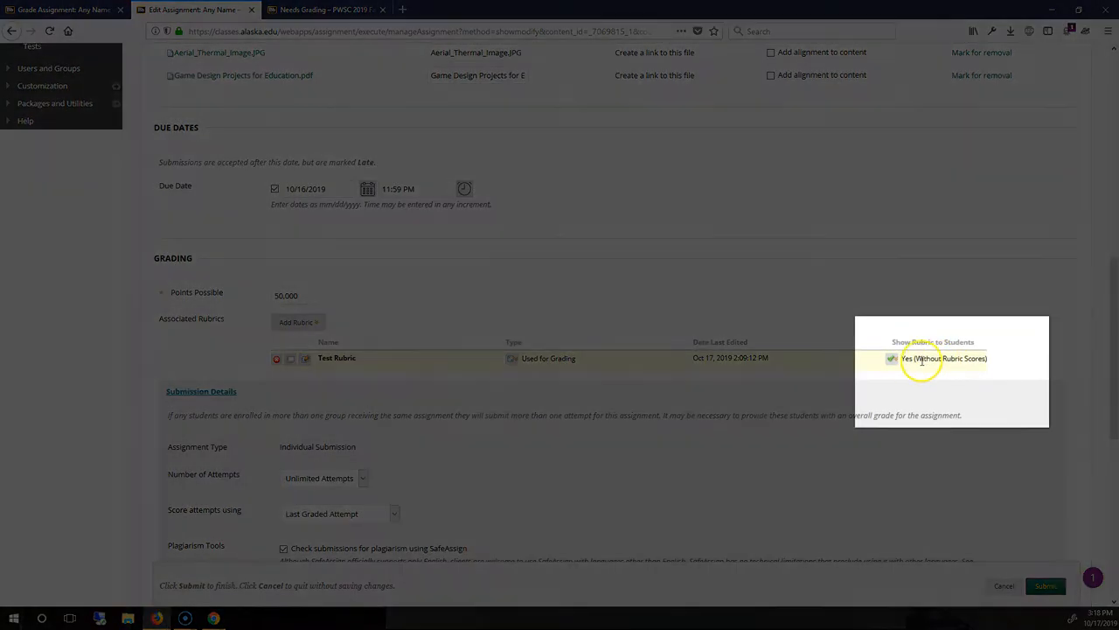
left_click(944, 357)
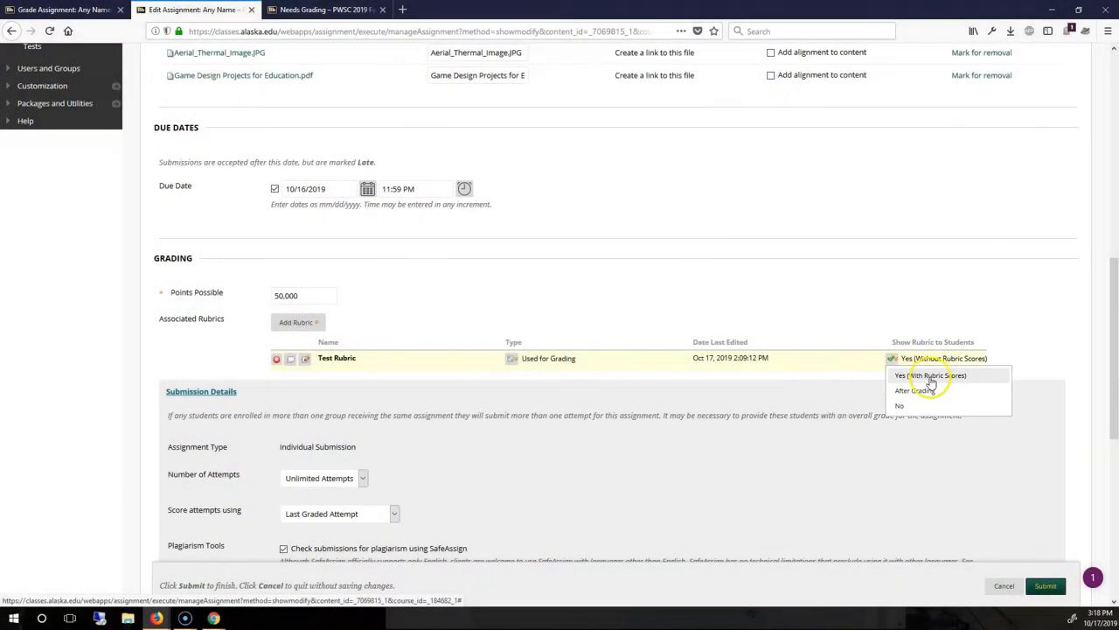
left_click(929, 376)
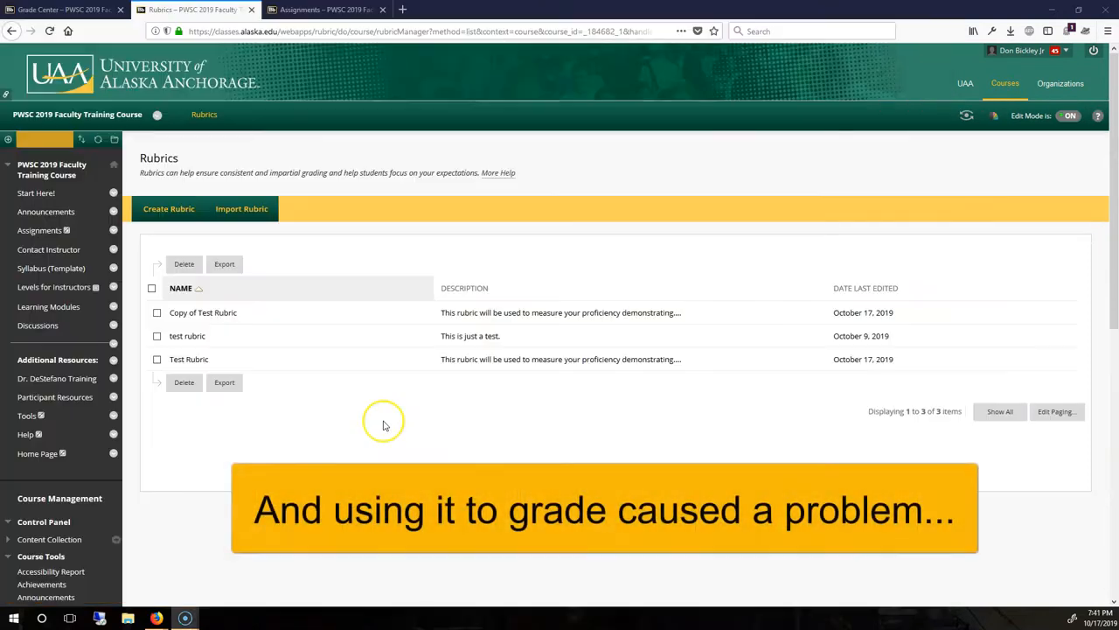
mouse_move(216, 453)
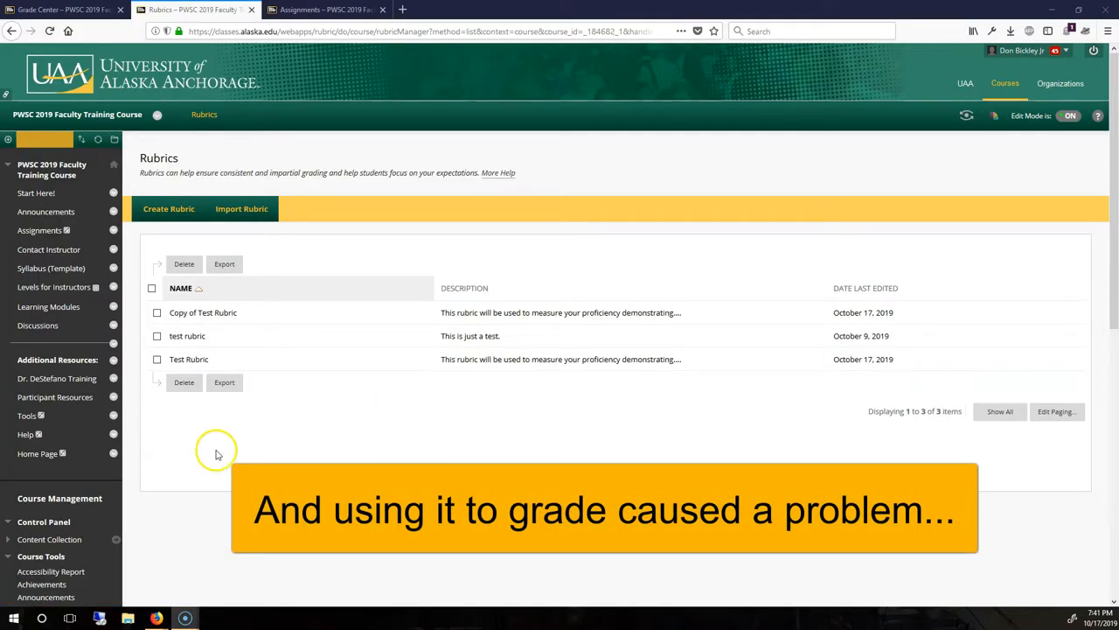
- Check which items use Test Rubric, then open it and find it locked
left_click(214, 359)
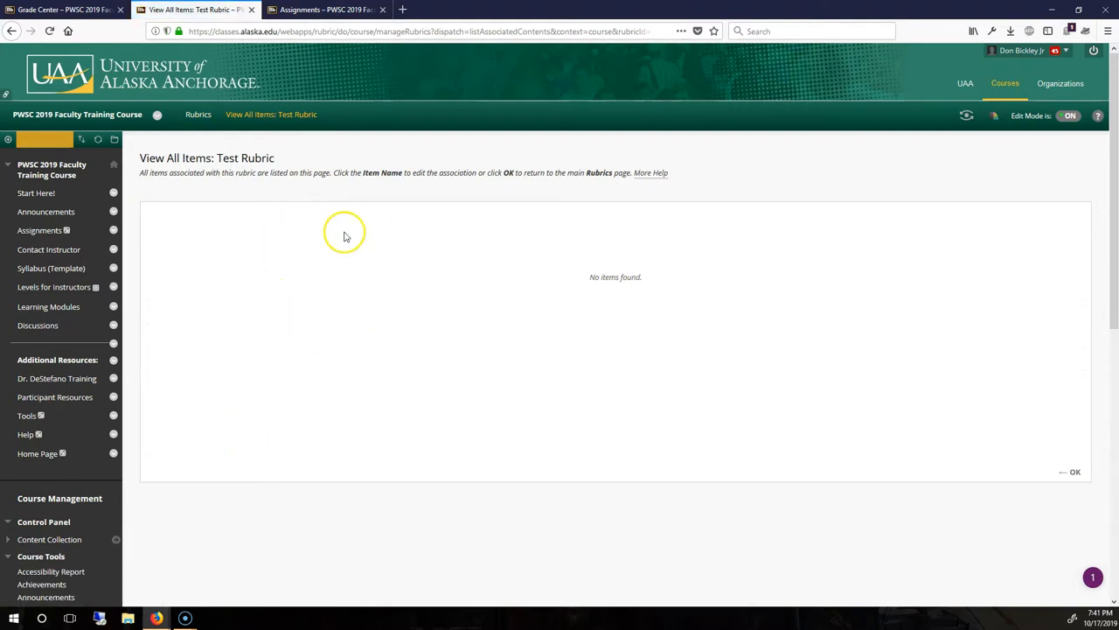
left_click(1075, 471)
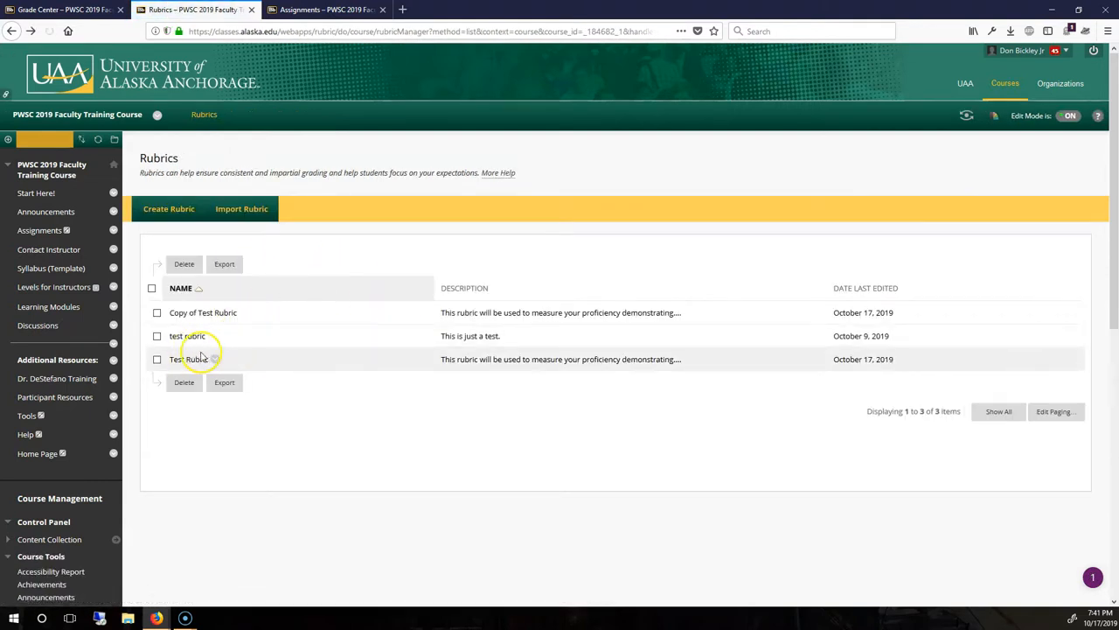
left_click(214, 359)
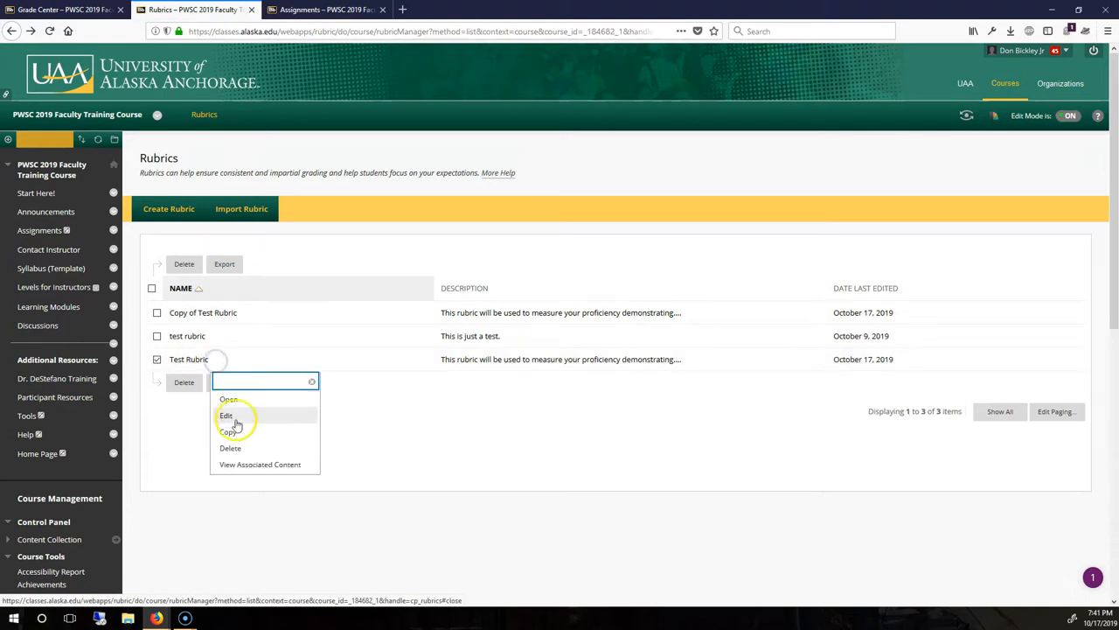
left_click(226, 415)
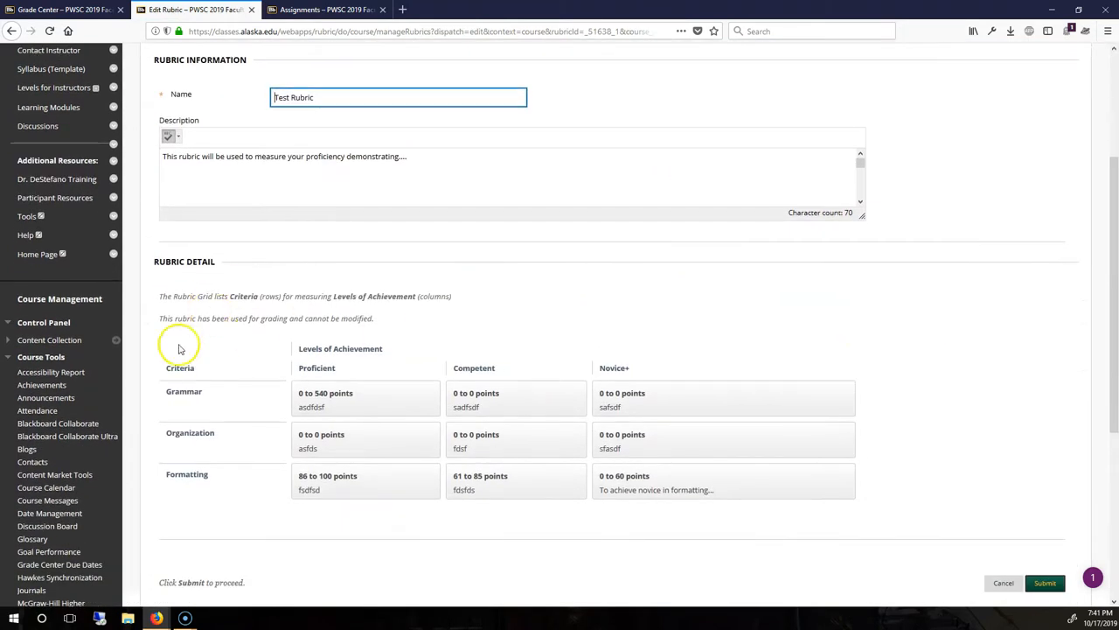
scroll("up", 3)
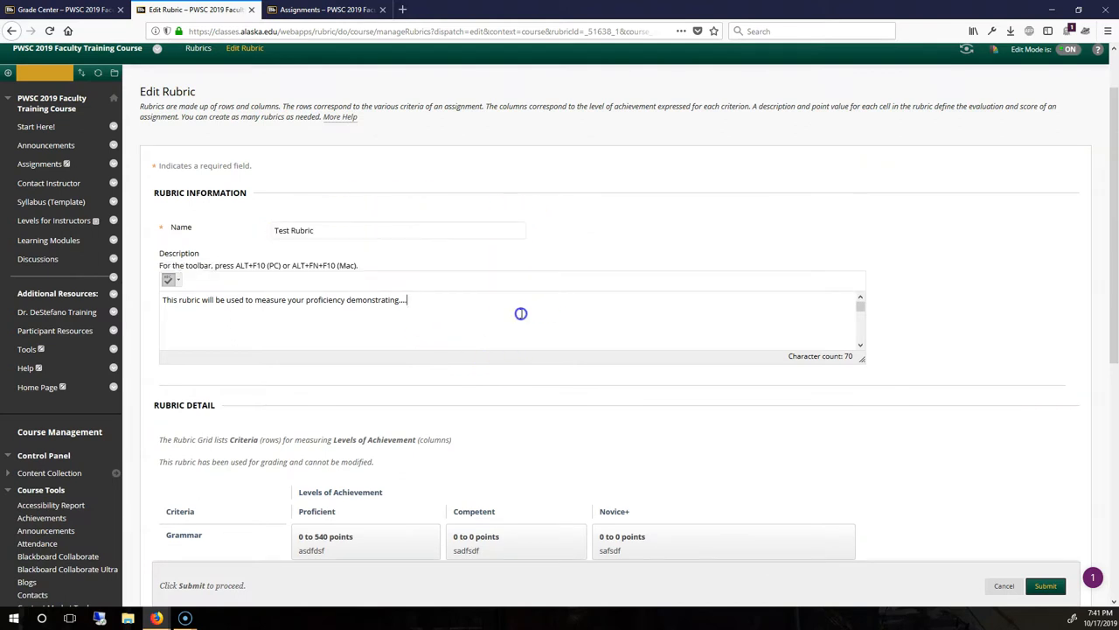
scroll("down", 3)
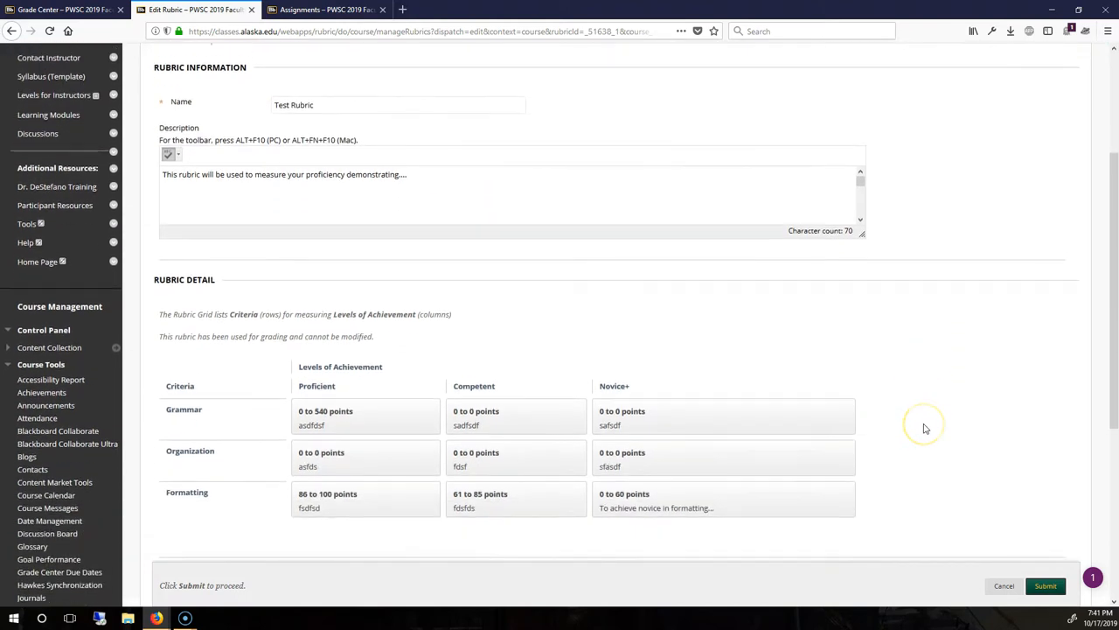
scroll("down", 3)
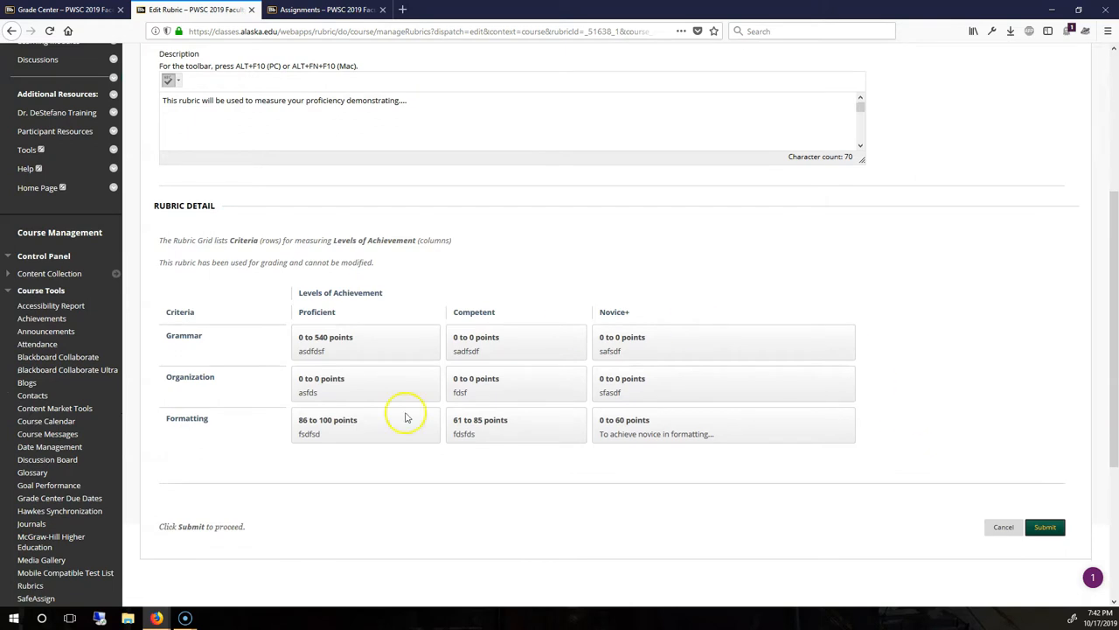
mouse_move(428, 350)
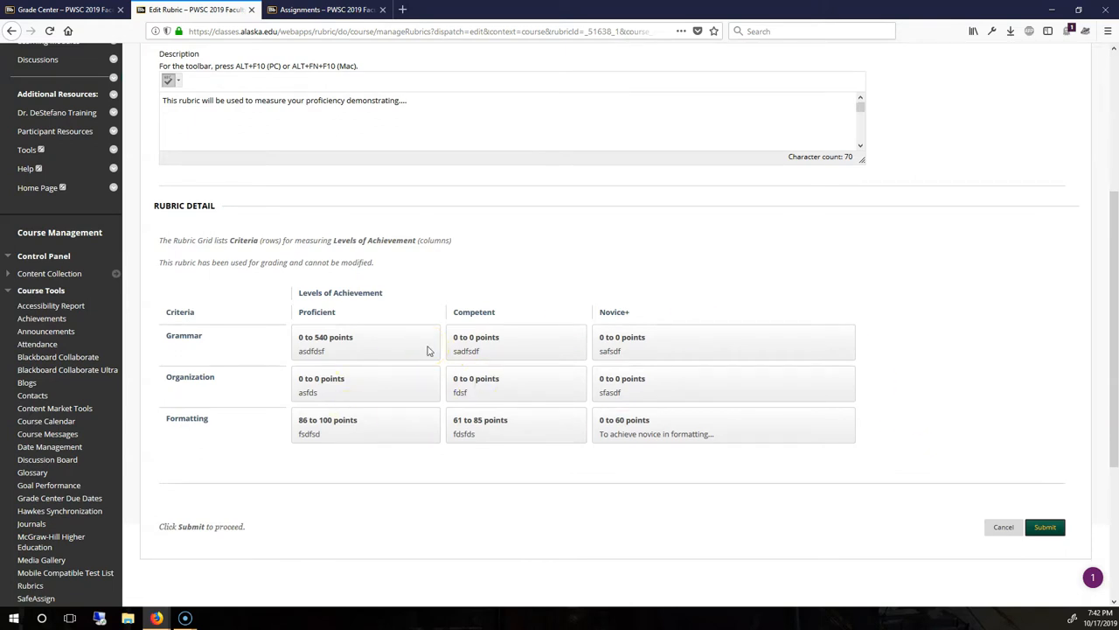
mouse_move(334, 256)
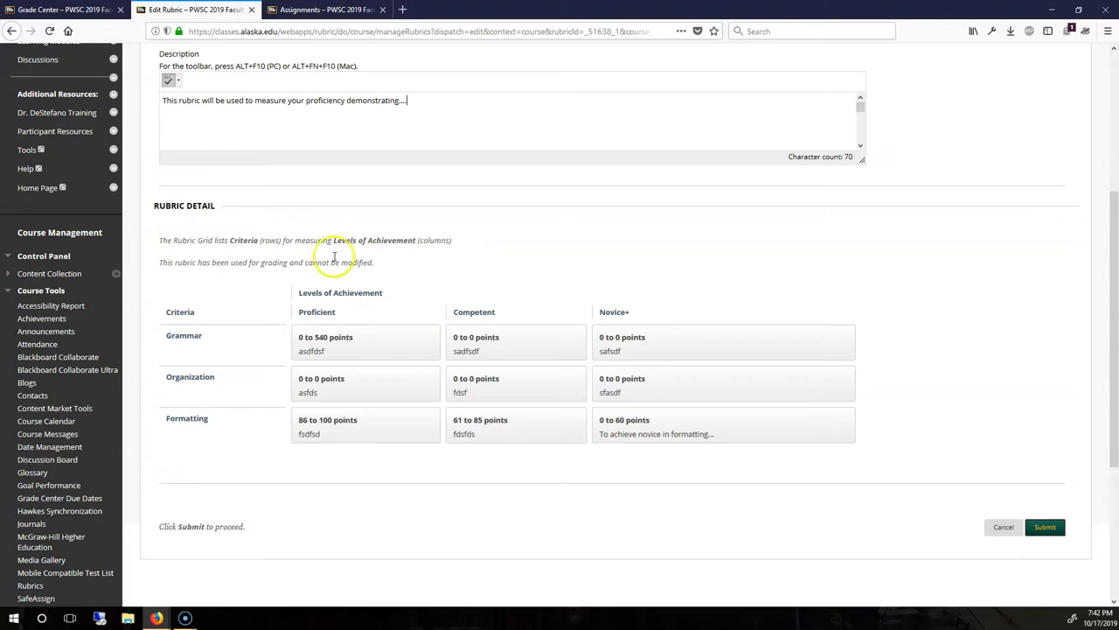
mouse_move(897, 439)
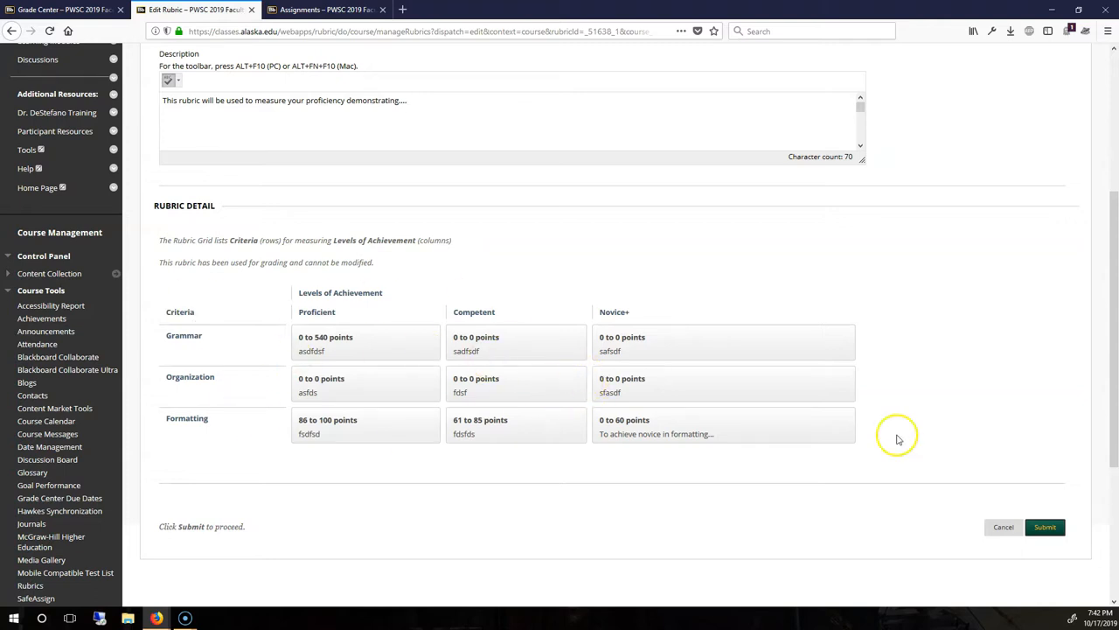
mouse_move(787, 407)
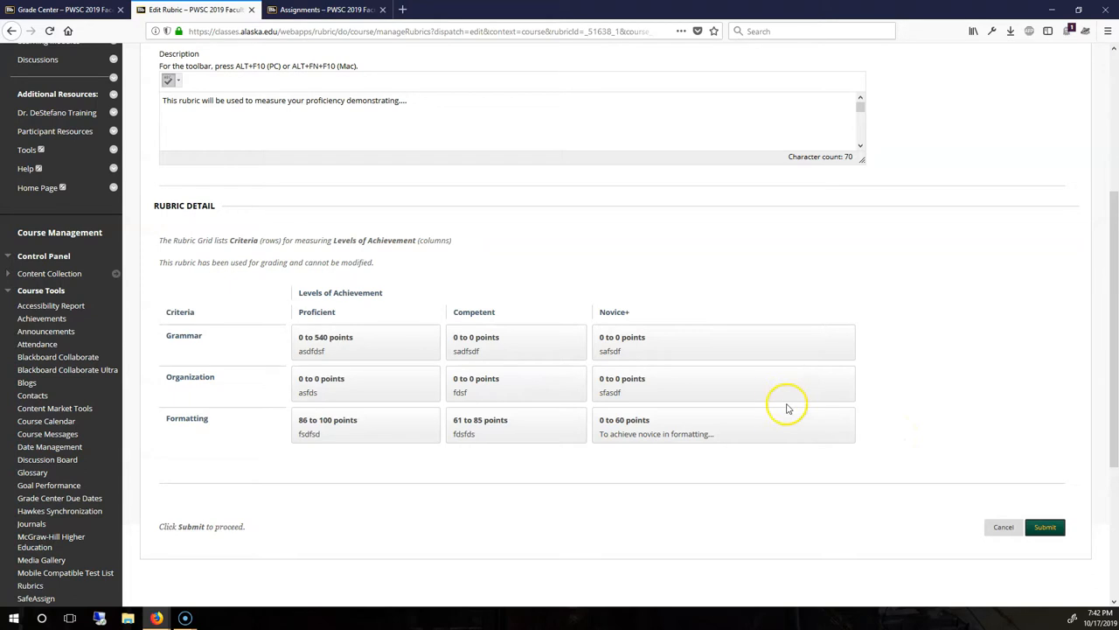
mouse_move(612, 398)
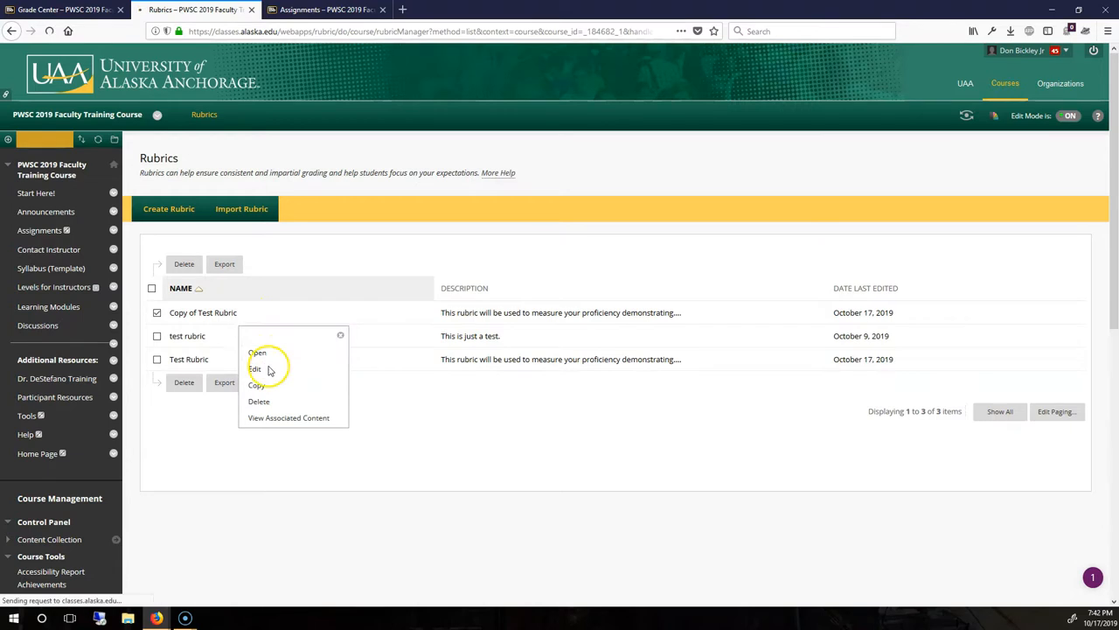
- In Copy of Test Rubric, move the Proficient level to the last column
left_click(254, 368)
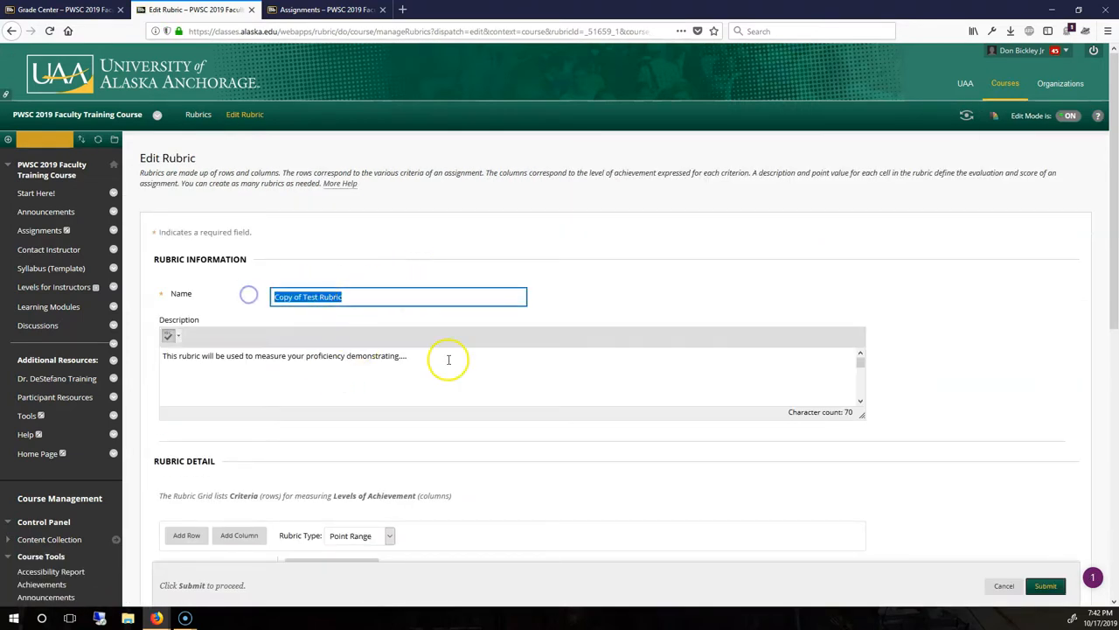
scroll("down", 3)
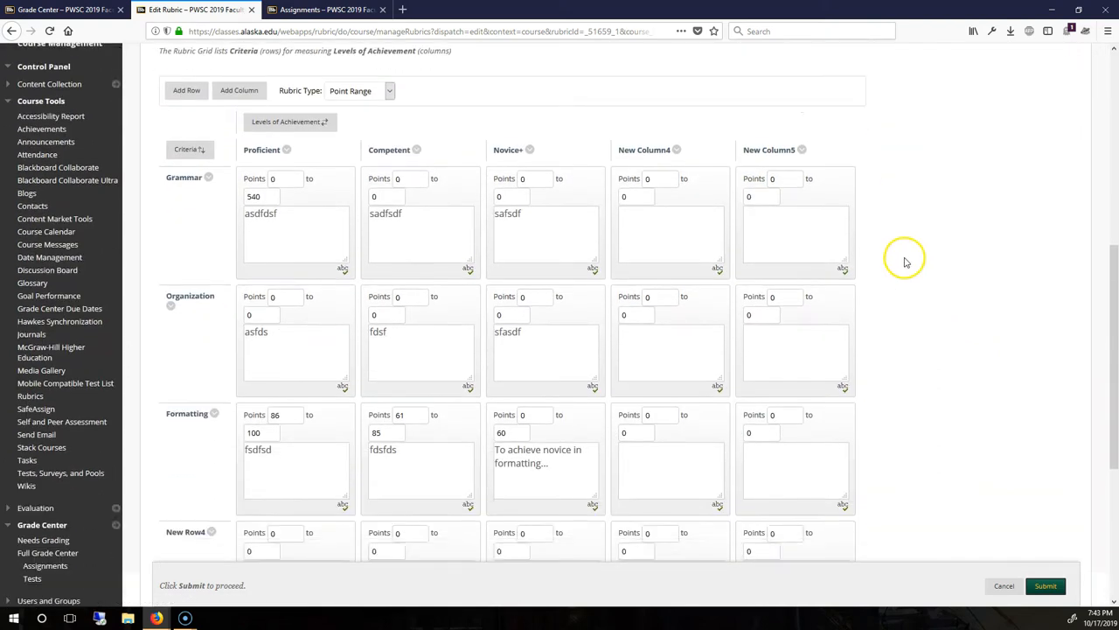
left_click(289, 120)
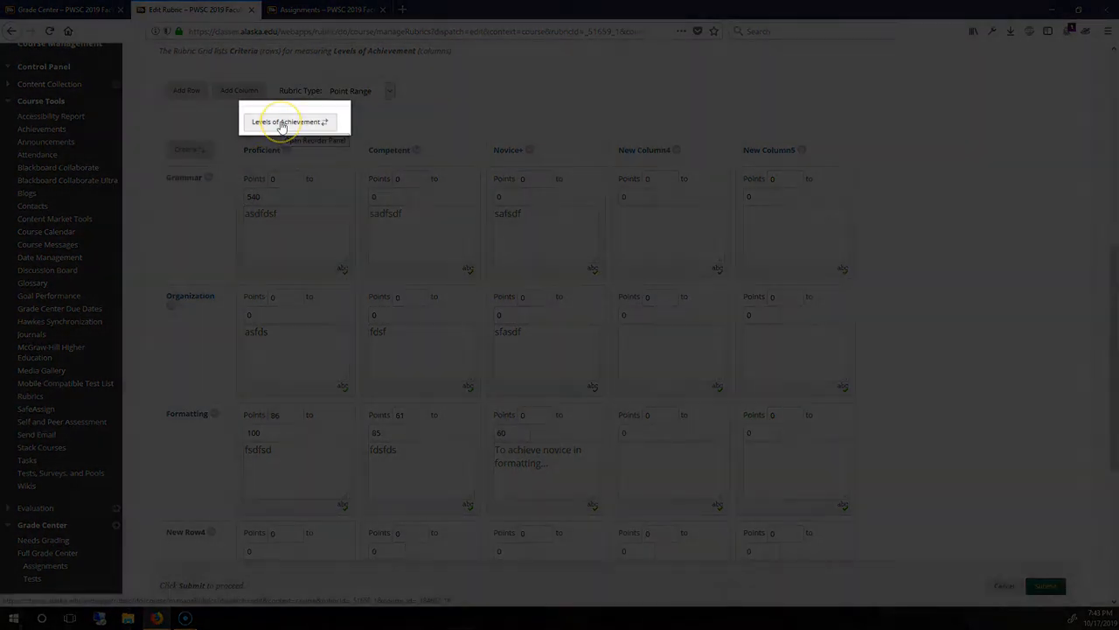
left_click(288, 120)
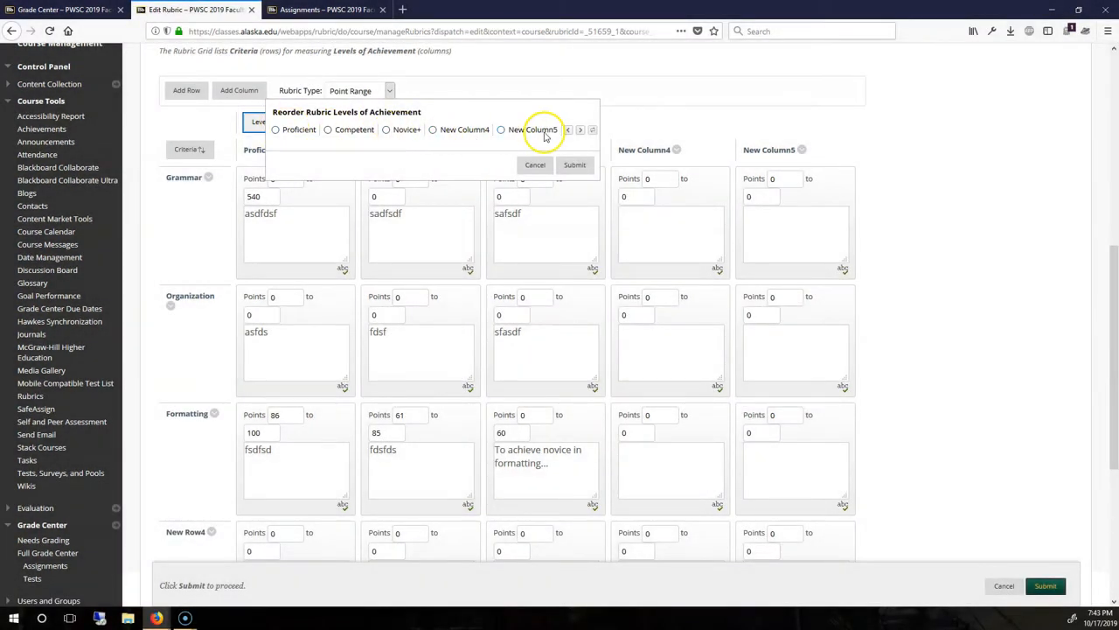
left_click(274, 129)
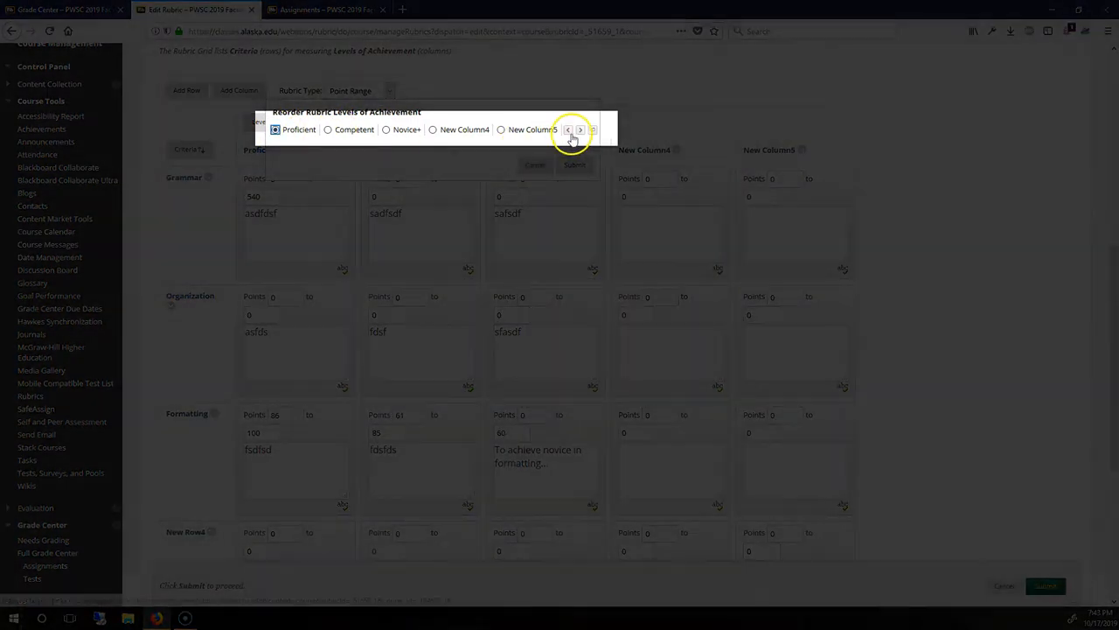
left_click(580, 129)
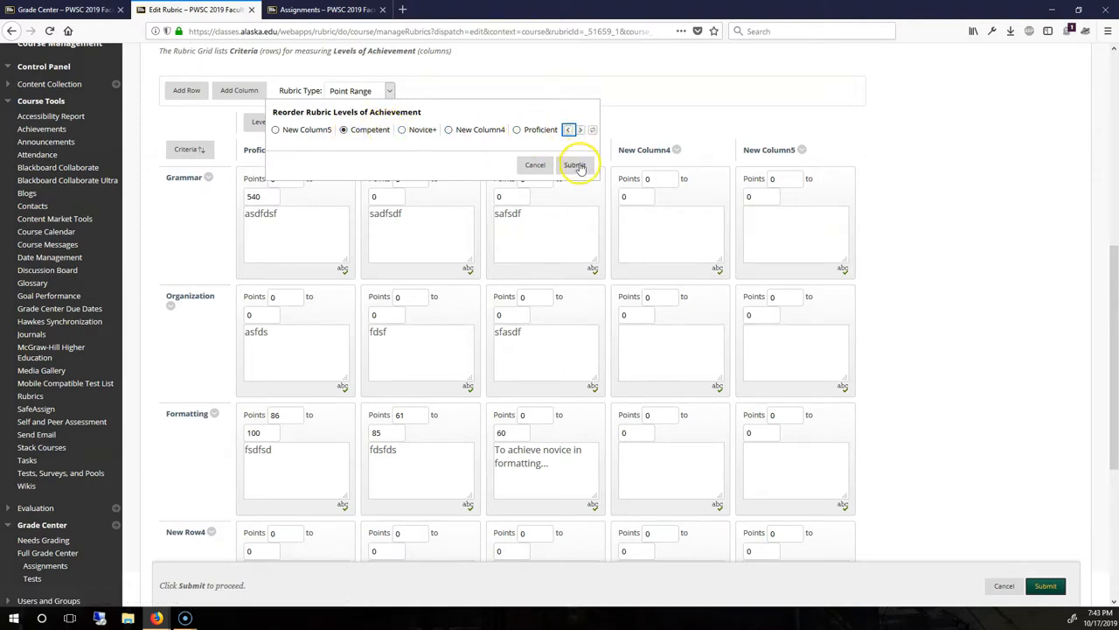
left_click(575, 164)
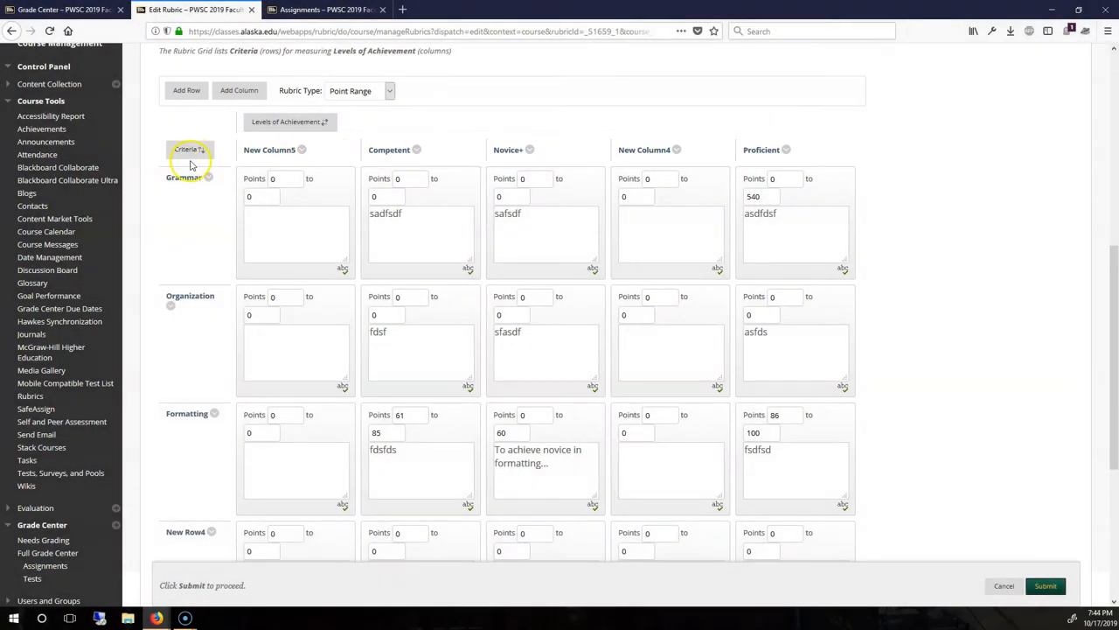
mouse_move(189, 149)
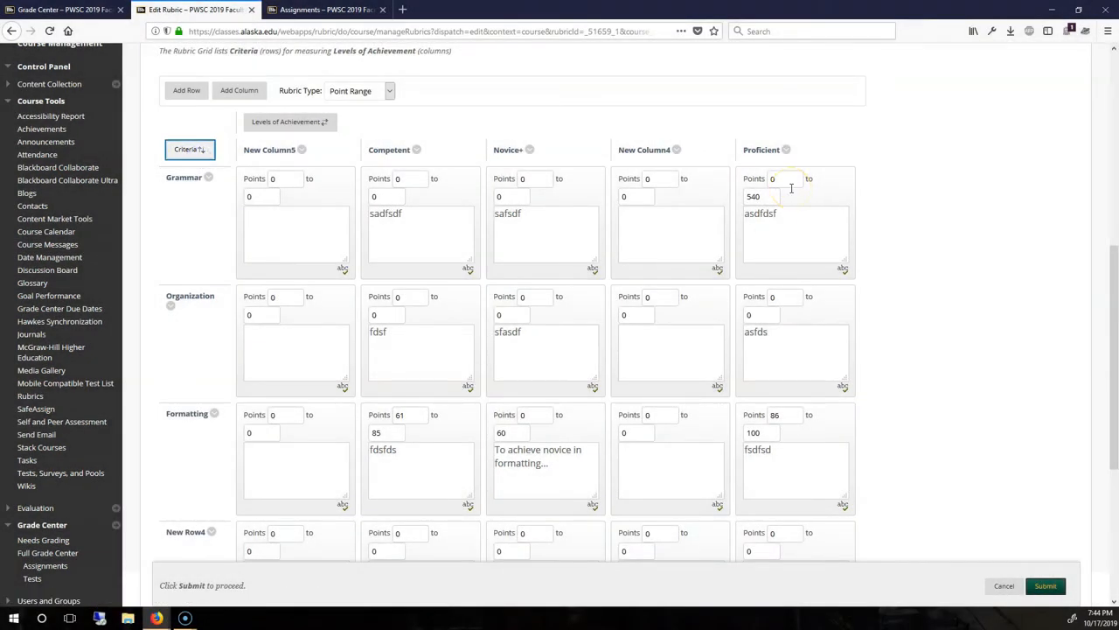
mouse_move(896, 198)
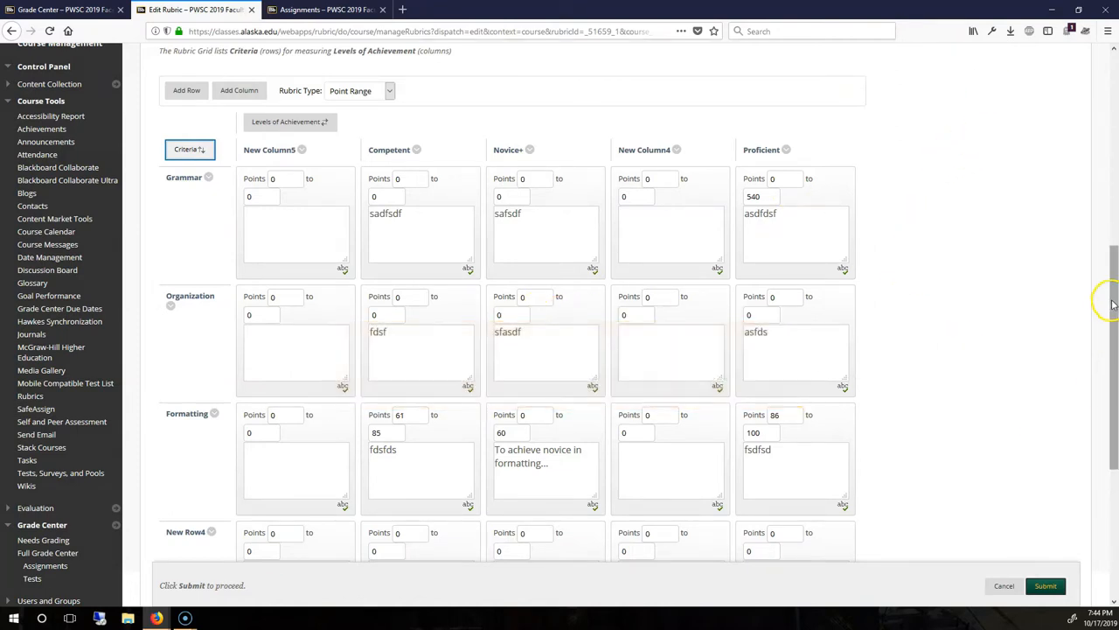
- Move Grammar to the bottom of the copy's criteria and save the rubric
scroll("down", 3)
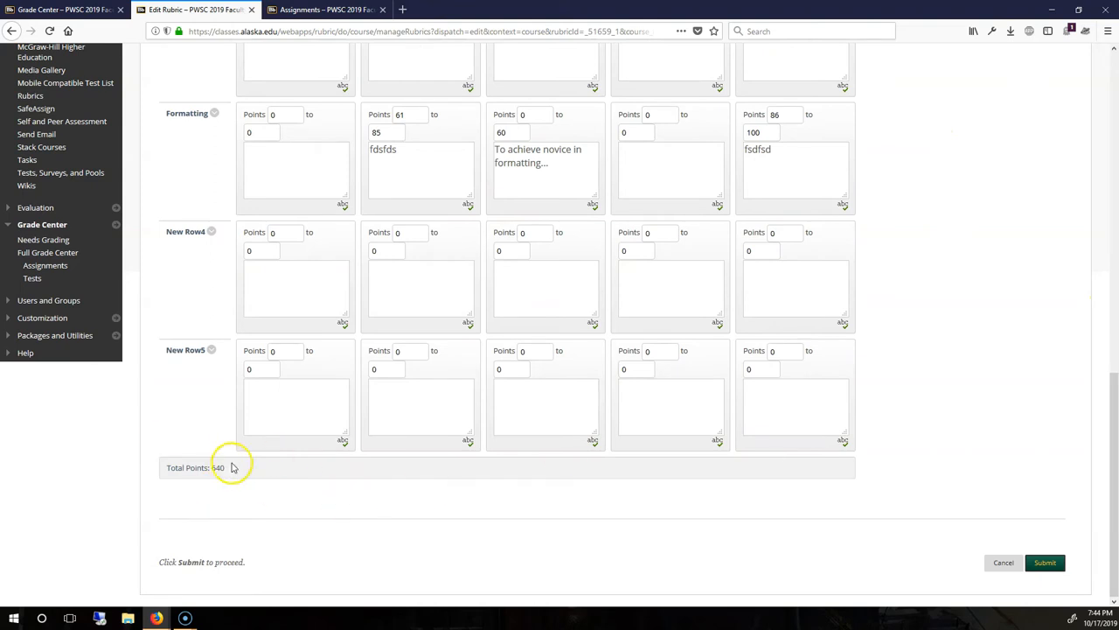
scroll("up", 3)
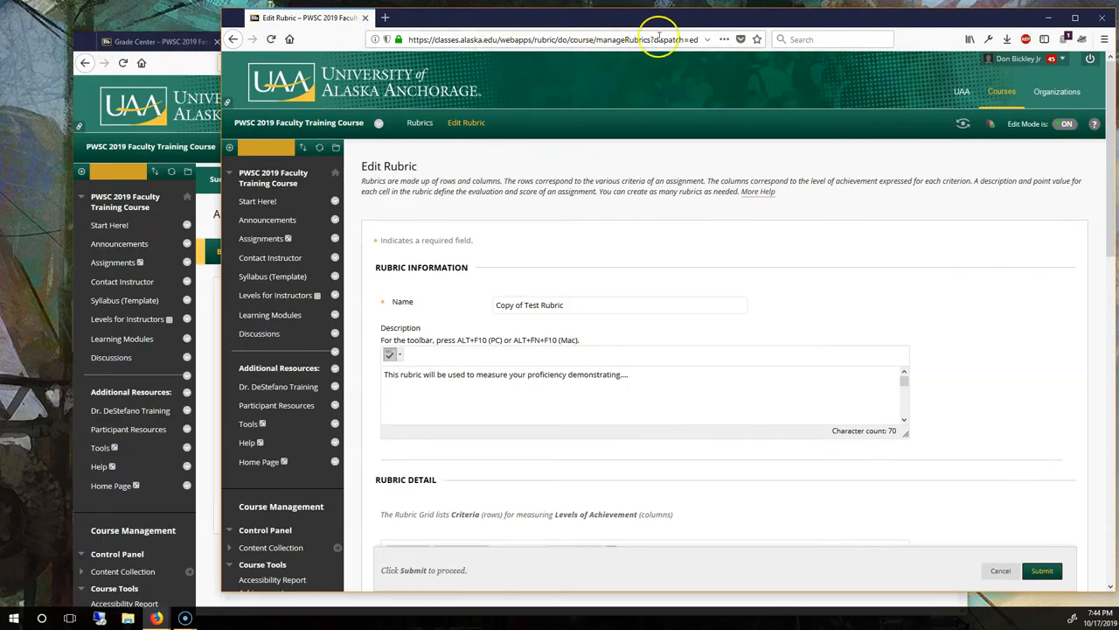
scroll("down", 3)
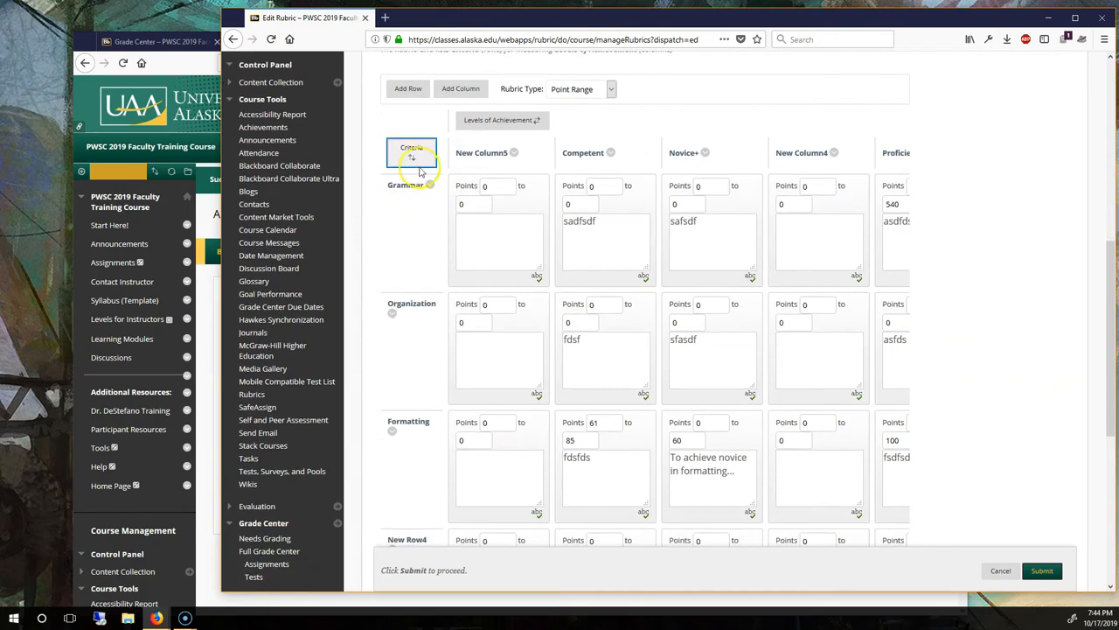
scroll("down", 3)
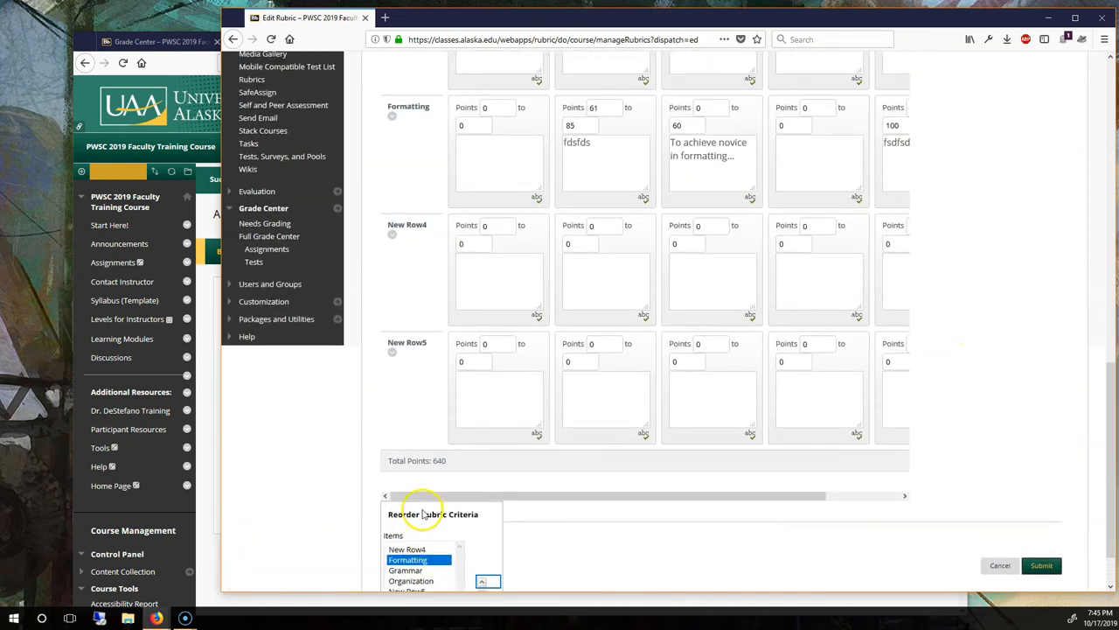
left_click(482, 534)
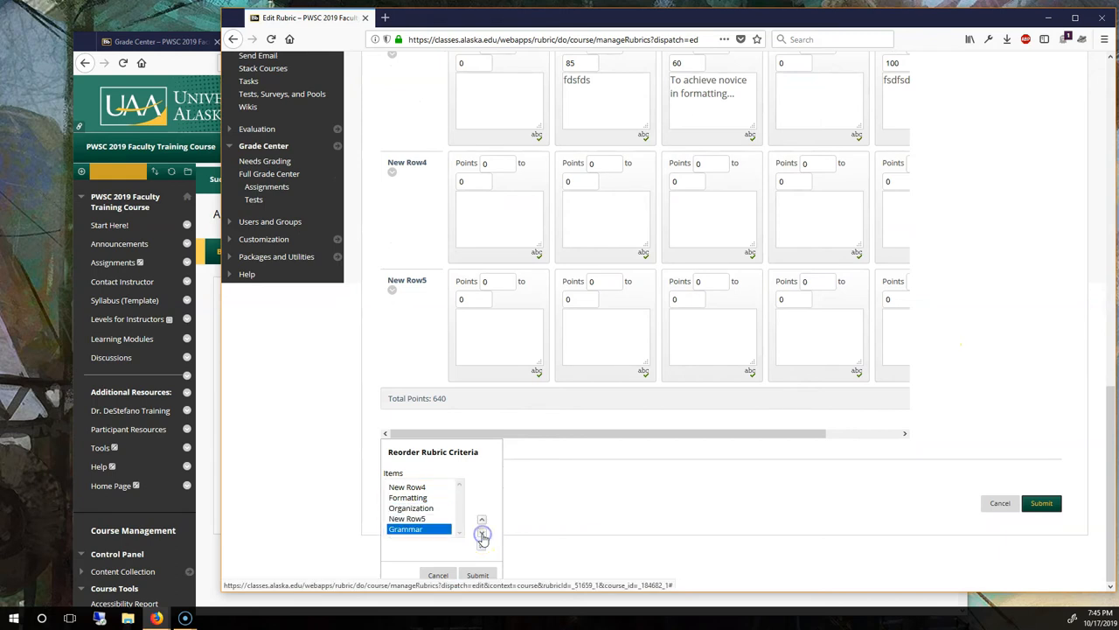
left_click(479, 574)
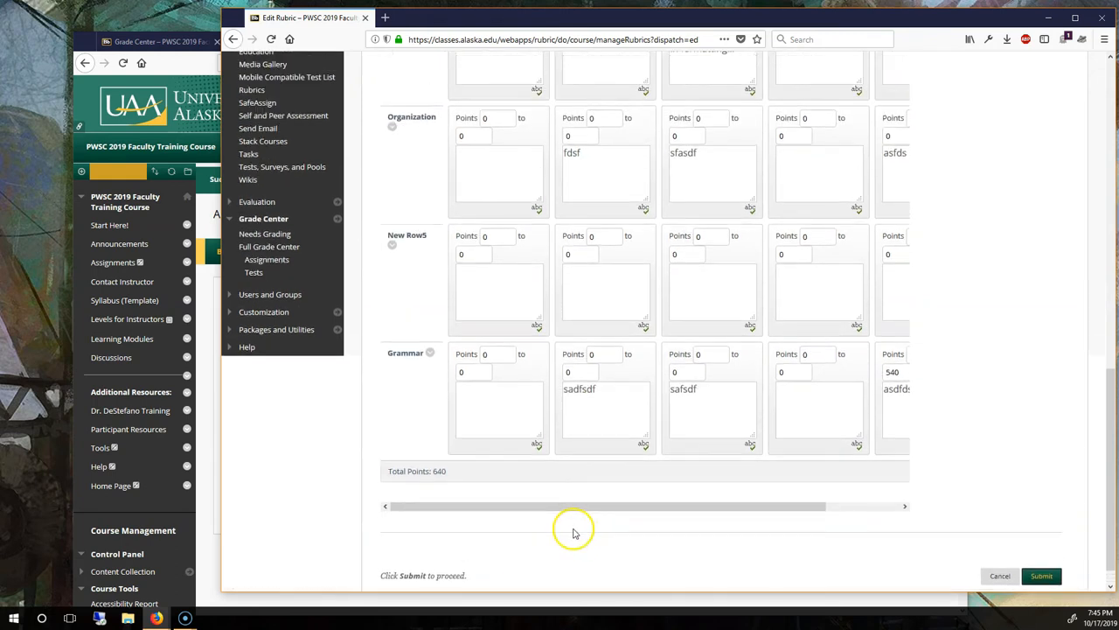
scroll("up", 3)
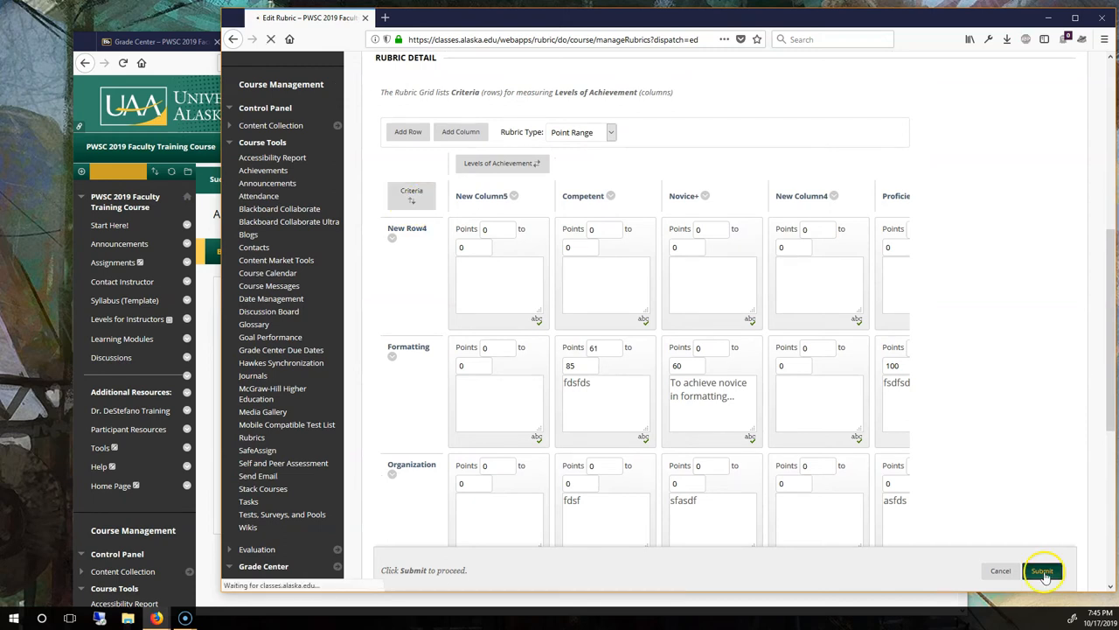
left_click(1042, 570)
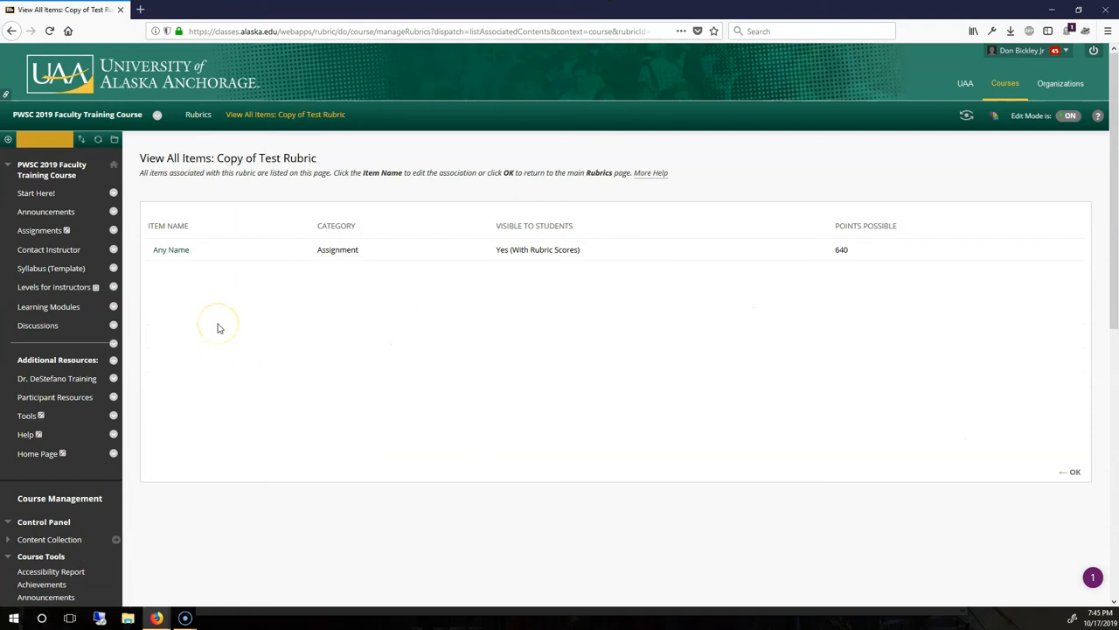
mouse_move(253, 258)
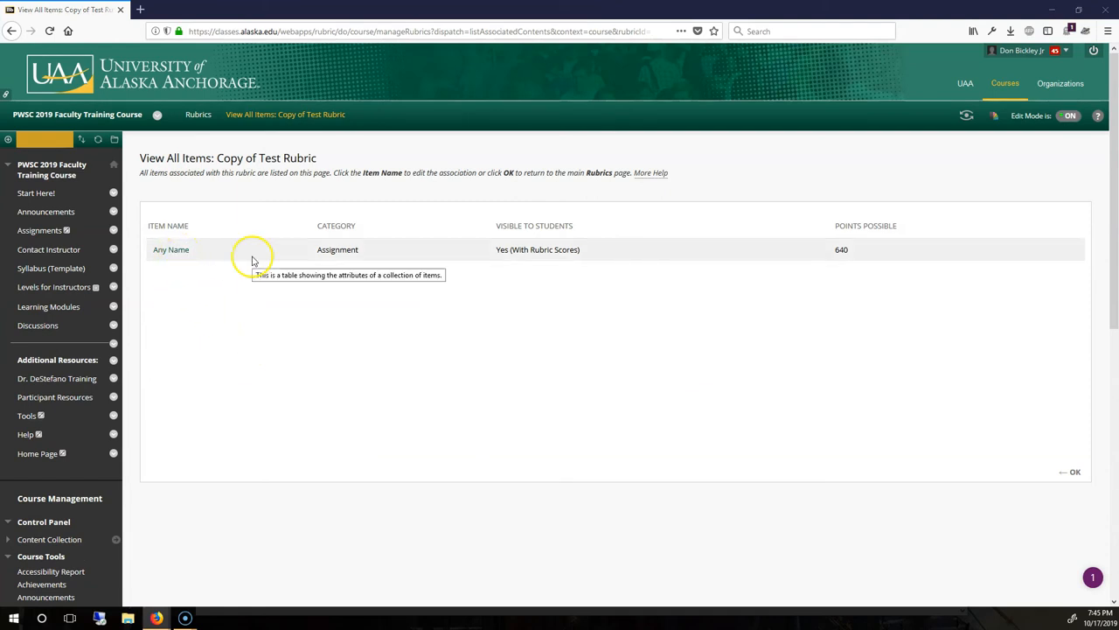
- Open Any Name's settings and confirm Copy of Test Rubric is its associated rubric
left_click(170, 249)
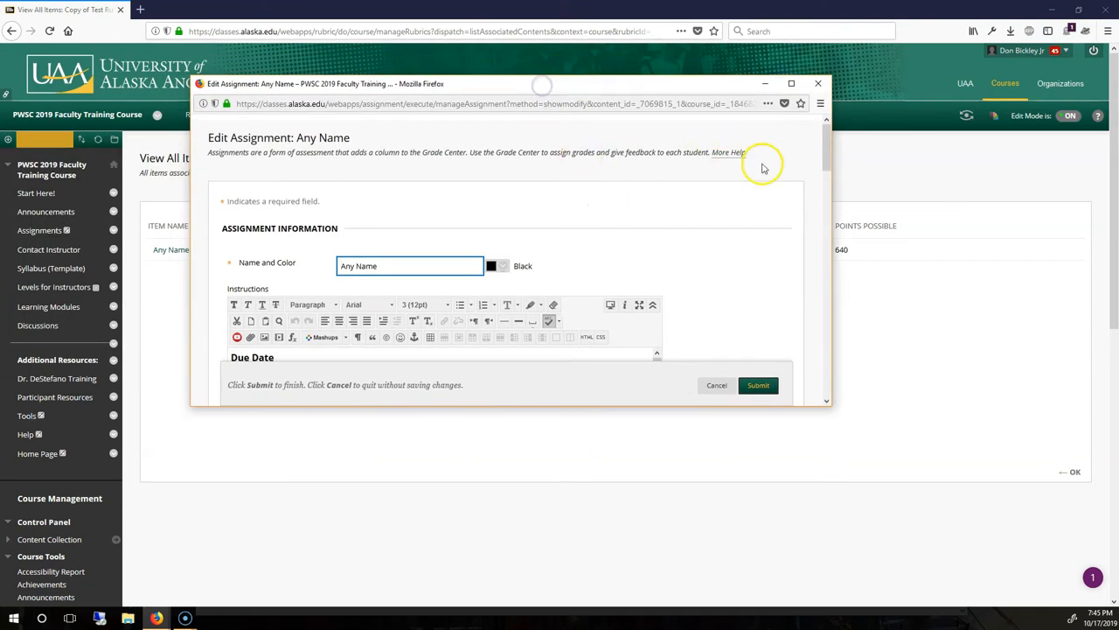
scroll("down", 3)
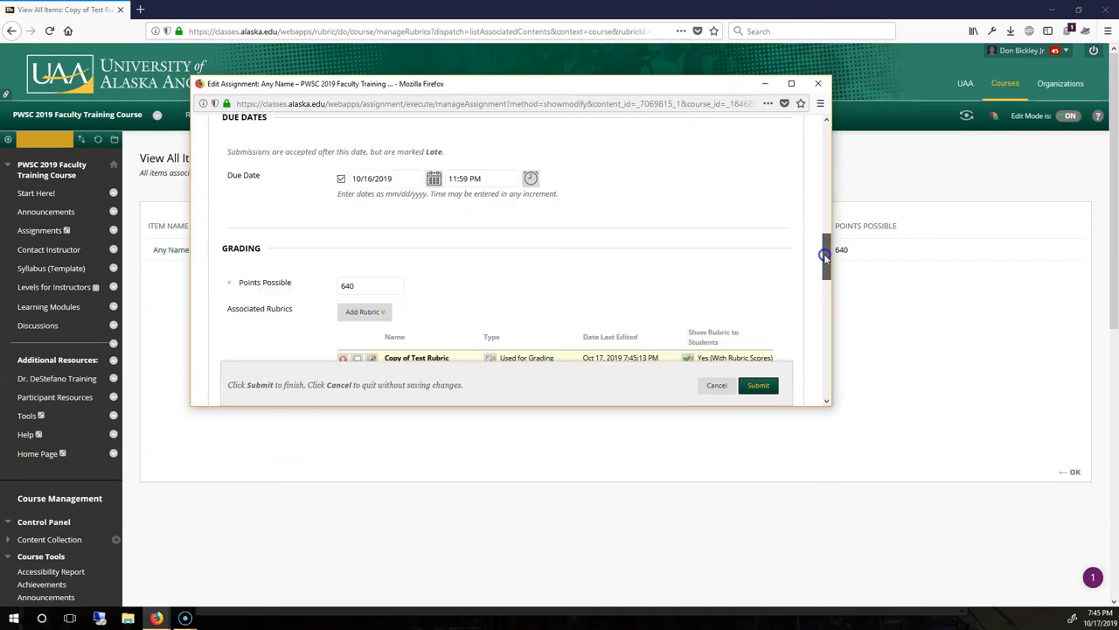
scroll("down", 3)
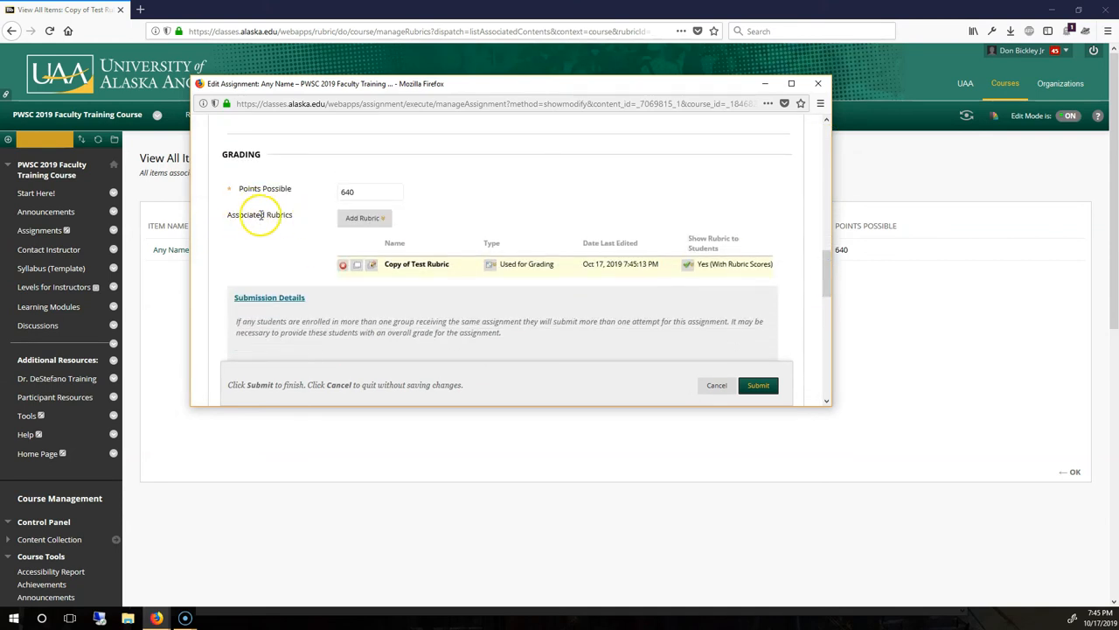
left_click(757, 384)
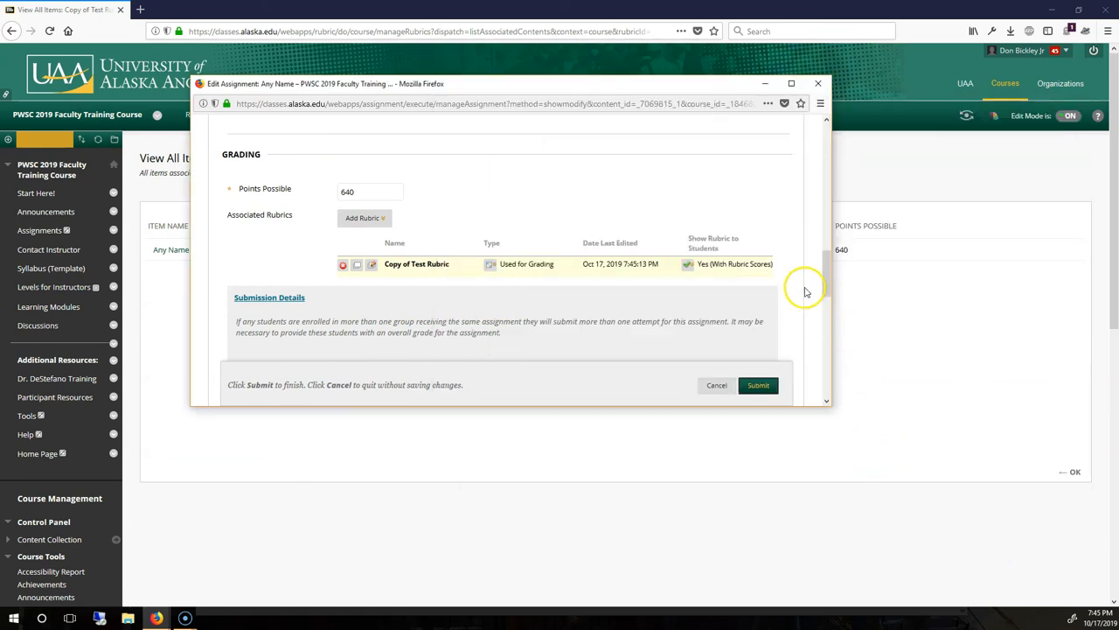
scroll("up", 3)
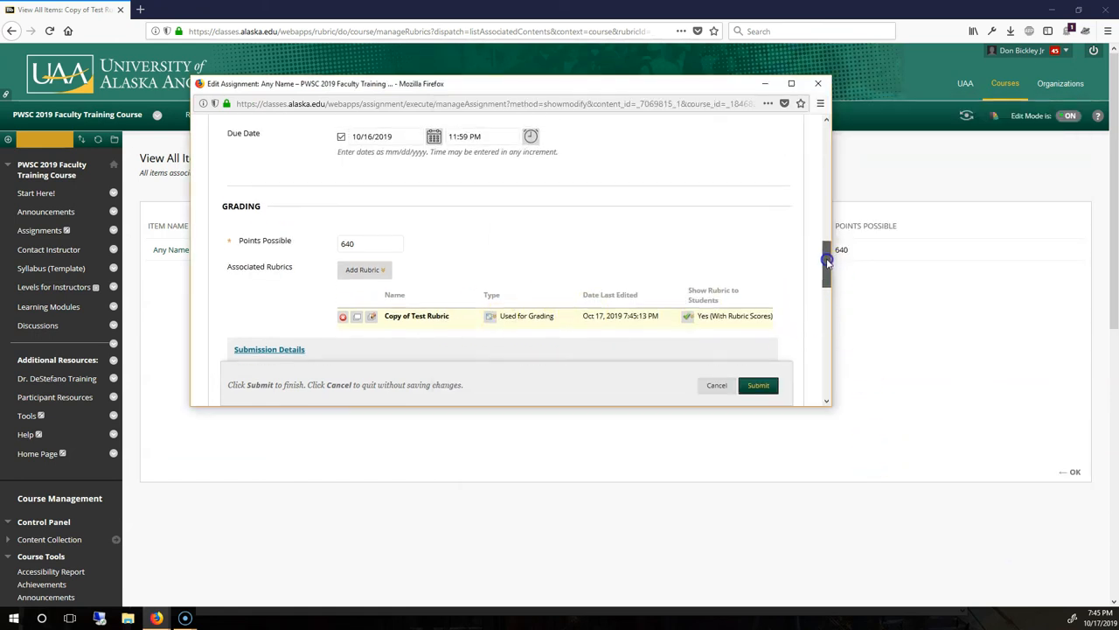
scroll("up", 3)
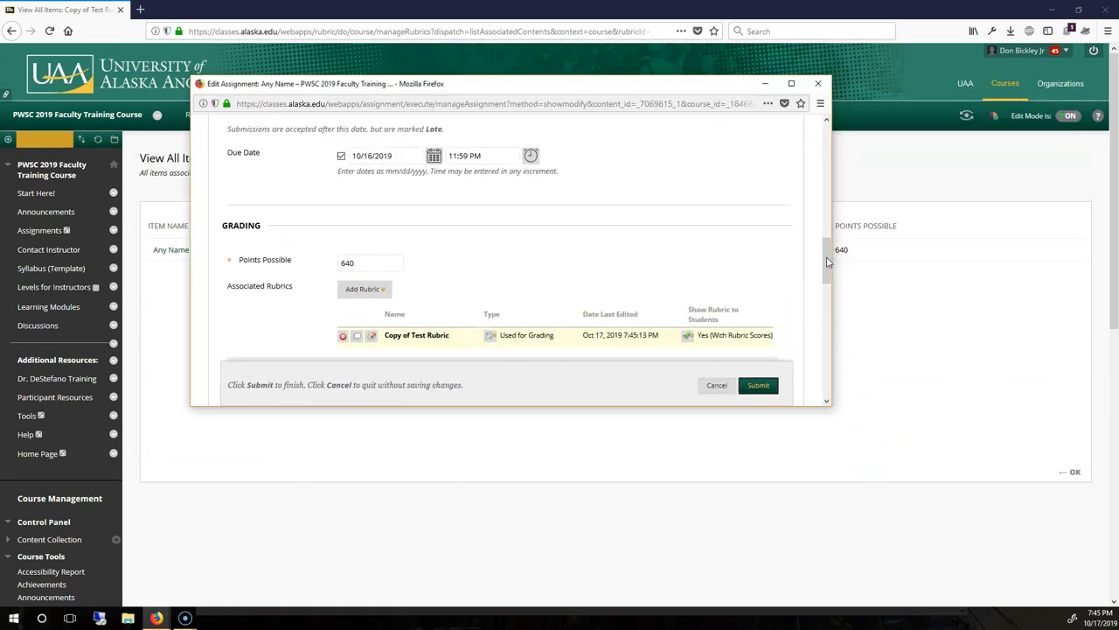